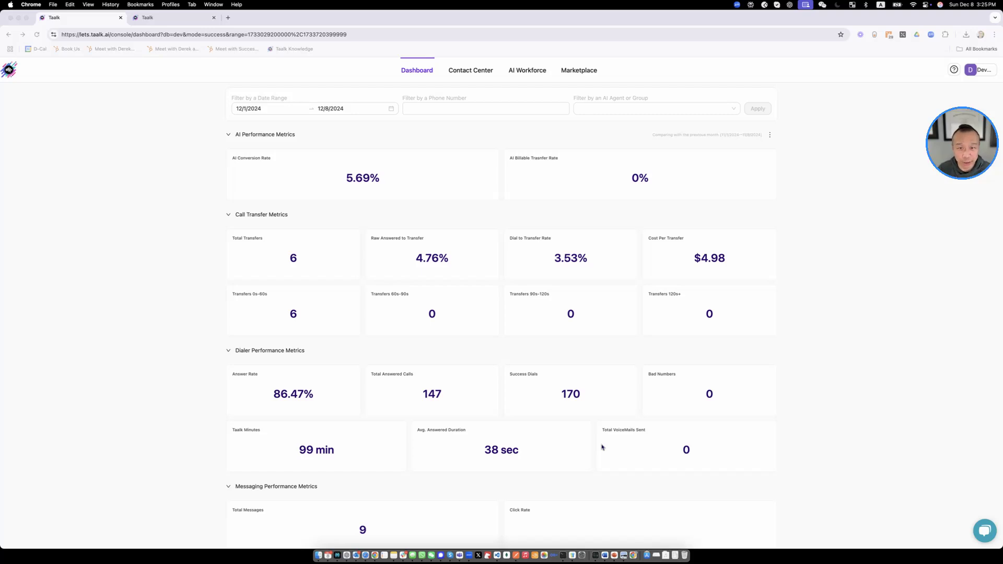
mouse_move(481, 126)
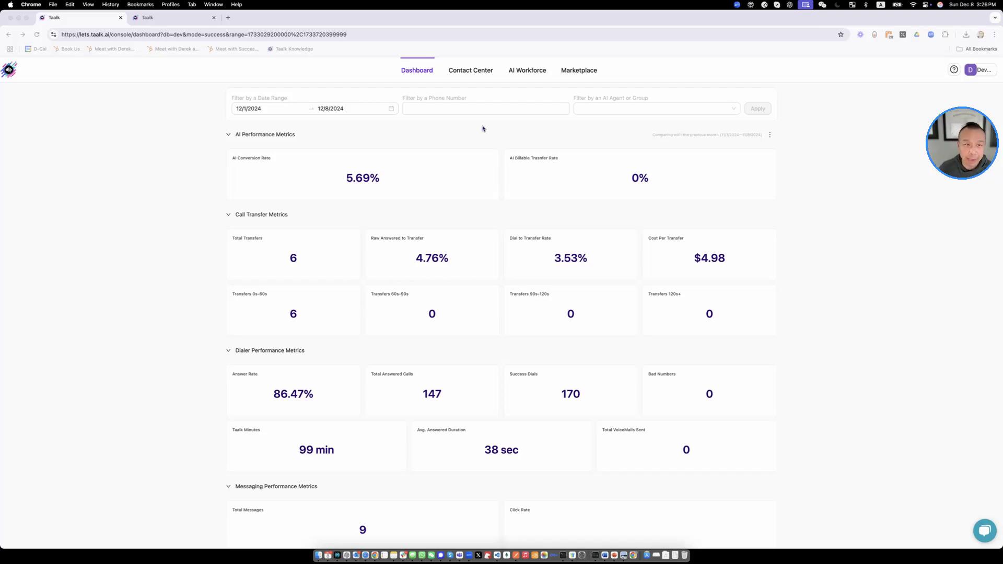
mouse_move(350, 206)
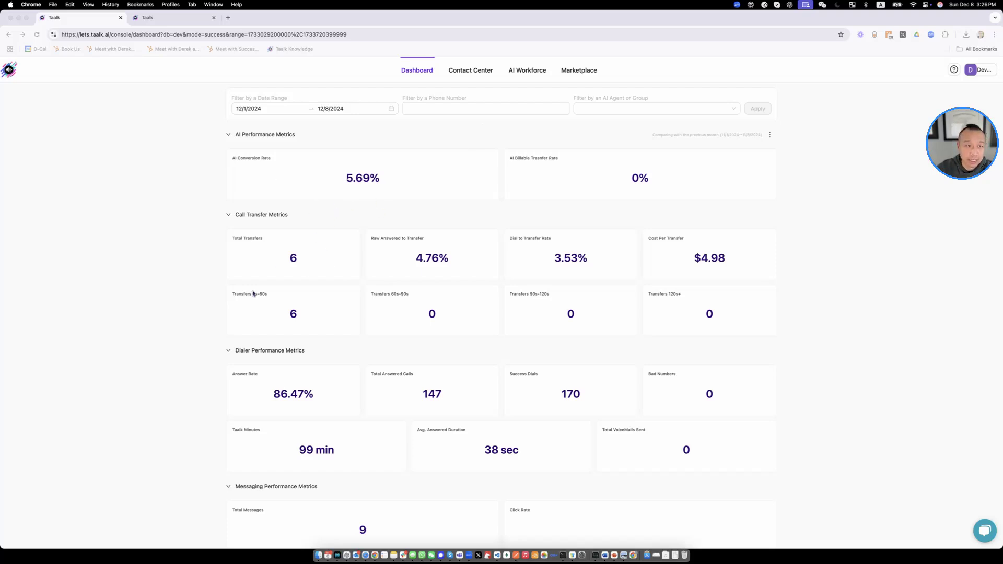
Scroll the dashboard past the metric cards to the activity chart, agent/campaign usage charts and call log.
scroll("down", 3)
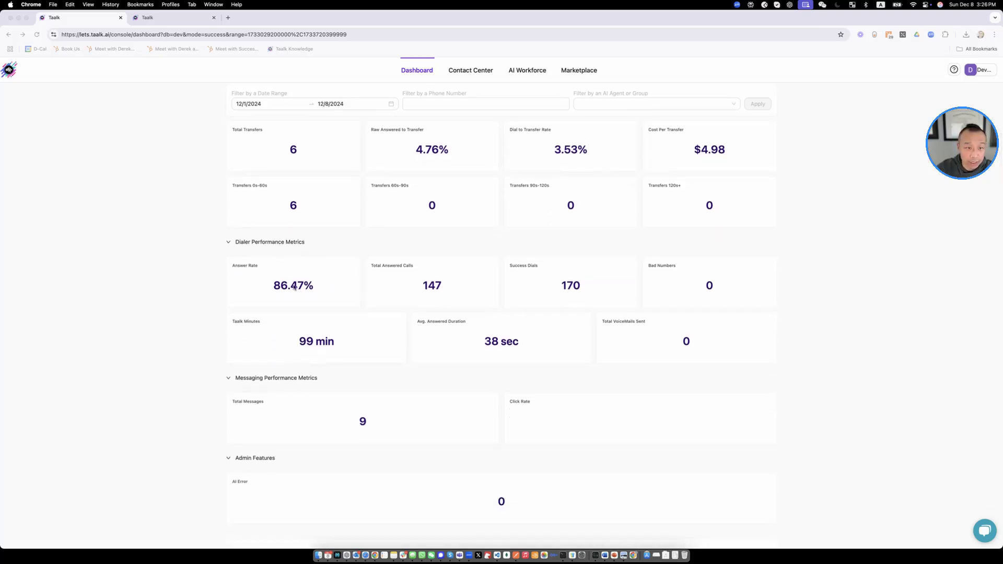
scroll("down", 3)
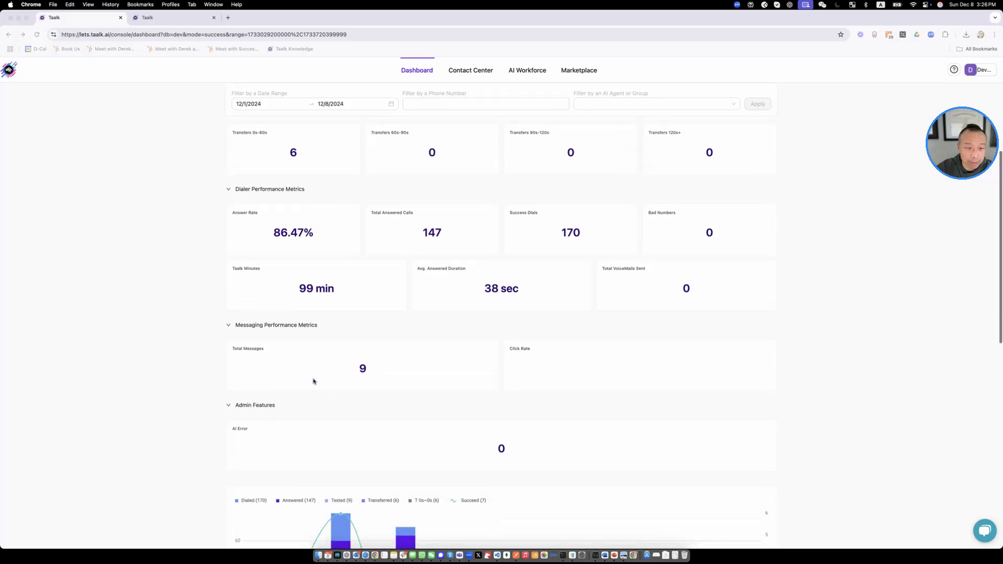
scroll("up", 3)
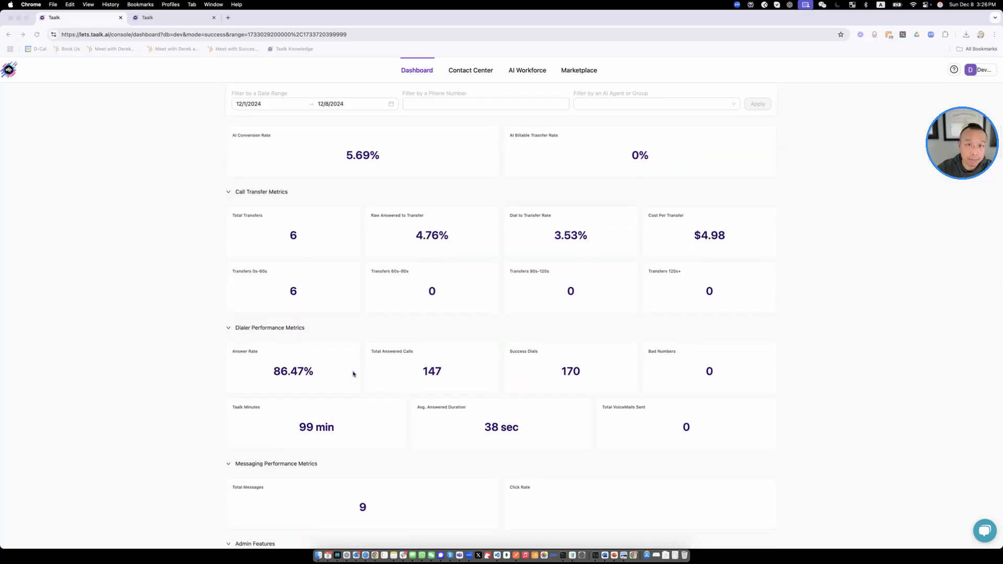
scroll("down", 3)
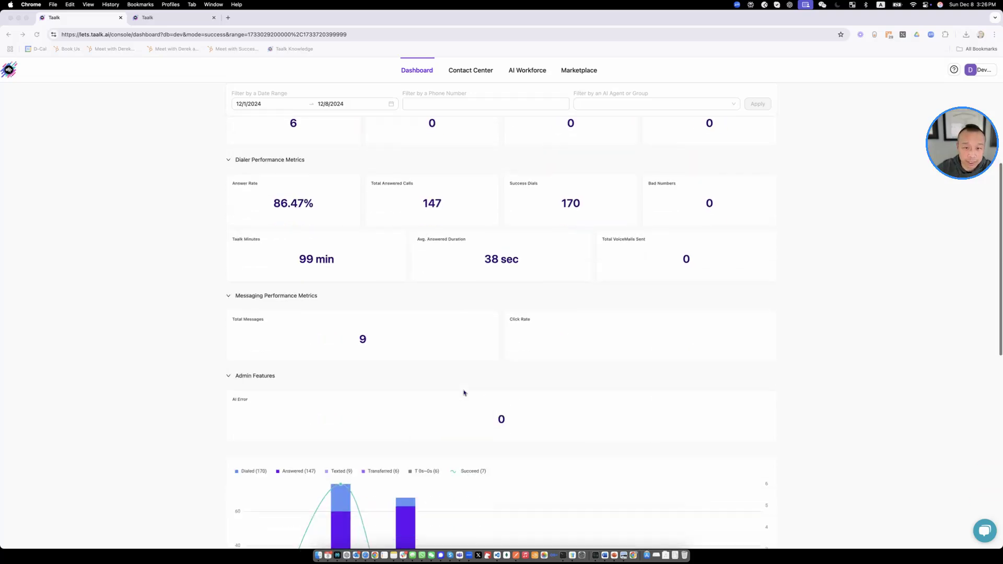
scroll("up", 3)
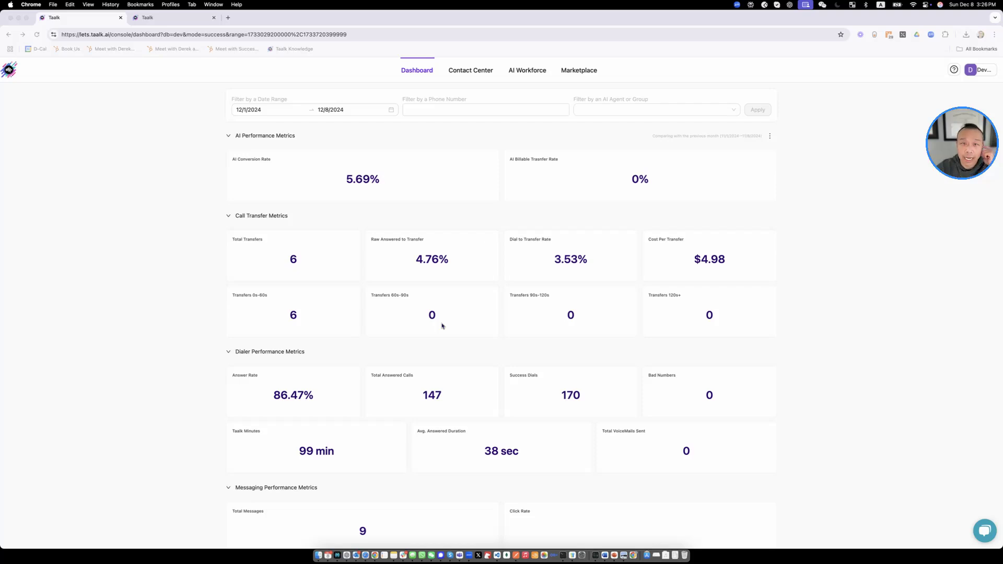
scroll("down", 3)
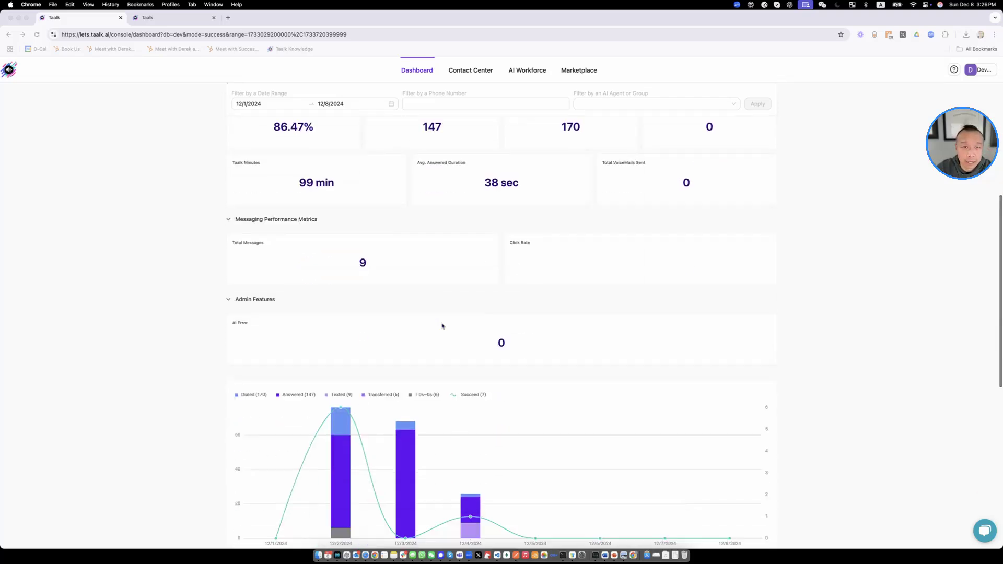
scroll("down", 3)
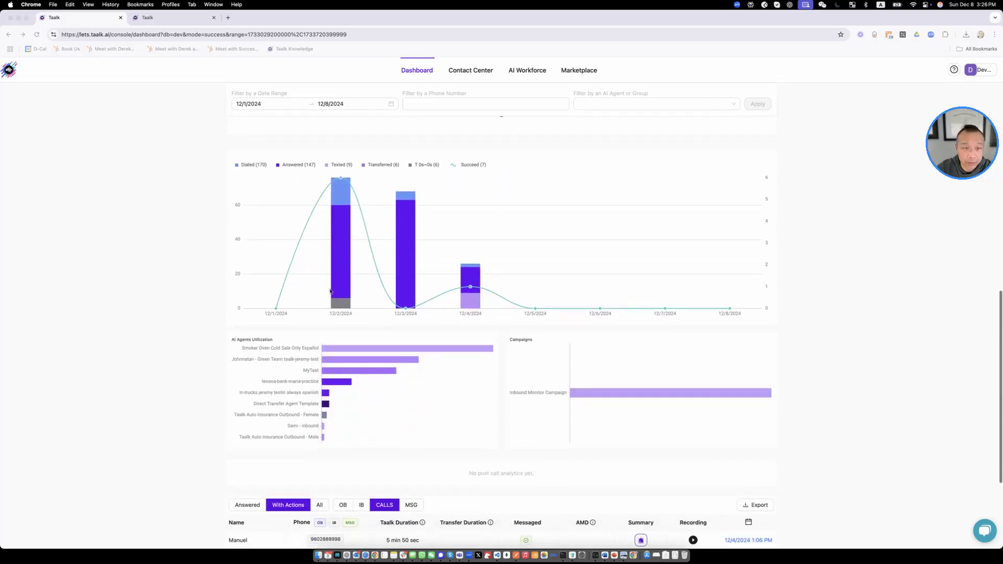
mouse_move(376, 287)
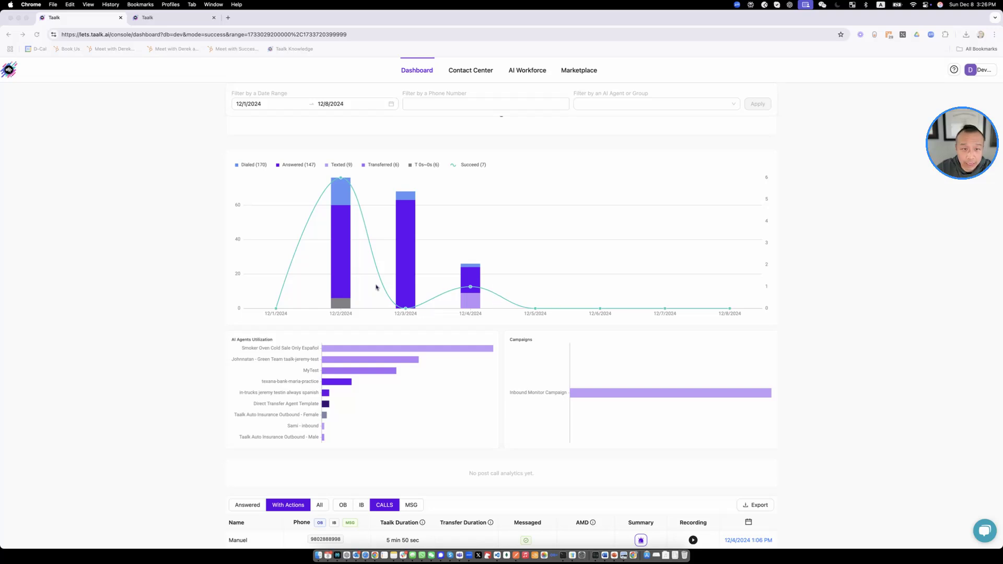
mouse_move(528, 315)
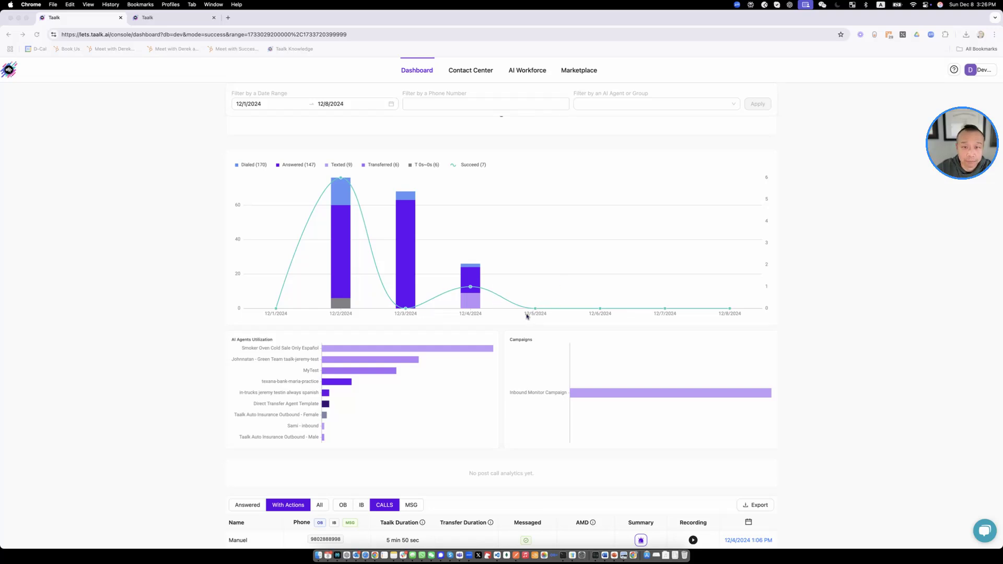
scroll("down", 3)
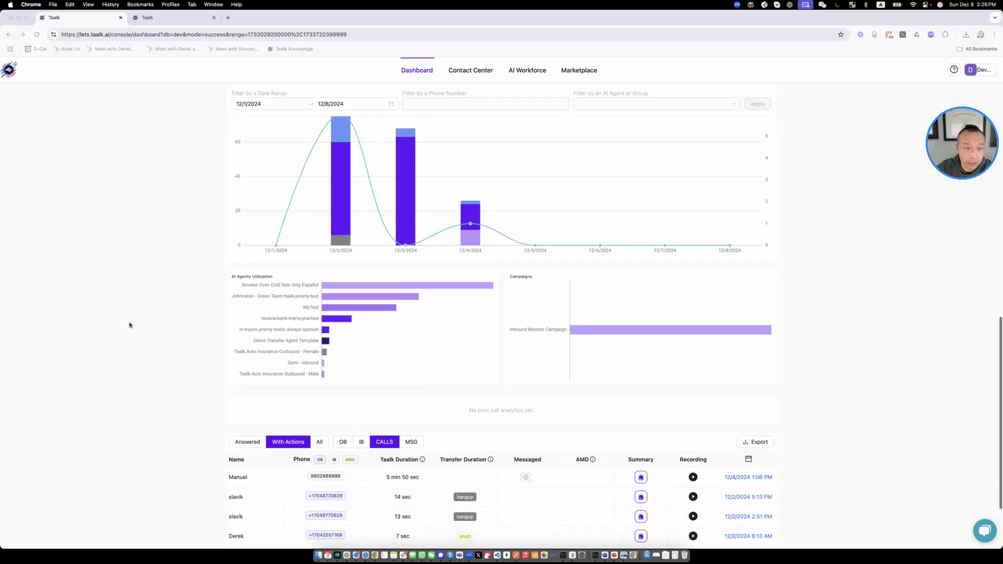
mouse_move(342, 374)
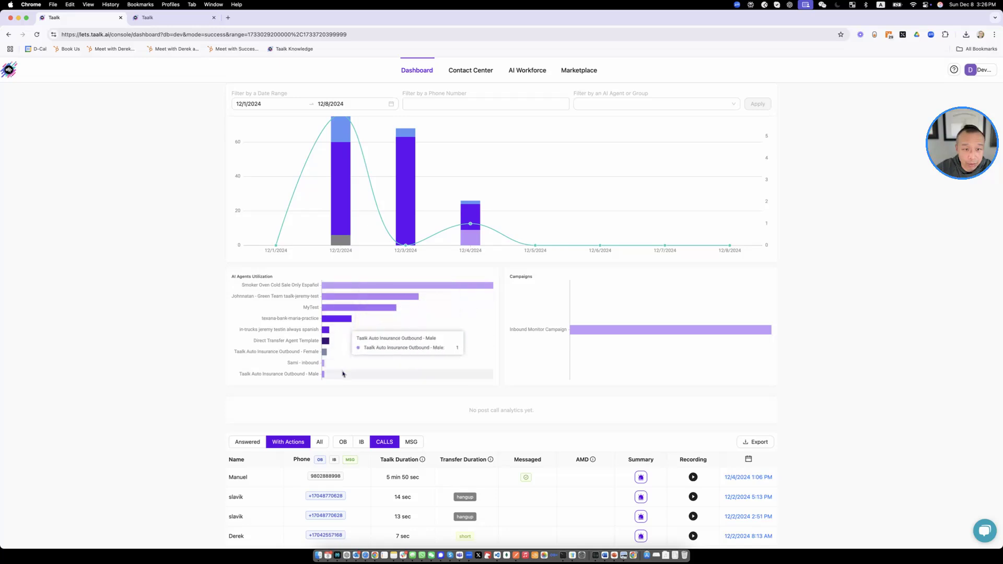
mouse_move(631, 330)
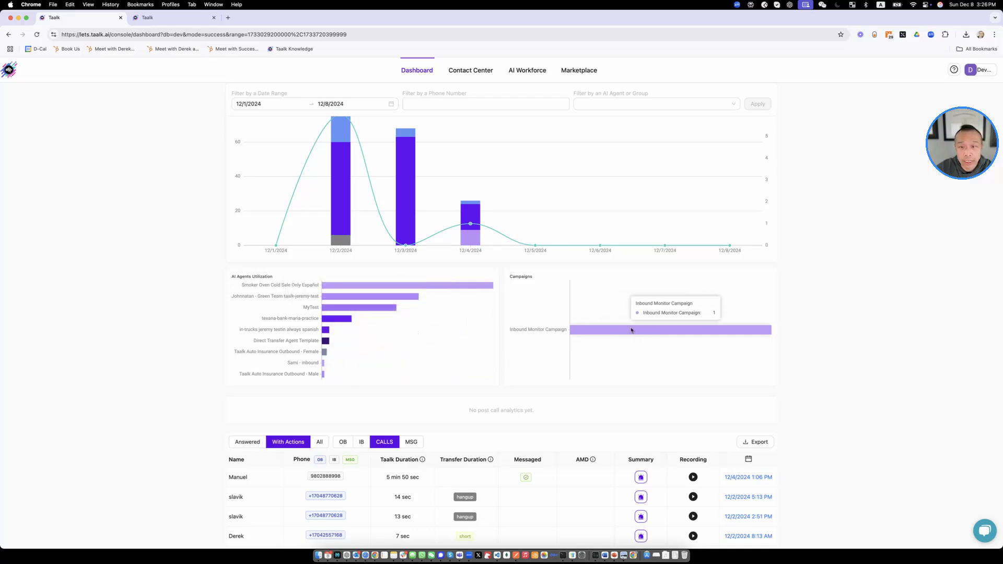
mouse_move(599, 346)
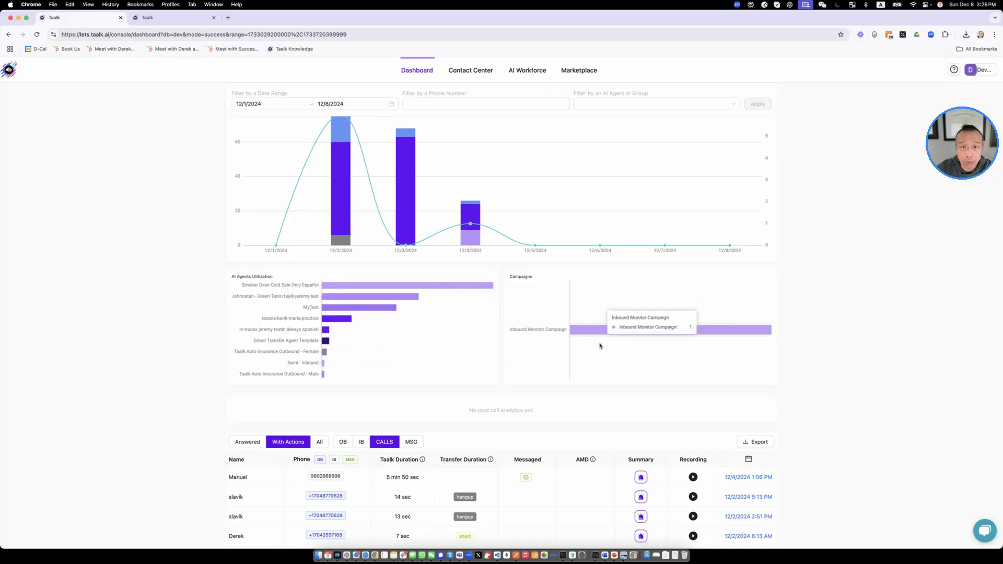
mouse_move(512, 232)
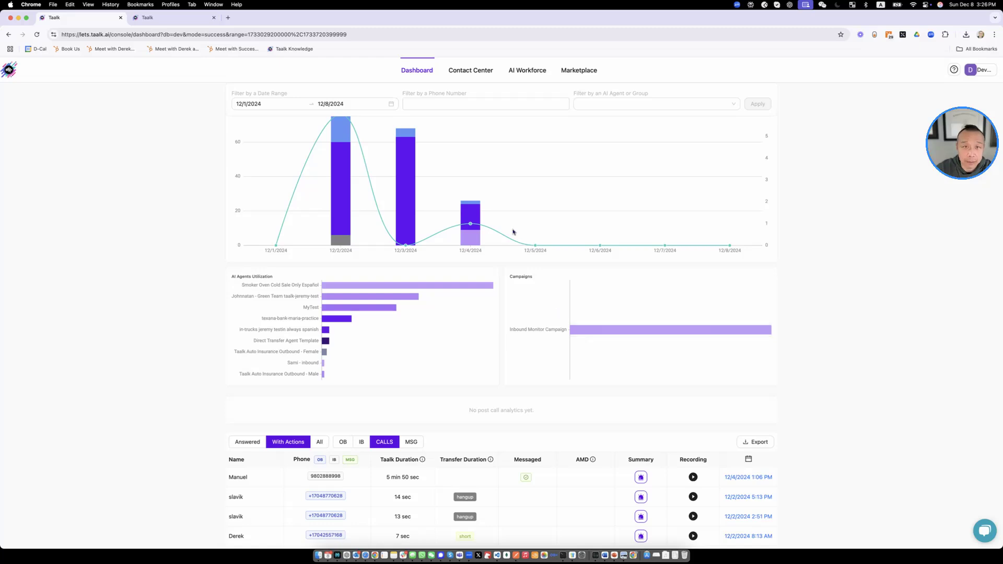
left_click(484, 103)
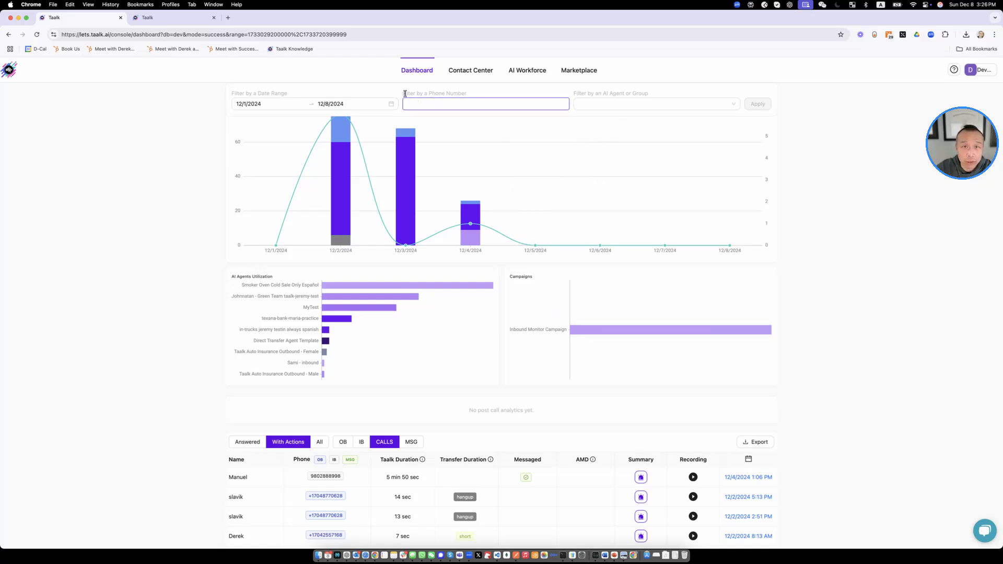
left_click(654, 104)
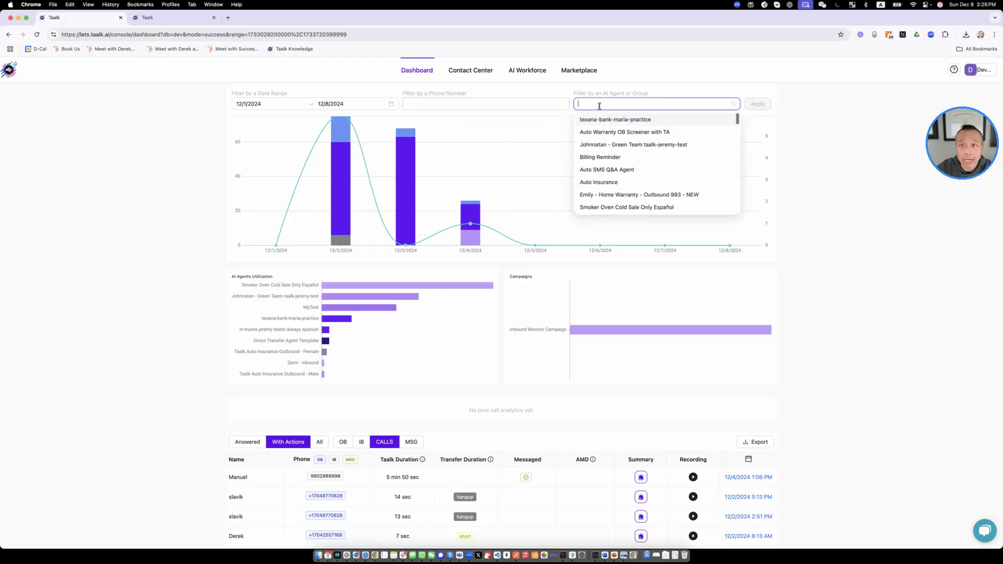
mouse_move(608, 203)
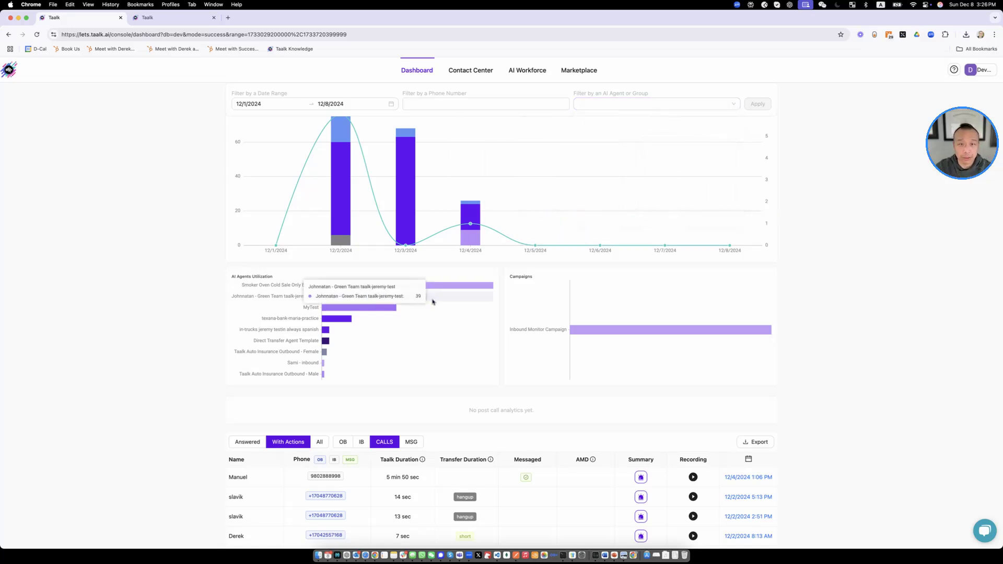
Scroll to the full call log showing 170 dialed, 147 answered and 6 transferred totals.
scroll("down", 3)
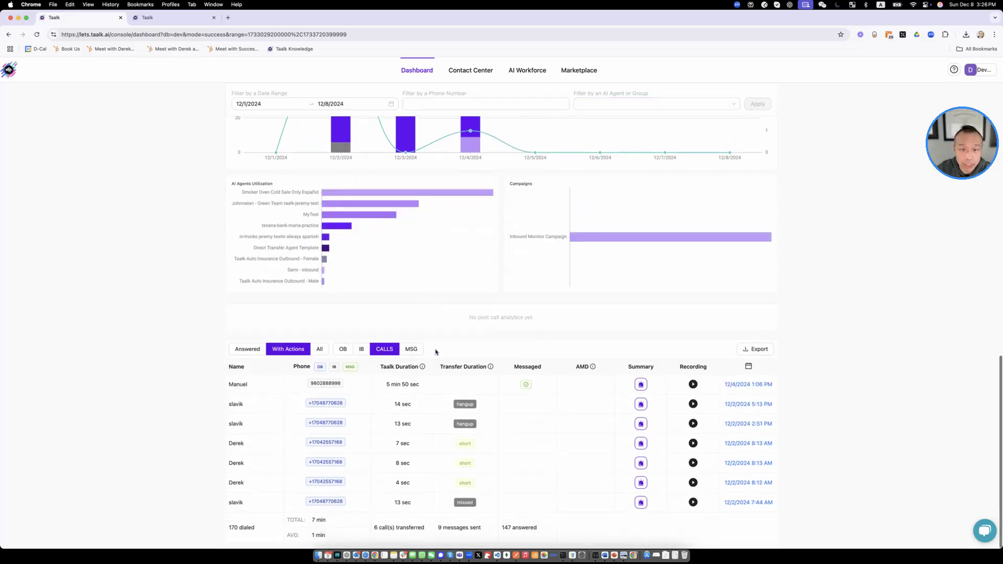
mouse_move(448, 309)
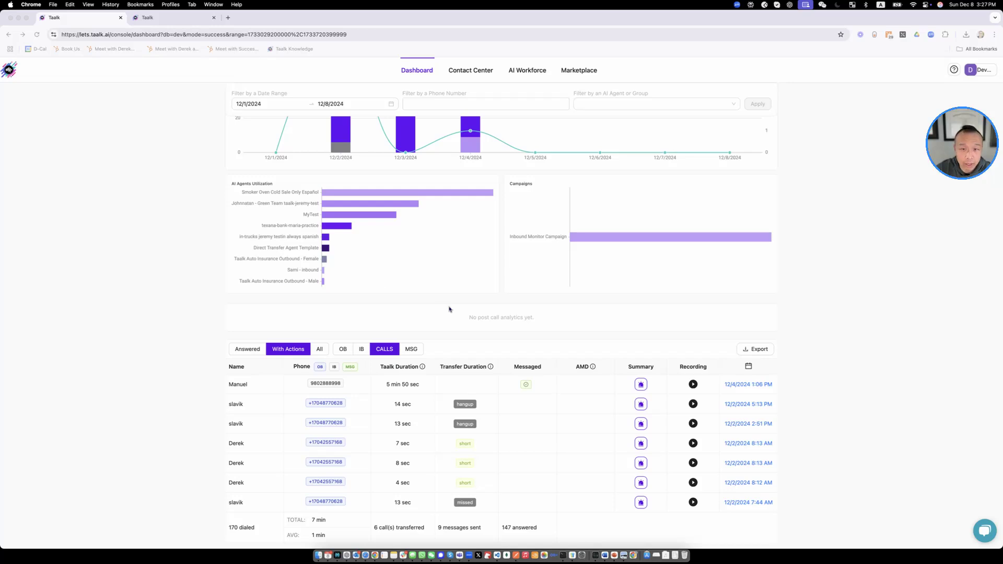
mouse_move(597, 219)
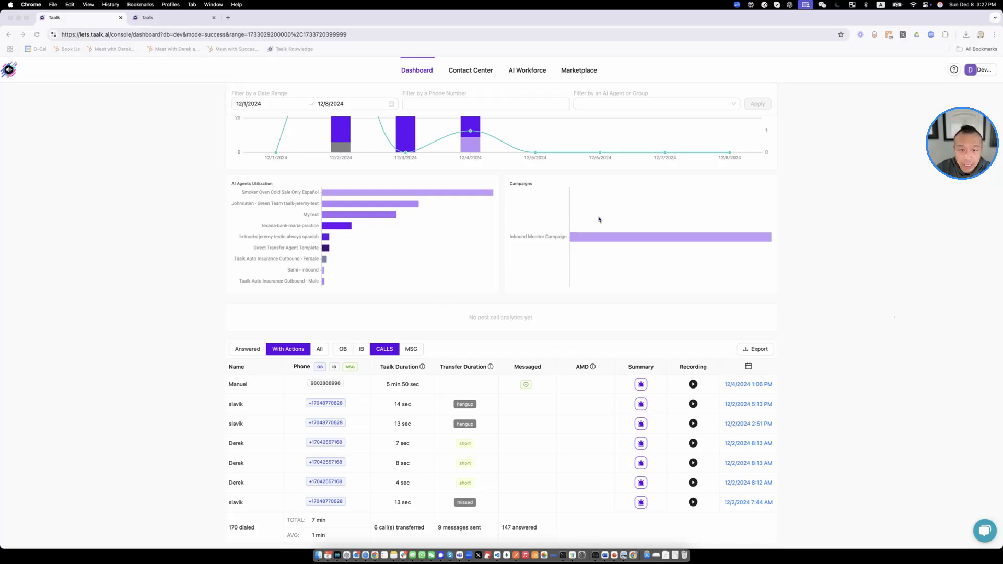
mouse_move(357, 473)
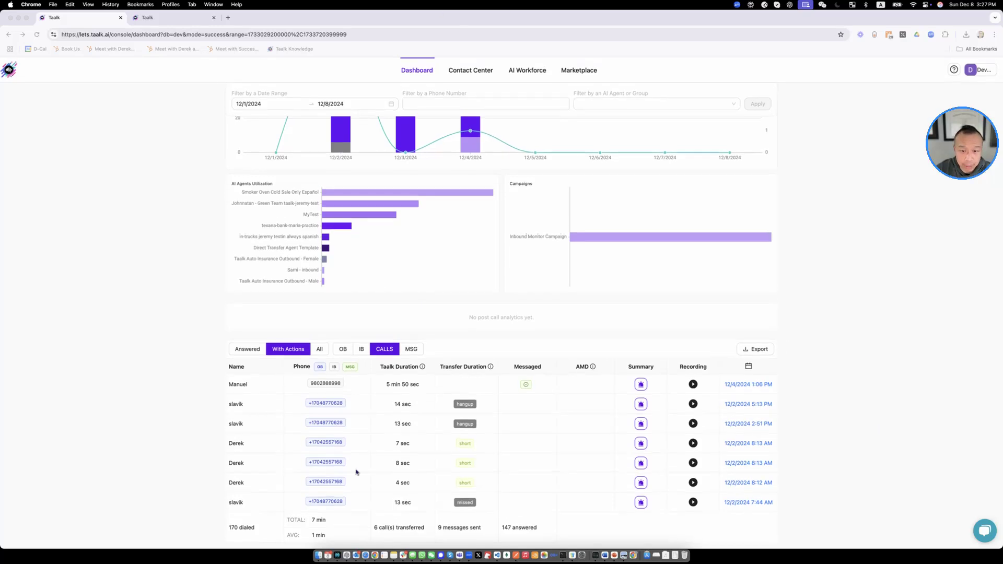
mouse_move(457, 451)
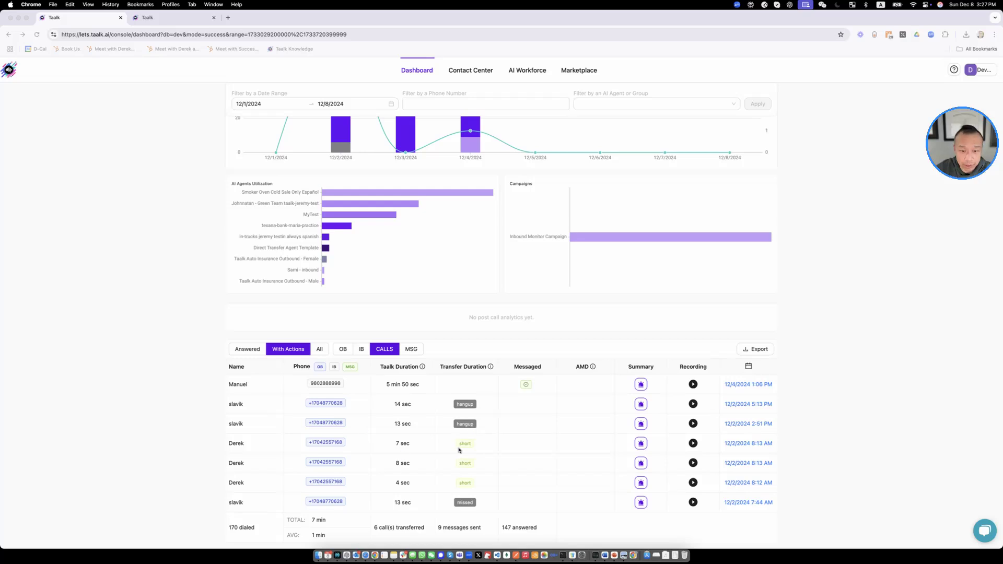
mouse_move(394, 433)
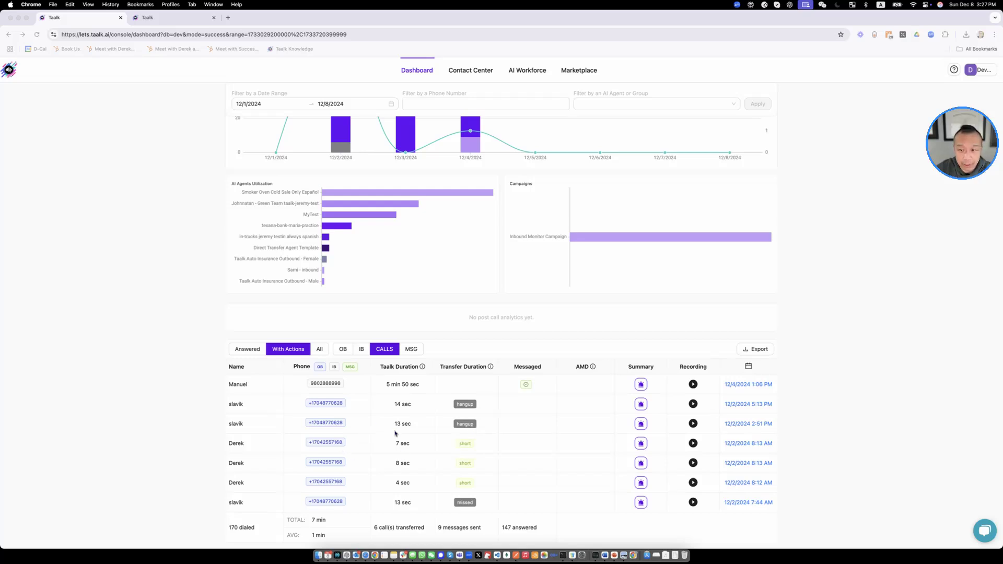
mouse_move(408, 423)
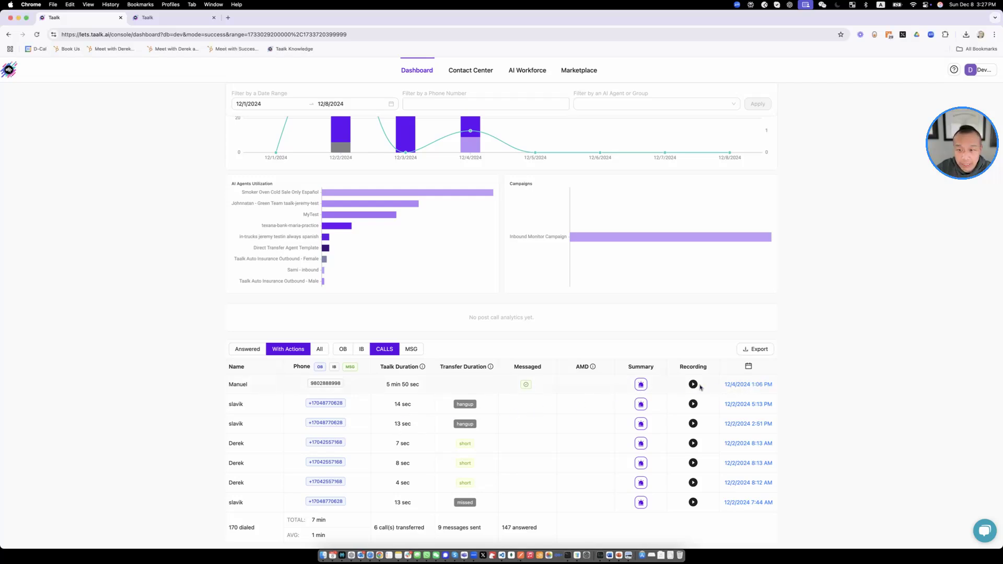
left_click(640, 384)
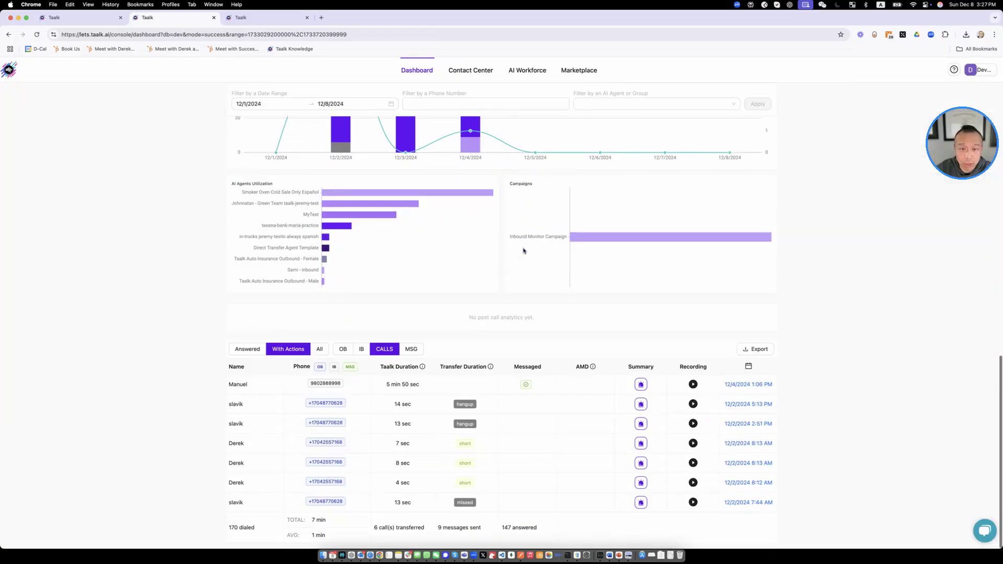
left_click(640, 383)
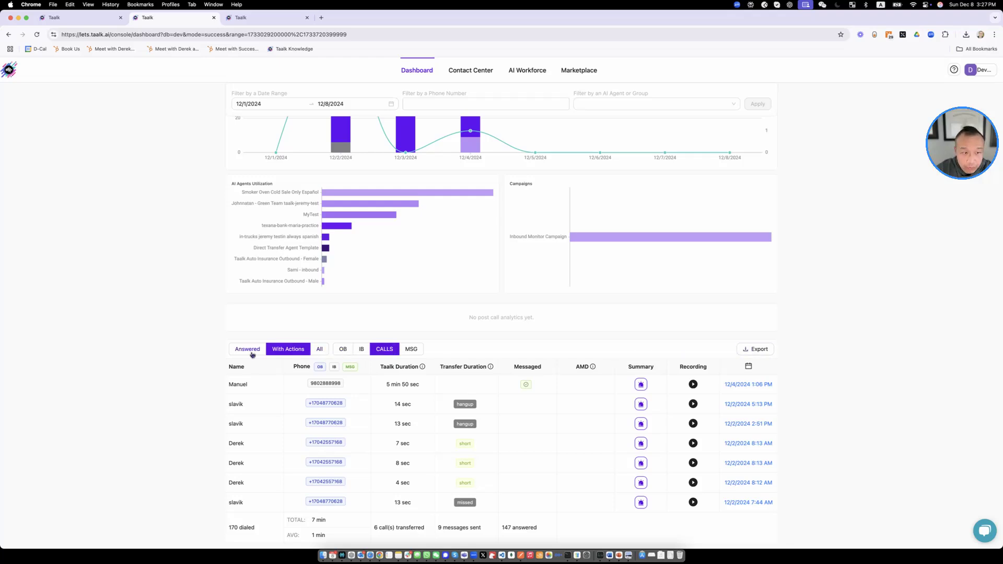
Cycle the call log filters through answered, actions, all, outbound, inbound and calls-only views.
left_click(247, 348)
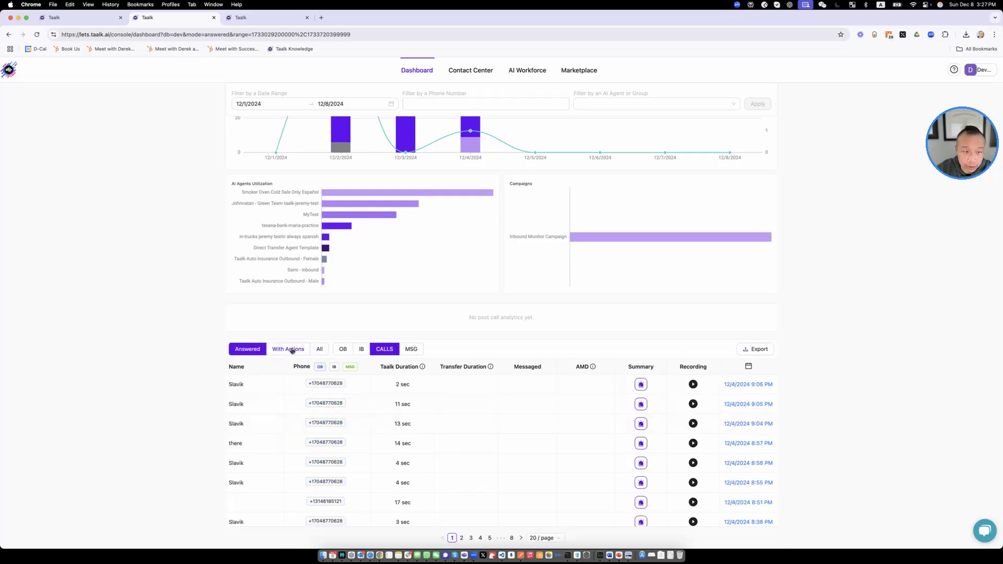
left_click(288, 349)
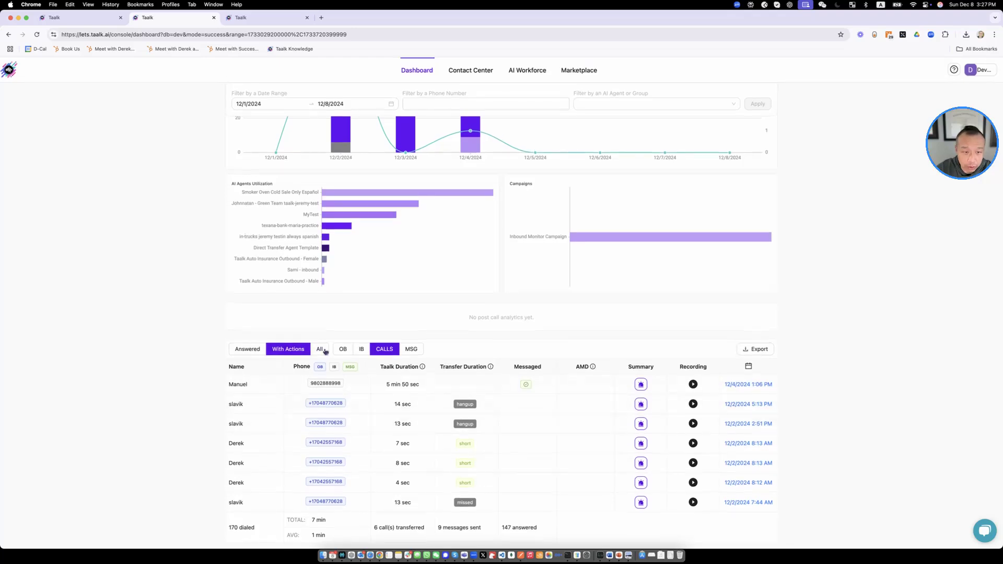
left_click(320, 349)
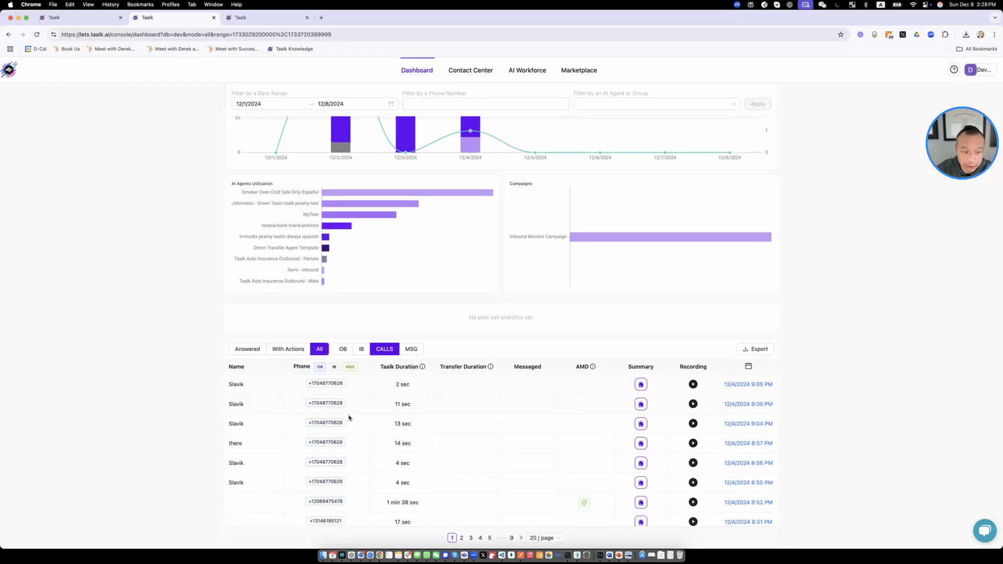
left_click(343, 349)
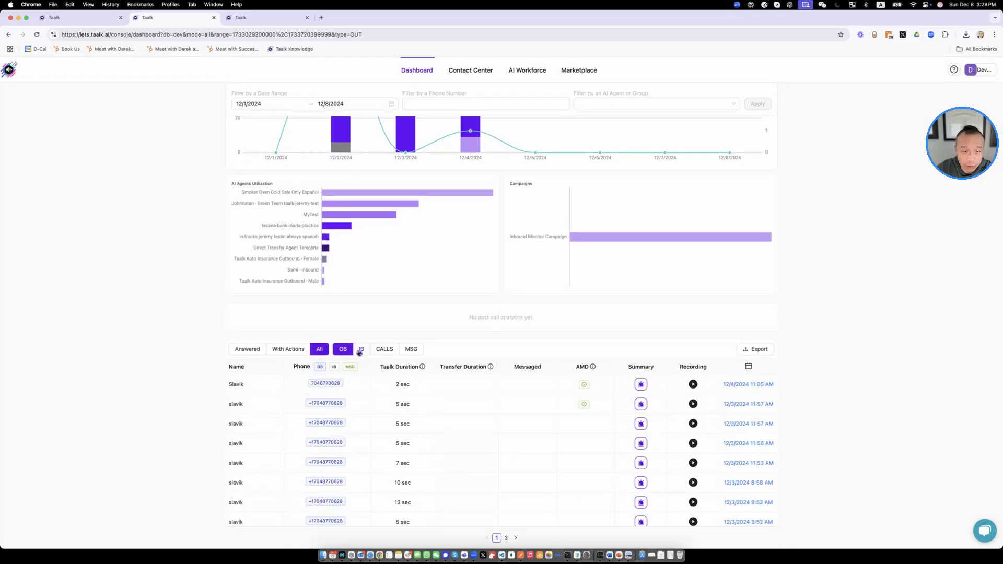
left_click(360, 349)
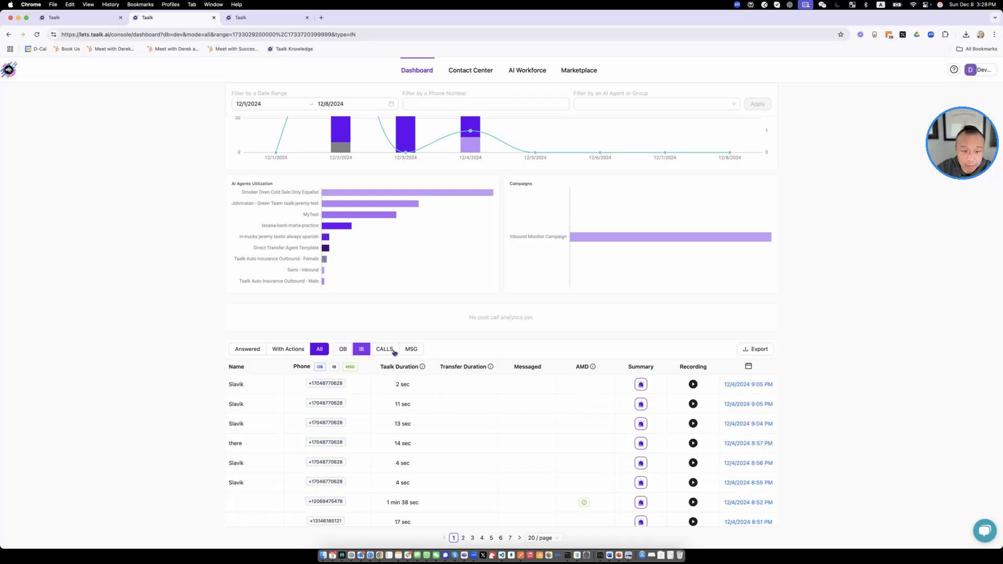
left_click(384, 349)
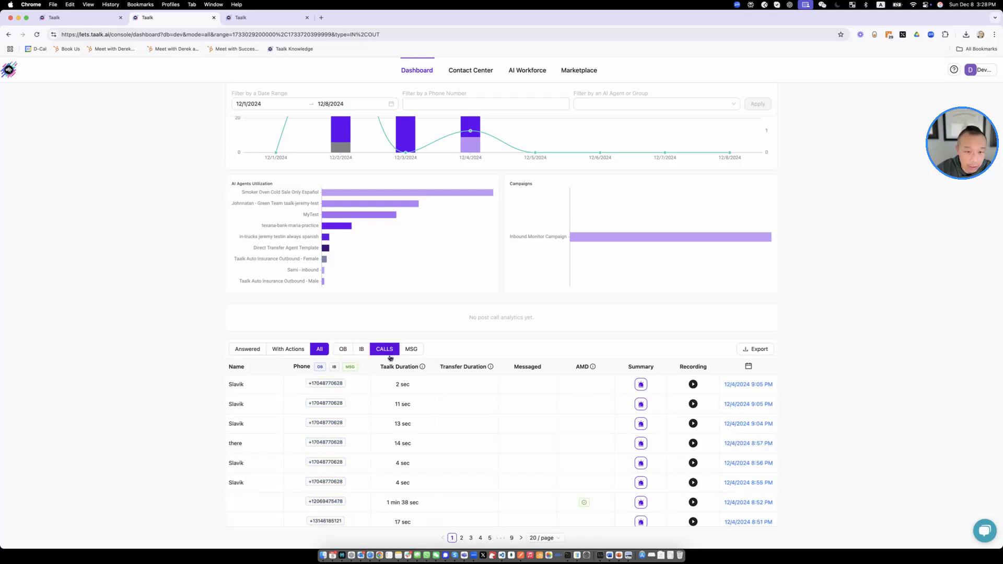
Switch to messages, view the latest one, return to calls and export the call records.
left_click(412, 429)
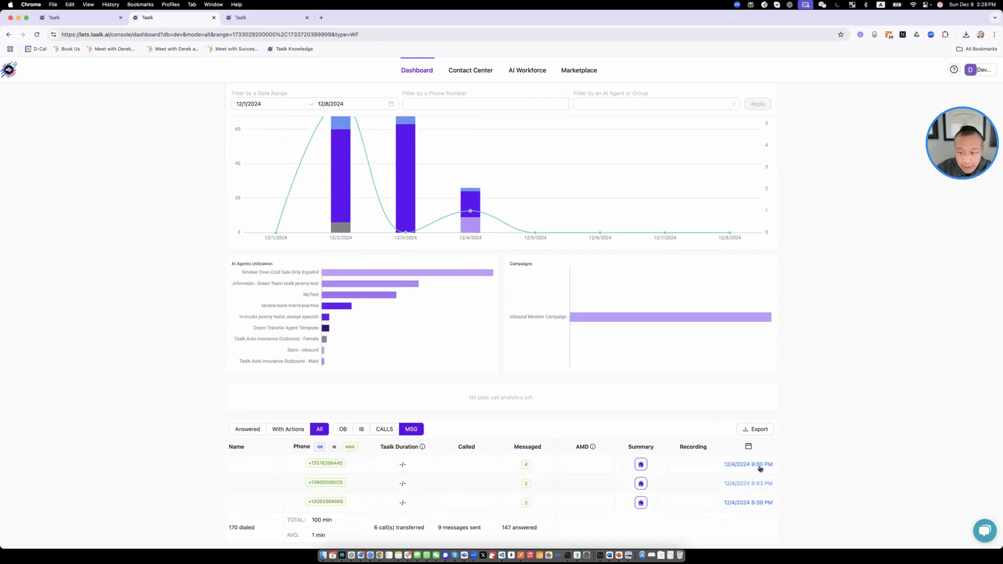
left_click(747, 464)
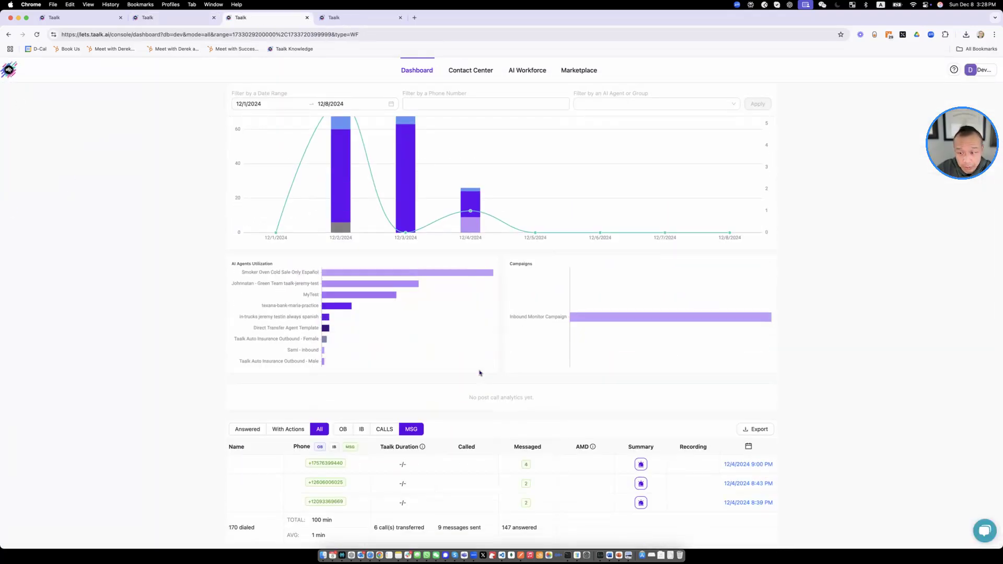
left_click(383, 428)
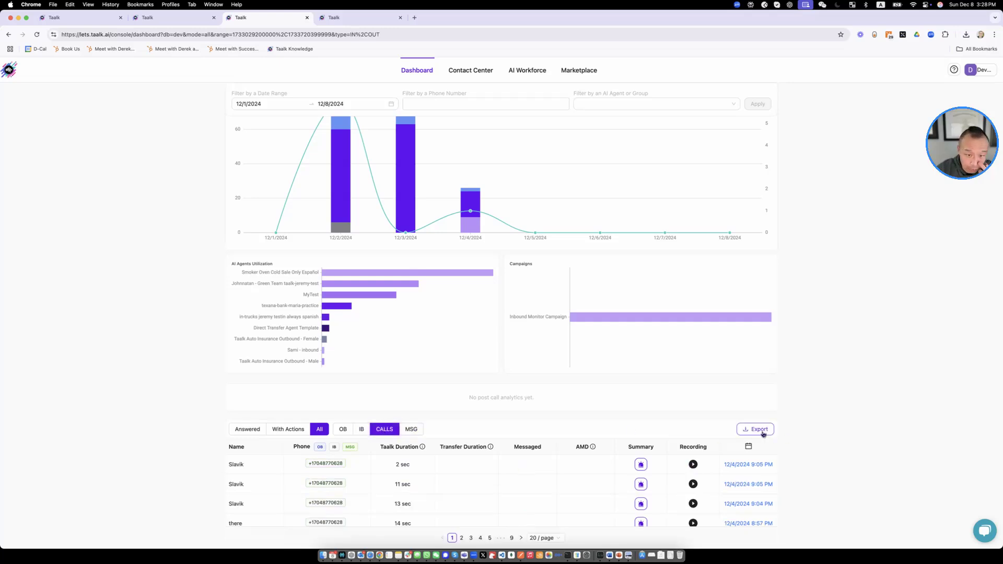
left_click(758, 428)
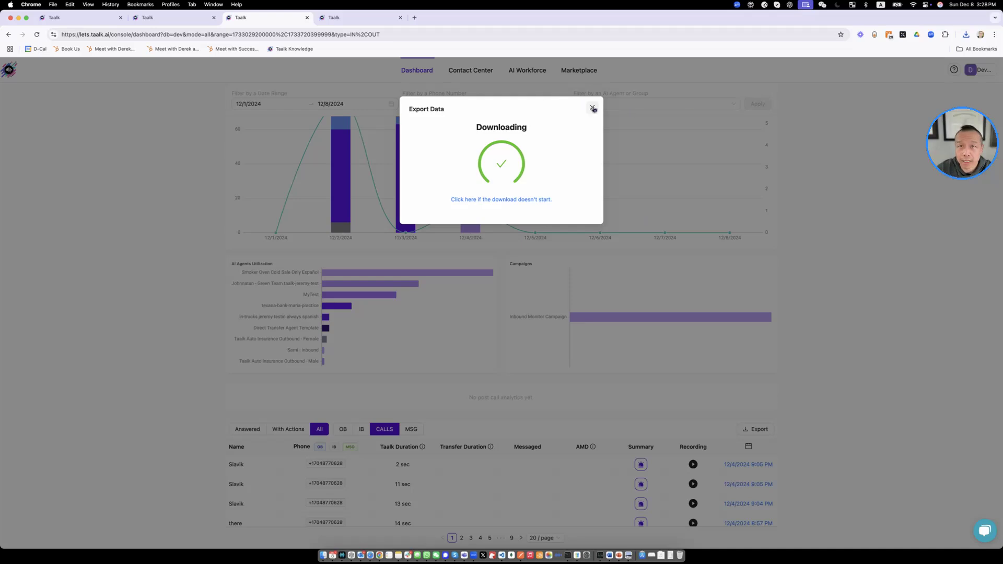
left_click(592, 107)
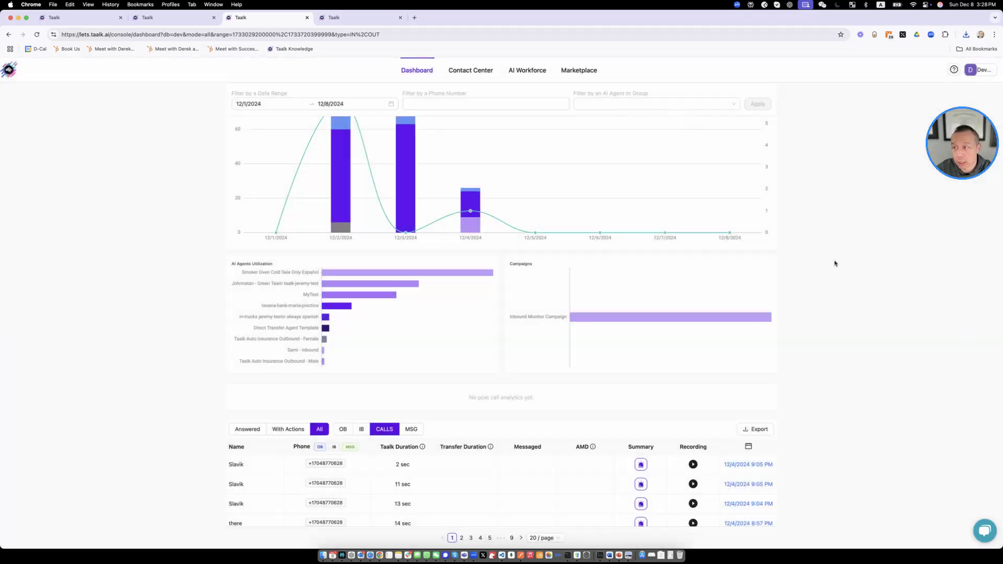
mouse_move(512, 314)
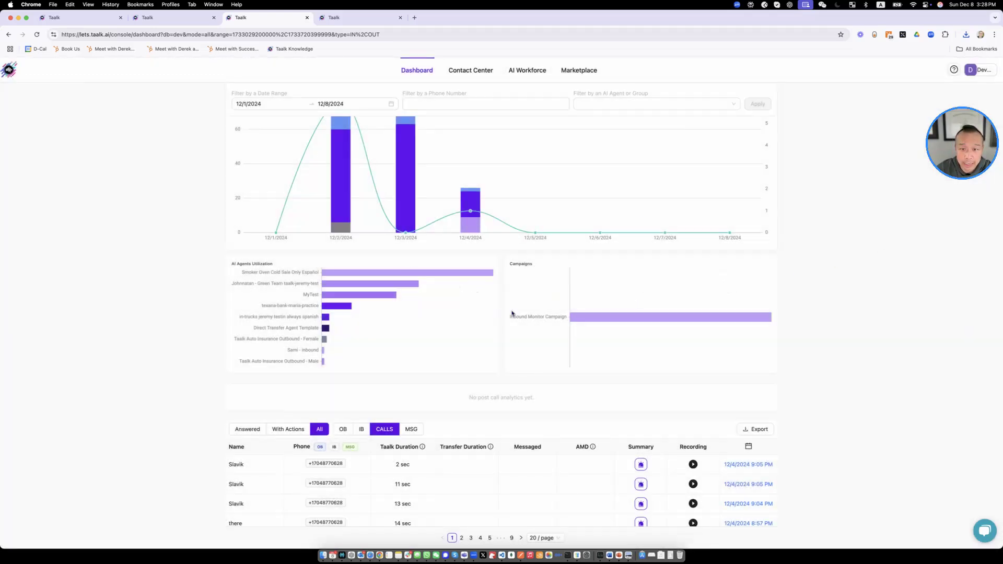
scroll("up", 3)
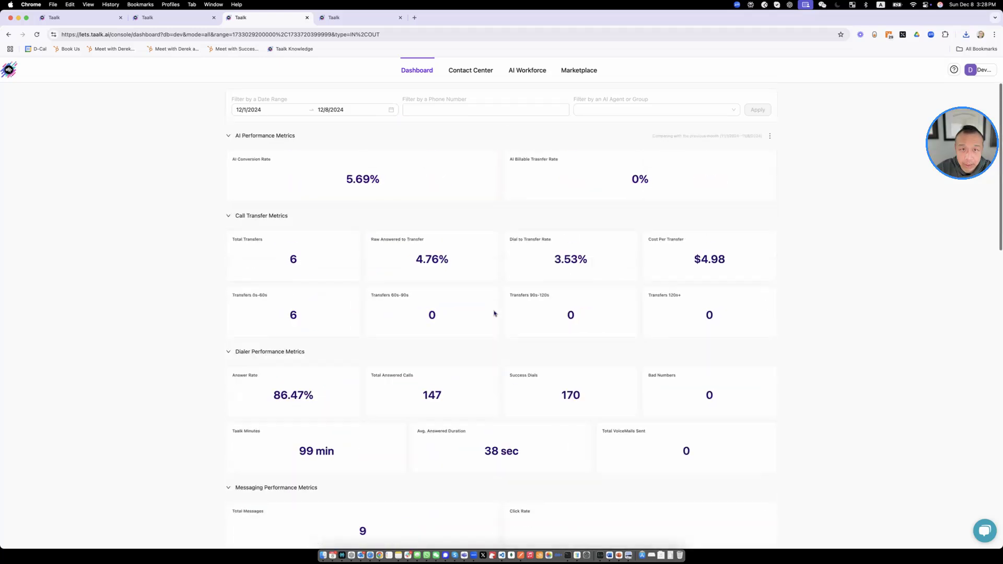
mouse_move(534, 321)
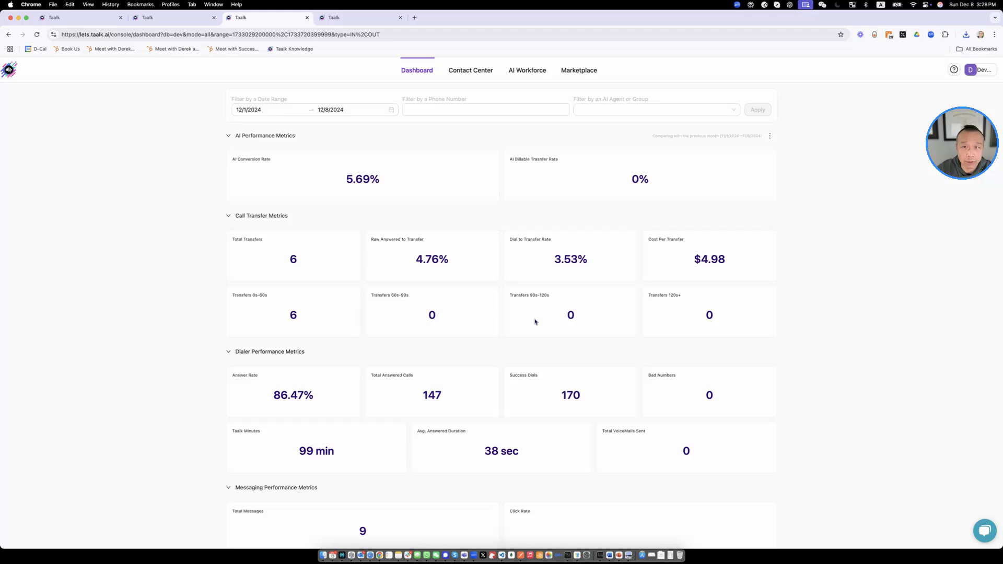
mouse_move(455, 92)
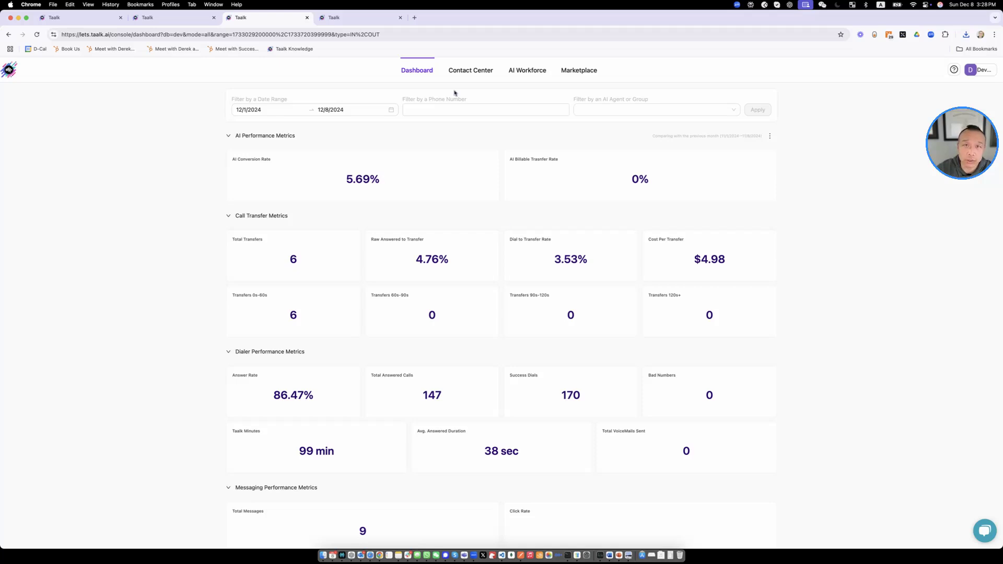
left_click(470, 70)
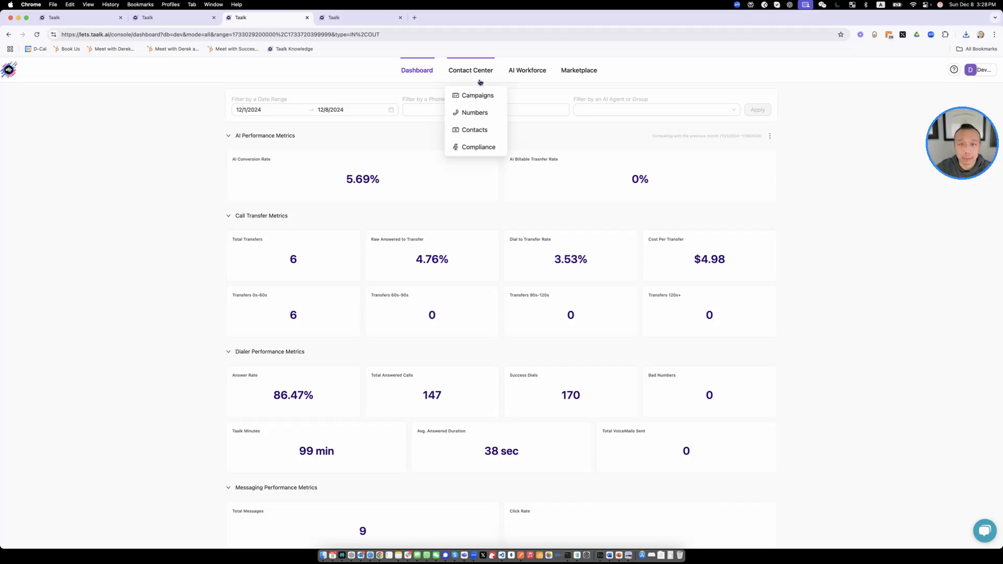
Open the Contact Center Campaigns page listing seven campaigns with status and contact counts.
left_click(477, 95)
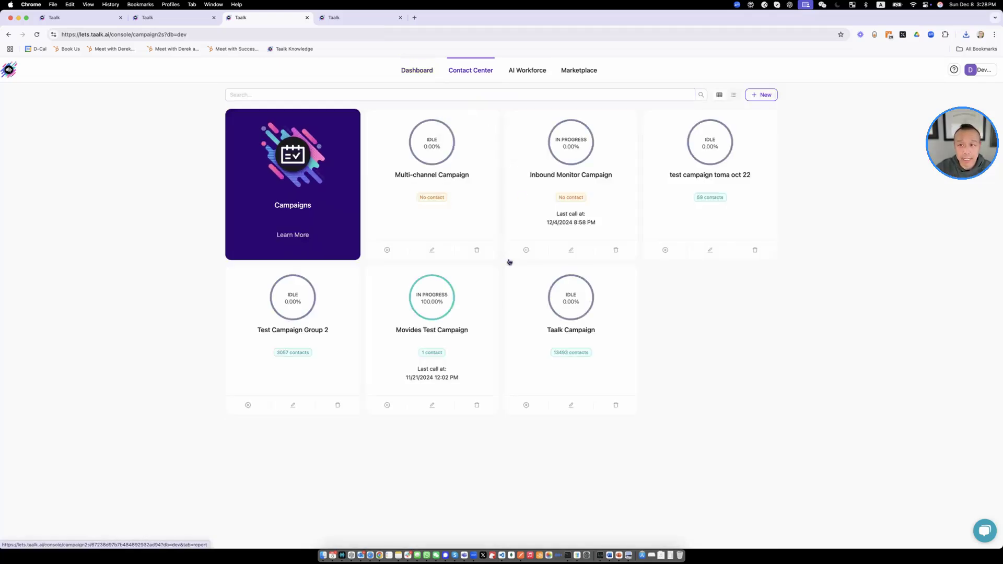
left_click(470, 70)
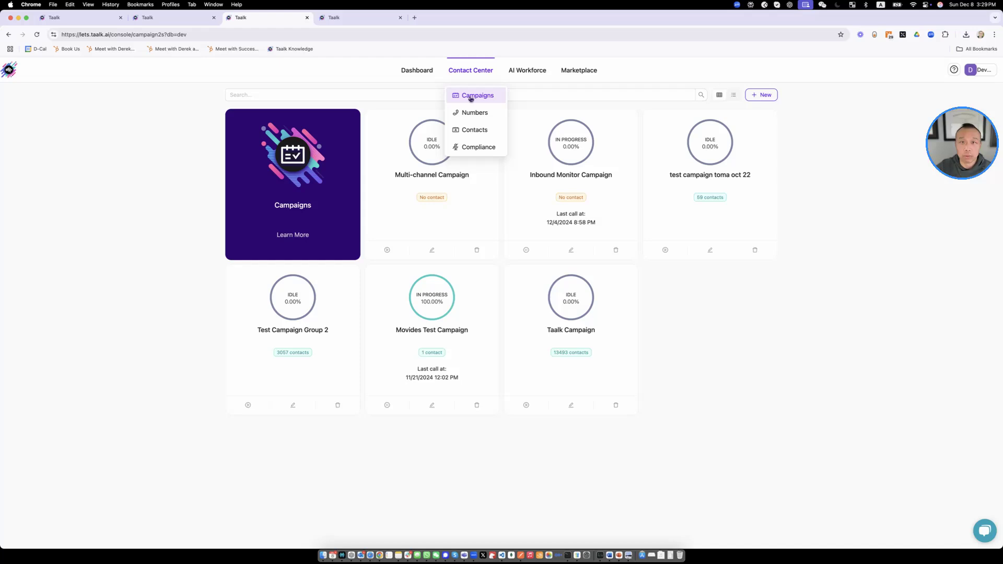
Open the Contact Center Numbers page listing five phone numbers such as Derek's Demo.
left_click(474, 113)
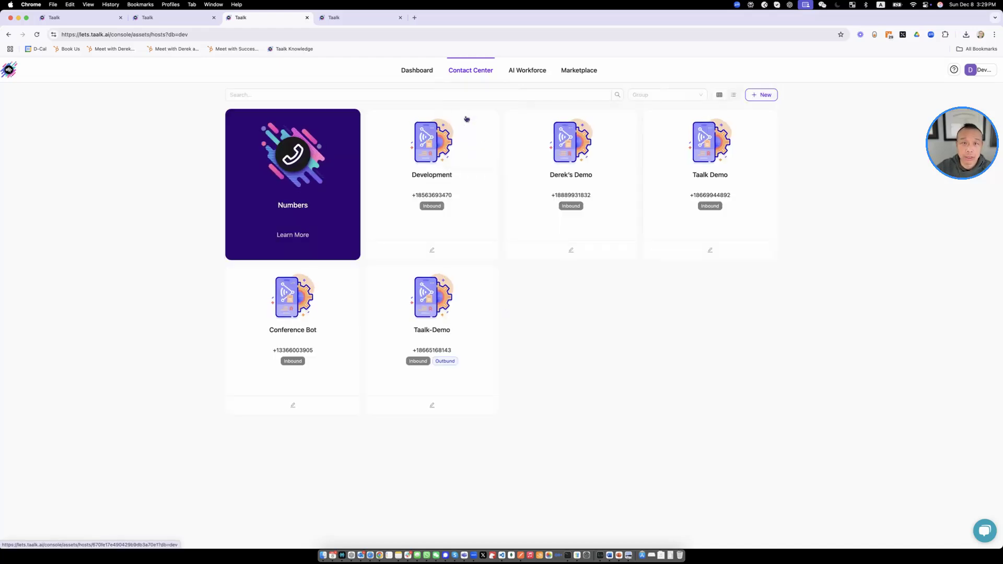
left_click(470, 70)
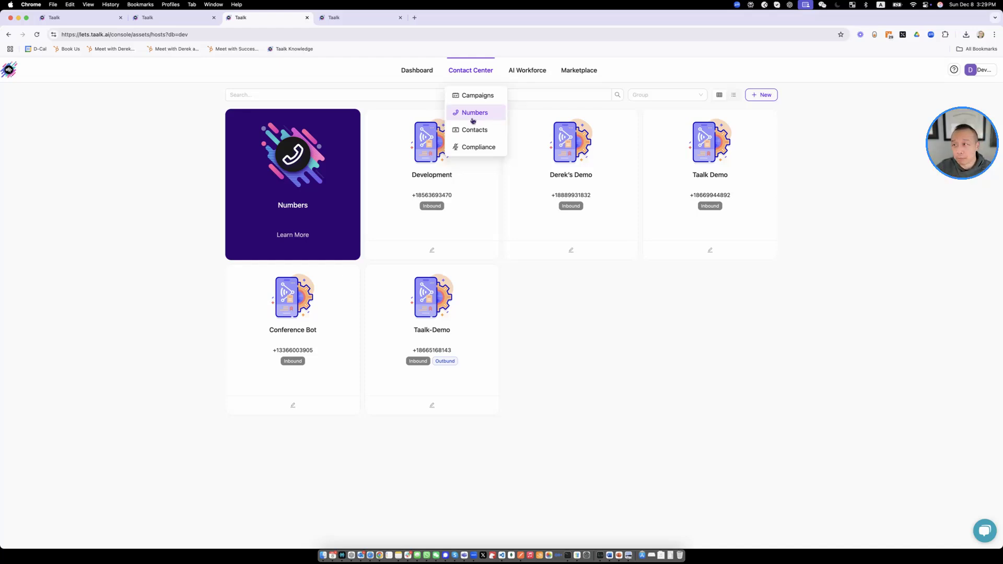
mouse_move(474, 129)
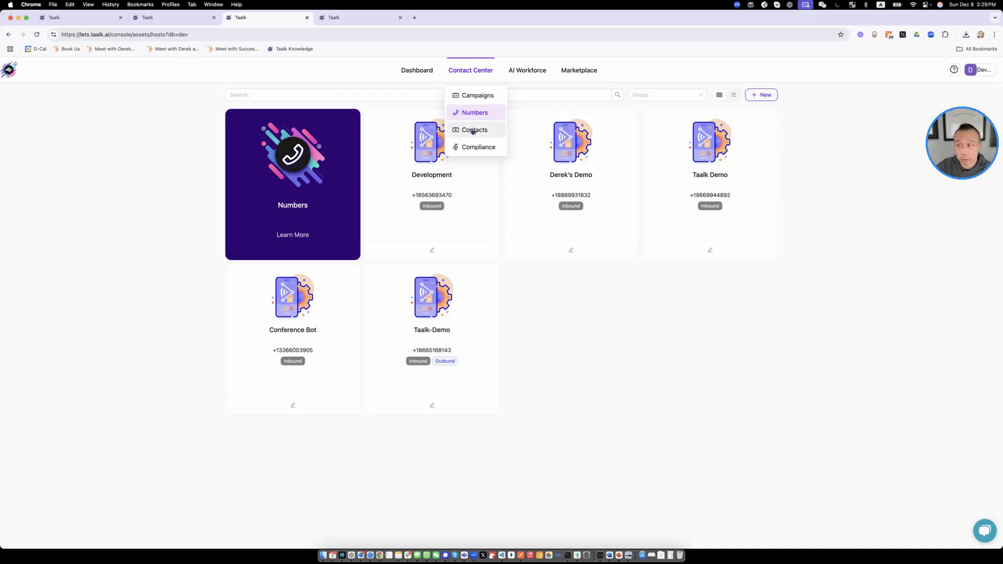
Open the Contact Center Contacts page showing five contact lists with their counts.
left_click(474, 129)
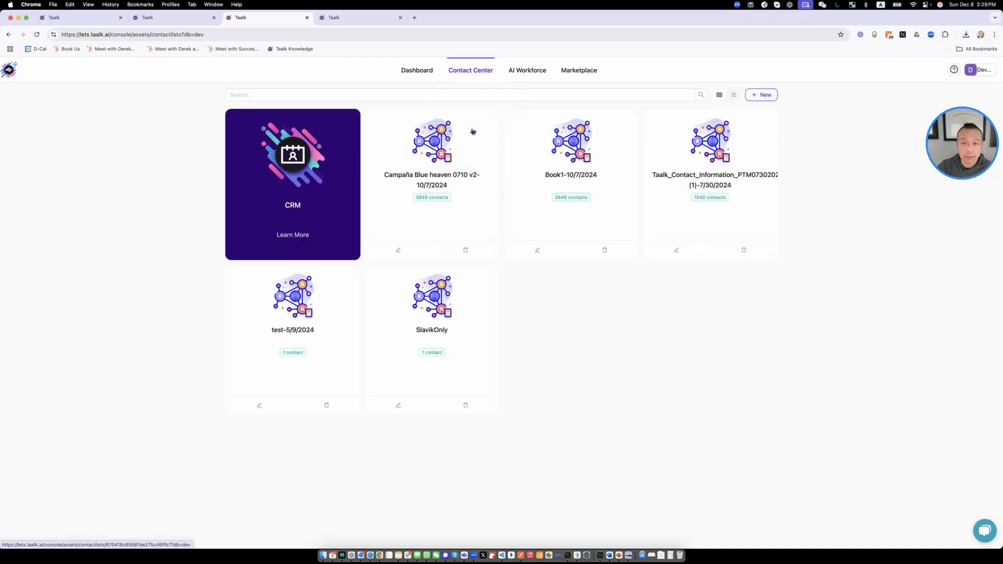
left_click(470, 70)
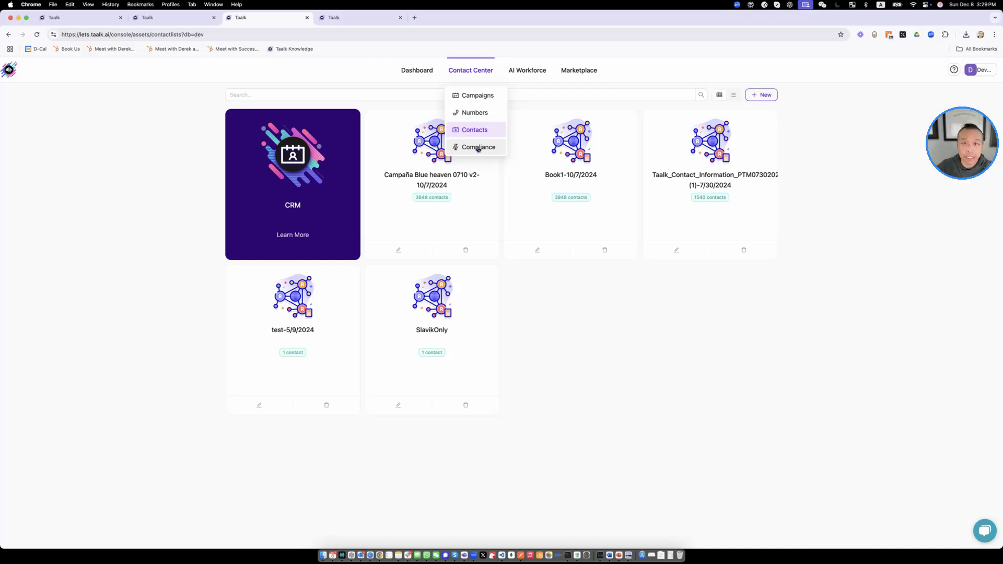
Open the Contact Center Compliance page with the DNC number check and file upload.
left_click(479, 147)
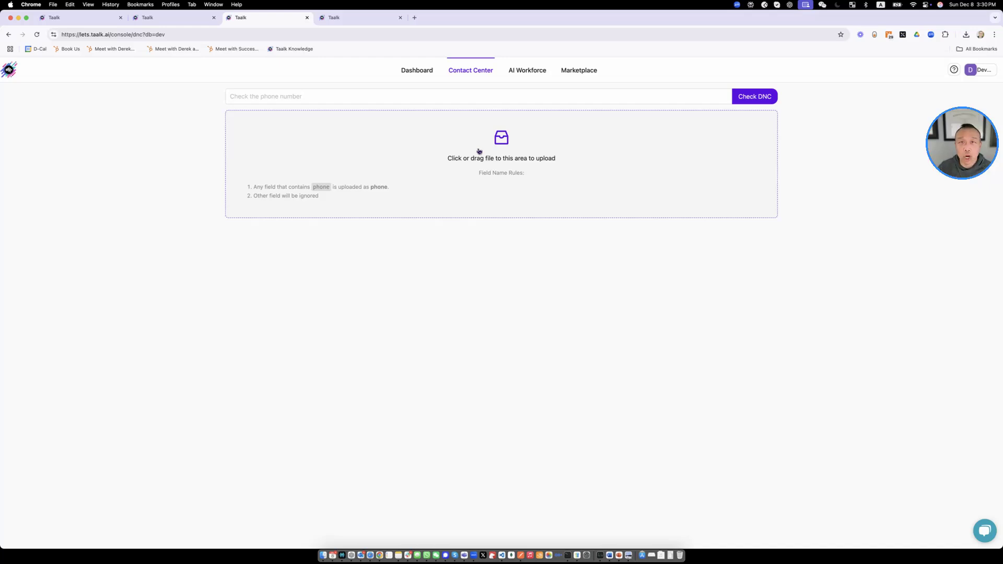
left_click(527, 70)
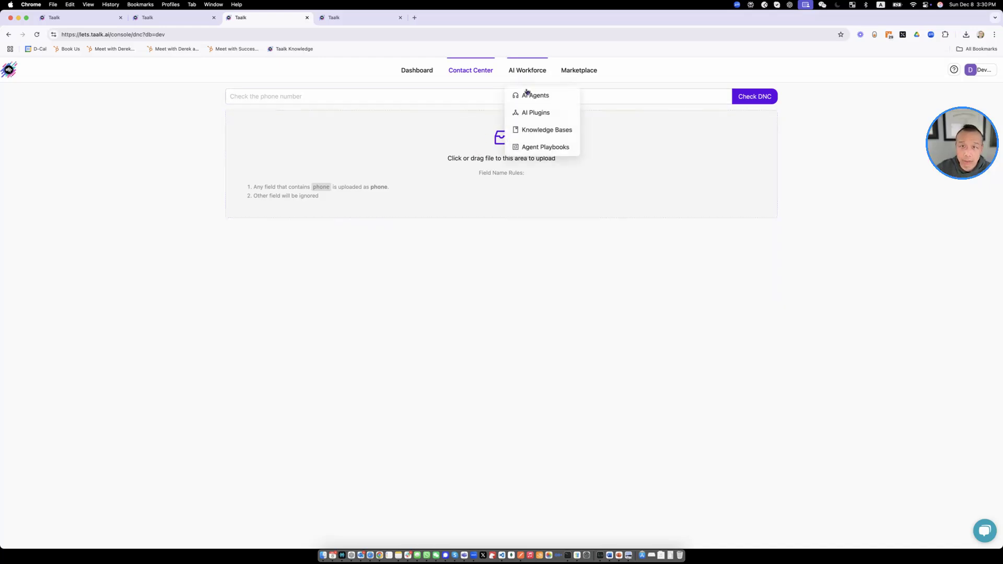
mouse_move(534, 95)
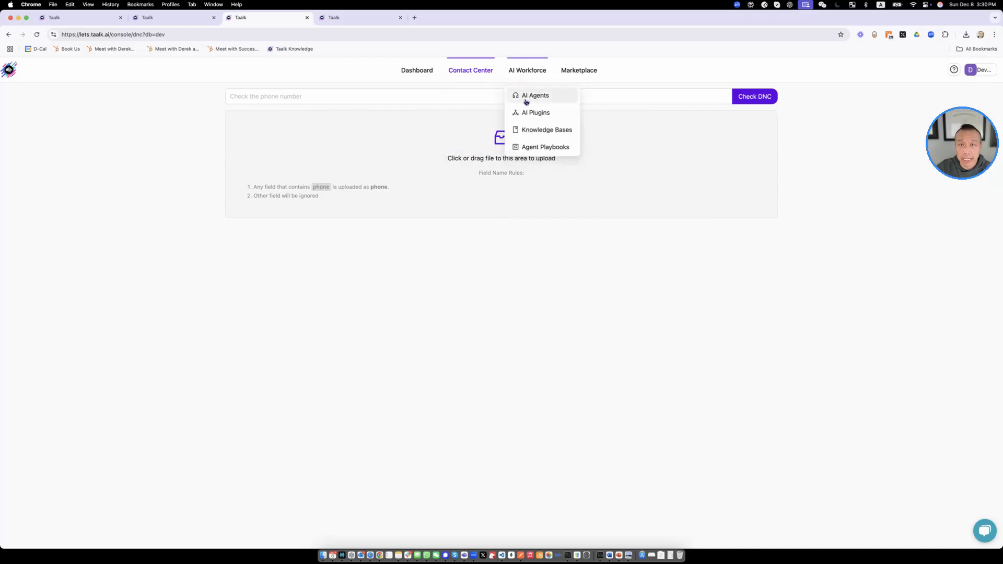
Open the Multi-channel Campaign's dialer strategy and collapse its description section.
left_click(470, 70)
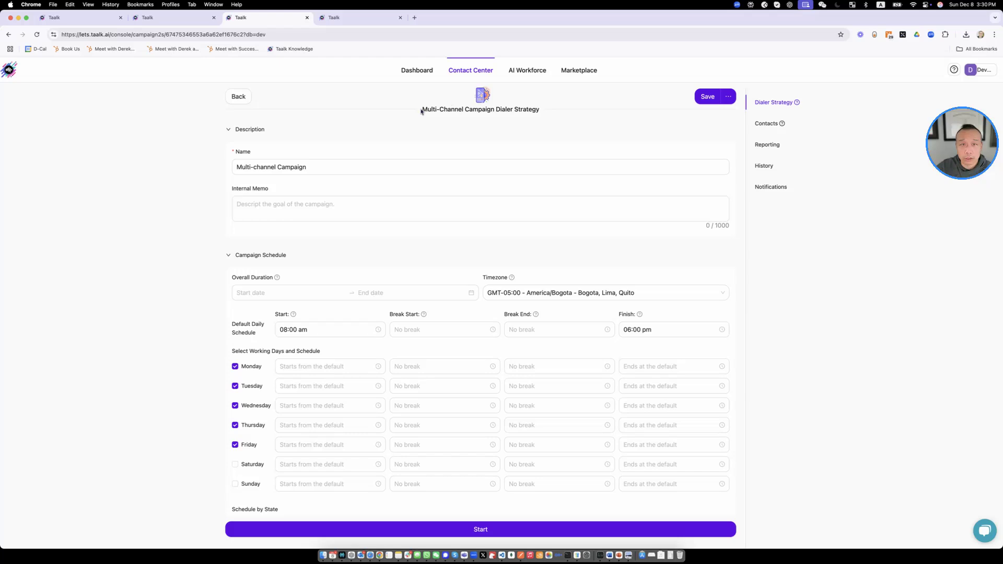
left_click(250, 130)
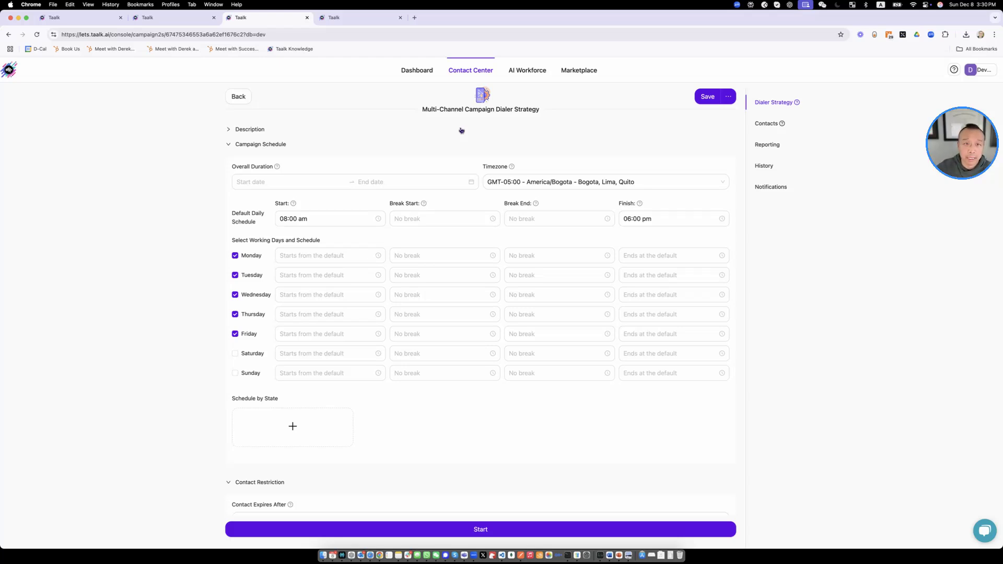
scroll("down", 3)
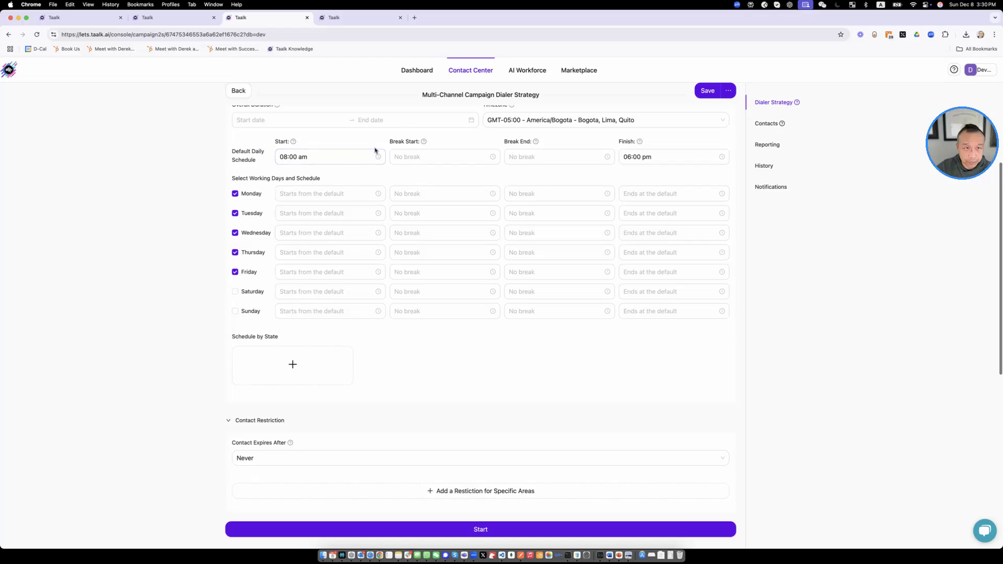
scroll("up", 3)
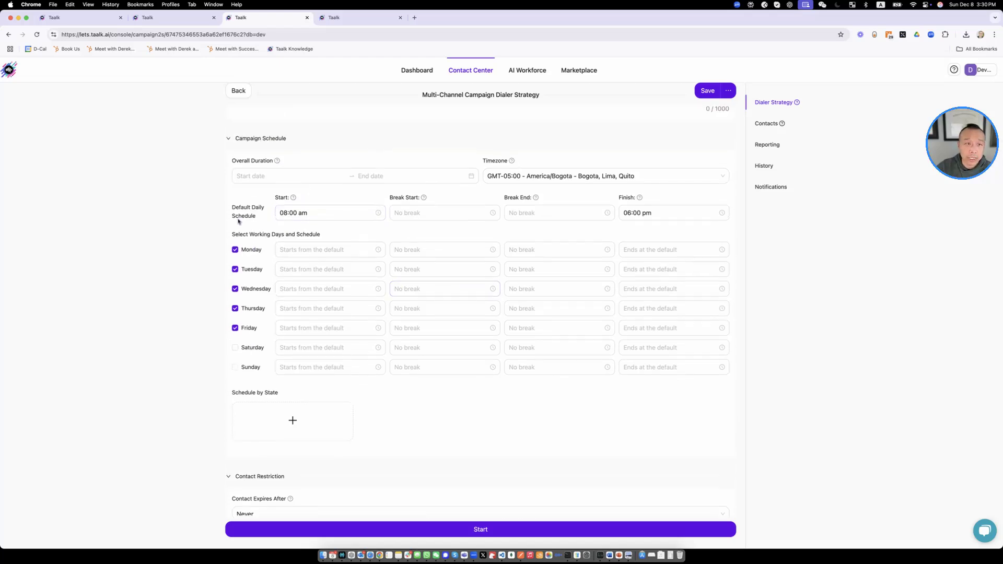
Inspect the weekday 8:00 am–6:00 pm schedule's break end and Monday end time fields.
left_click(557, 212)
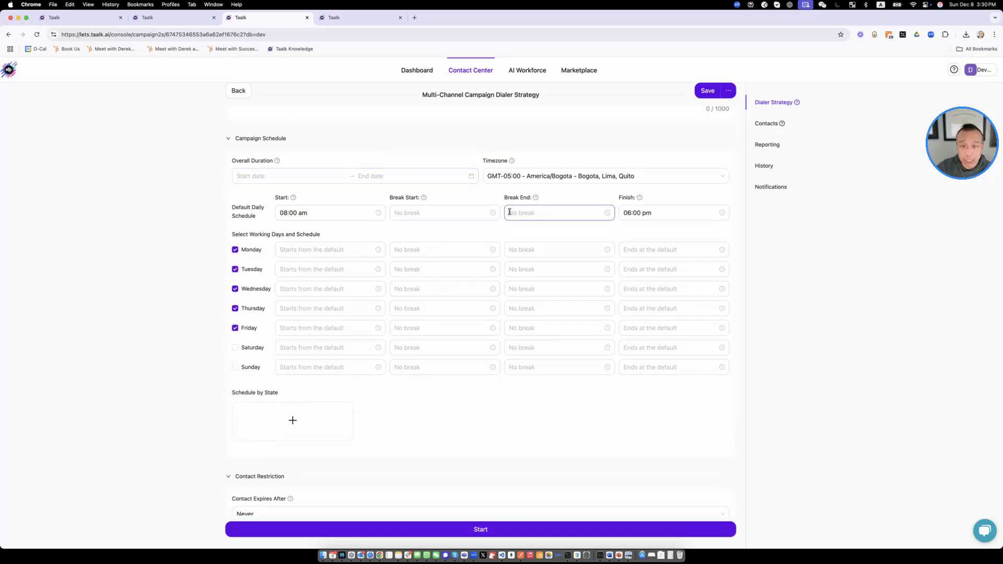
left_click(329, 249)
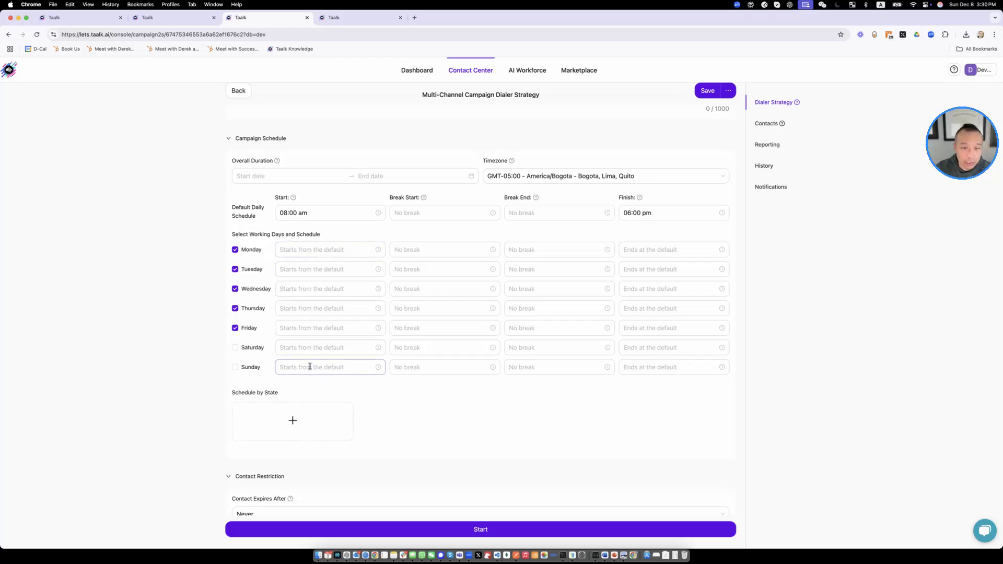
left_click(672, 249)
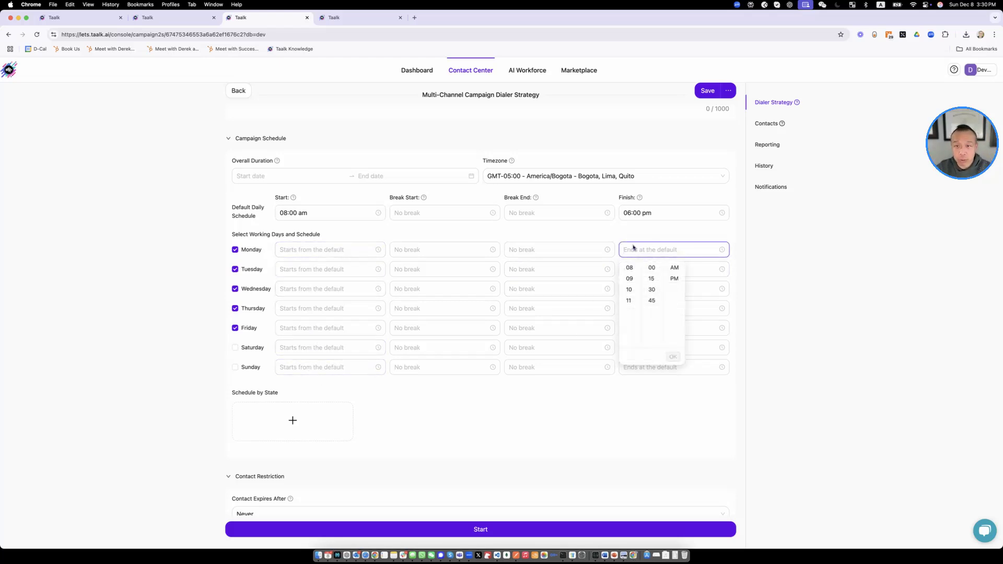
mouse_move(579, 237)
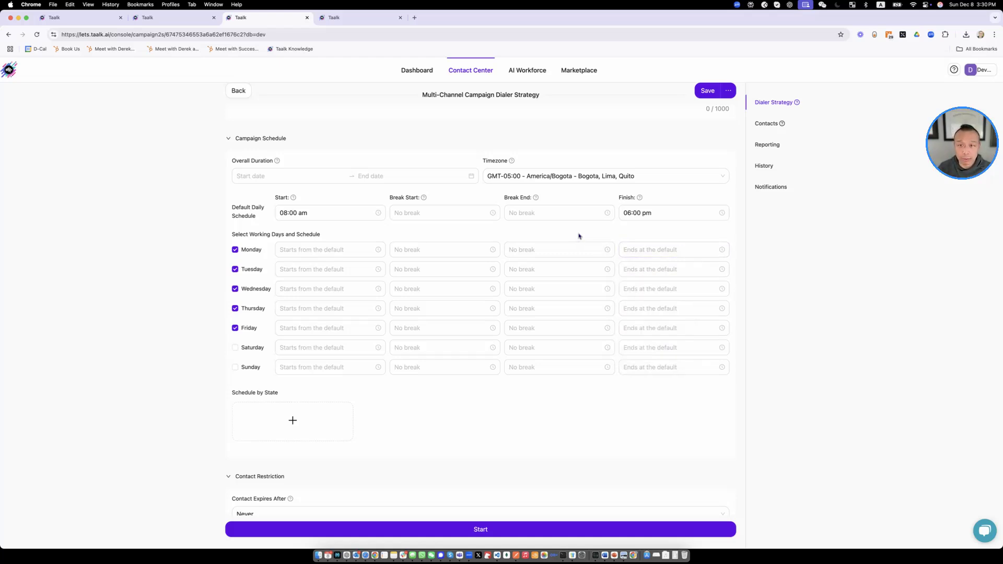
Scroll through the dialer strategy back to the Campaign Schedule and select the default break field.
scroll("down", 3)
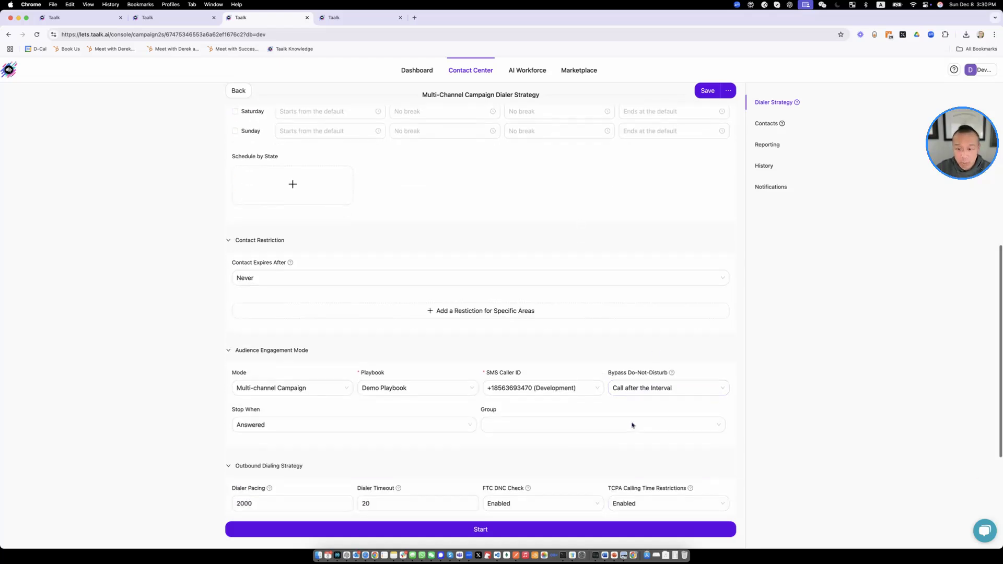
scroll("down", 3)
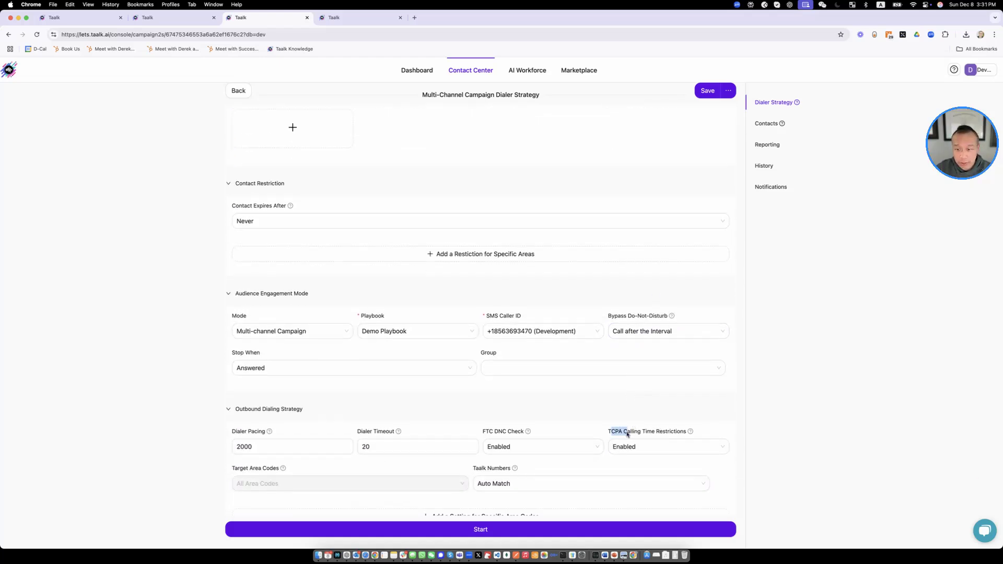
scroll("up", 3)
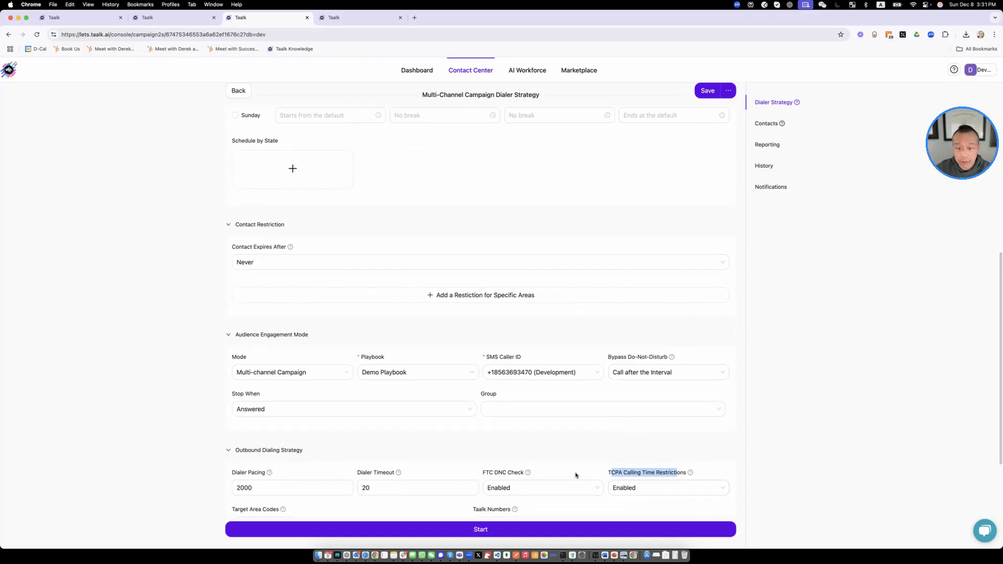
scroll("up", 3)
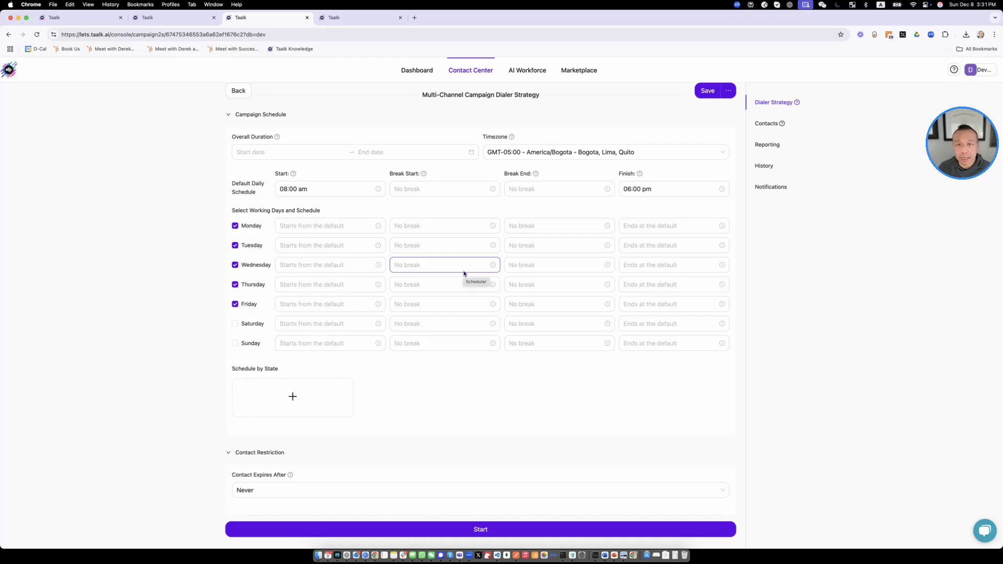
mouse_move(460, 226)
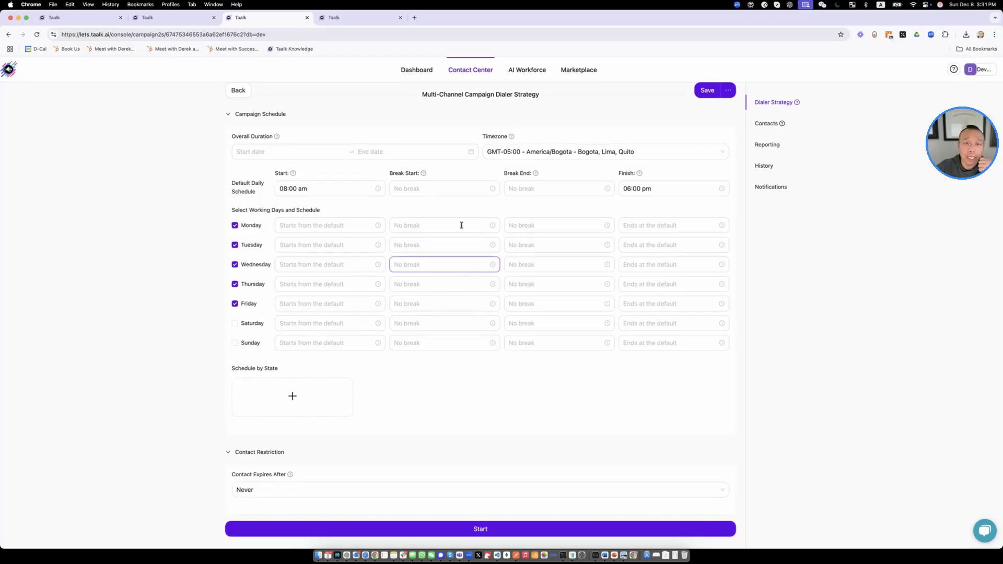
left_click(443, 188)
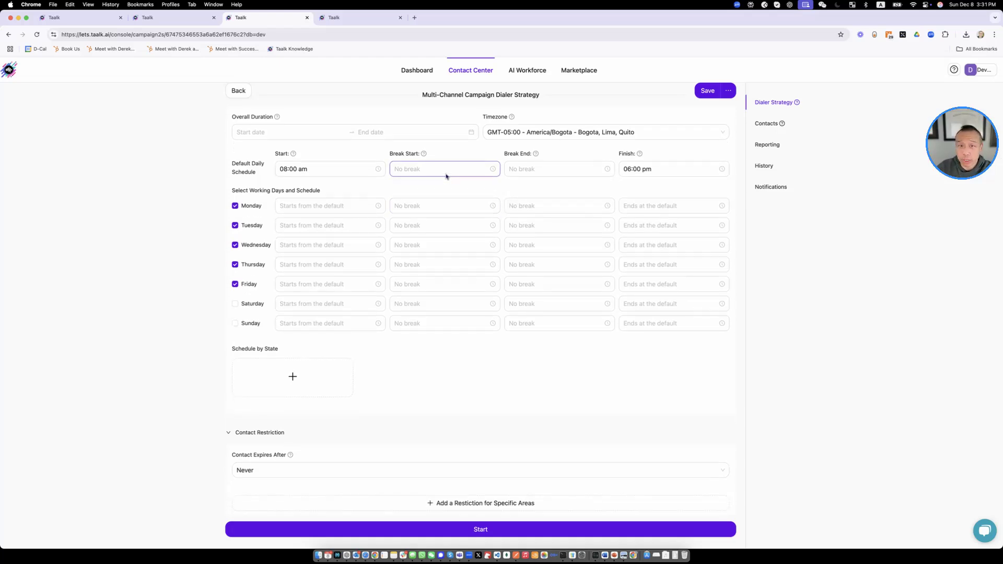
Set the default break end to 01:00 pm, triggering a start-before-end validation error.
left_click(444, 169)
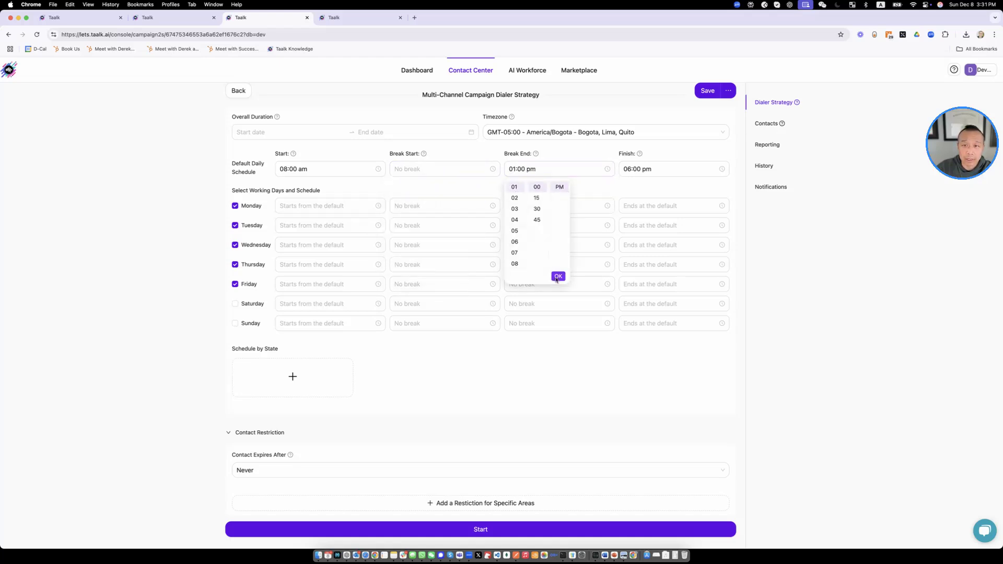
left_click(558, 276)
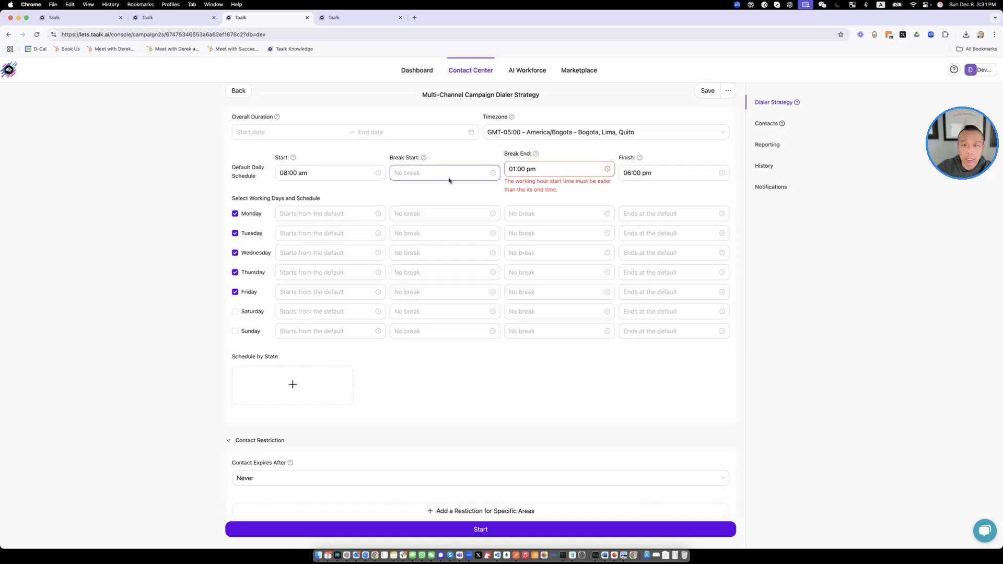
scroll("down", 3)
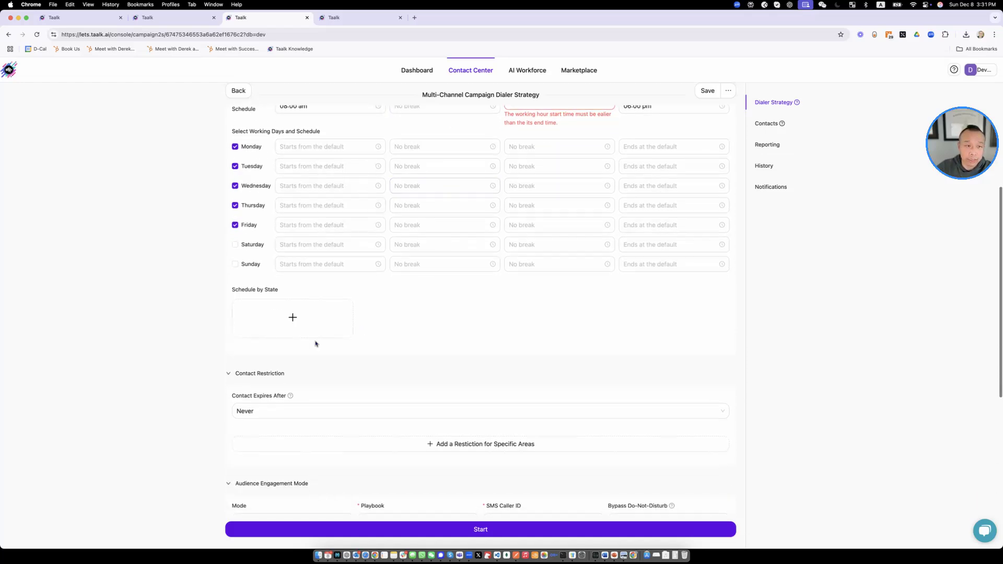
left_click(292, 318)
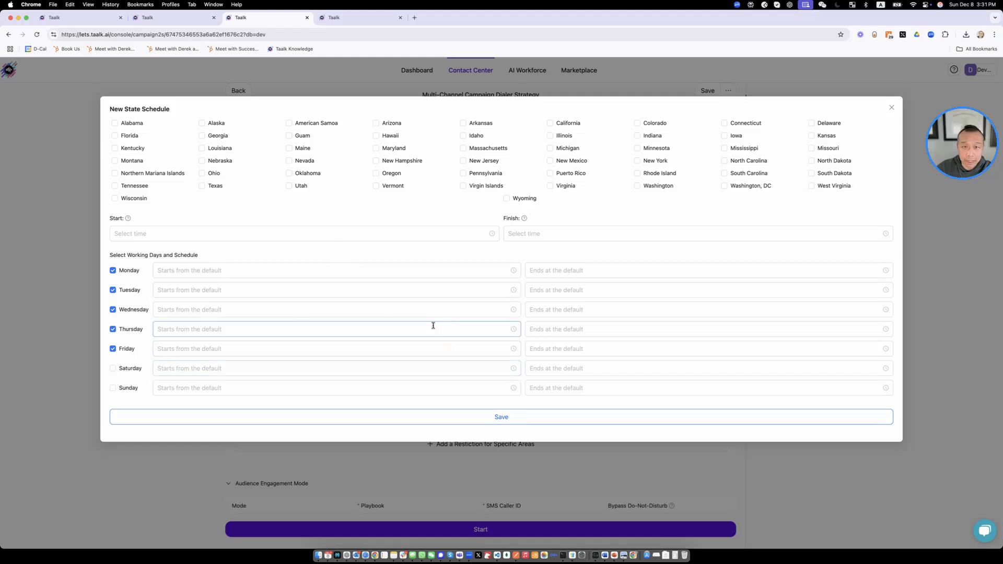
left_click(462, 136)
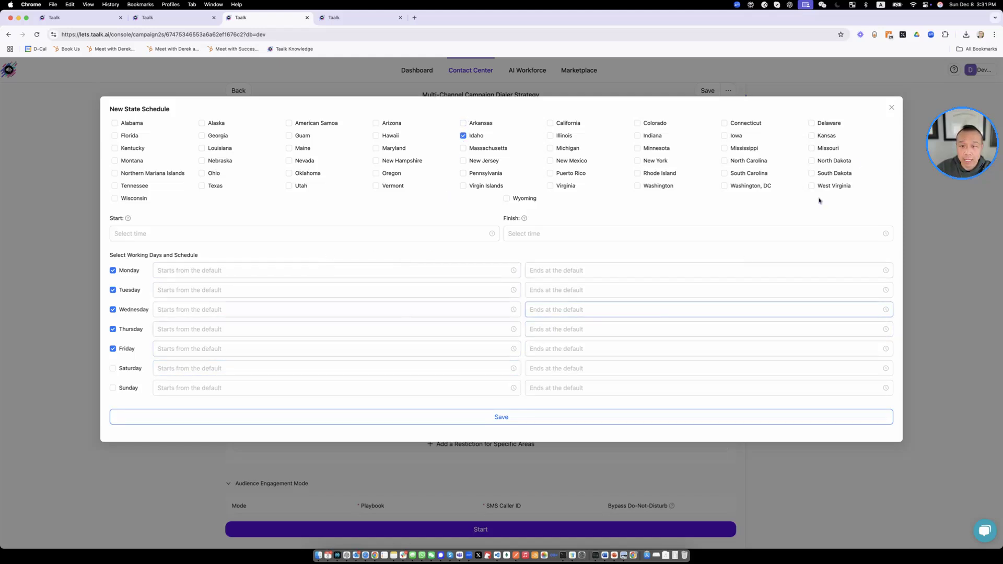
left_click(890, 106)
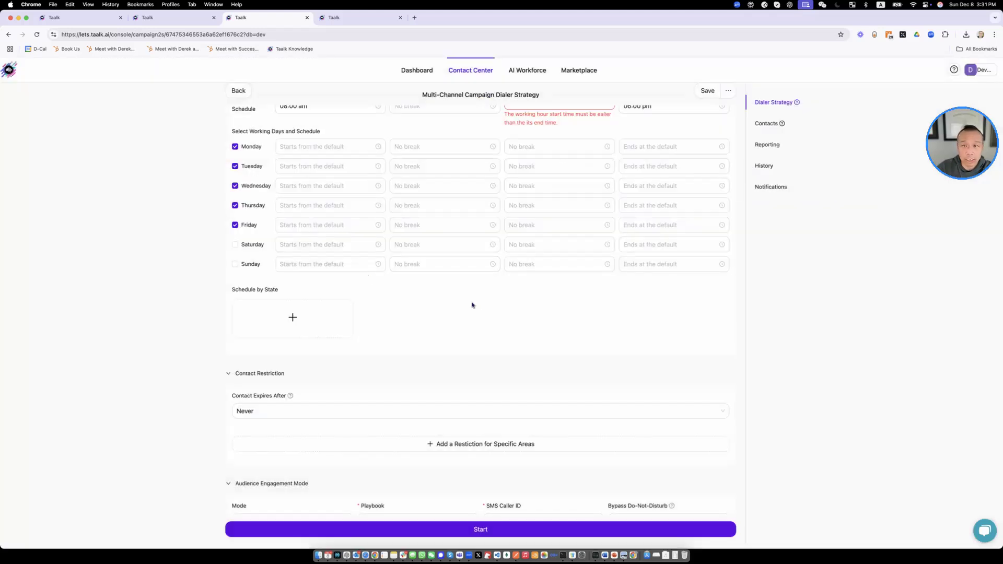
mouse_move(472, 305)
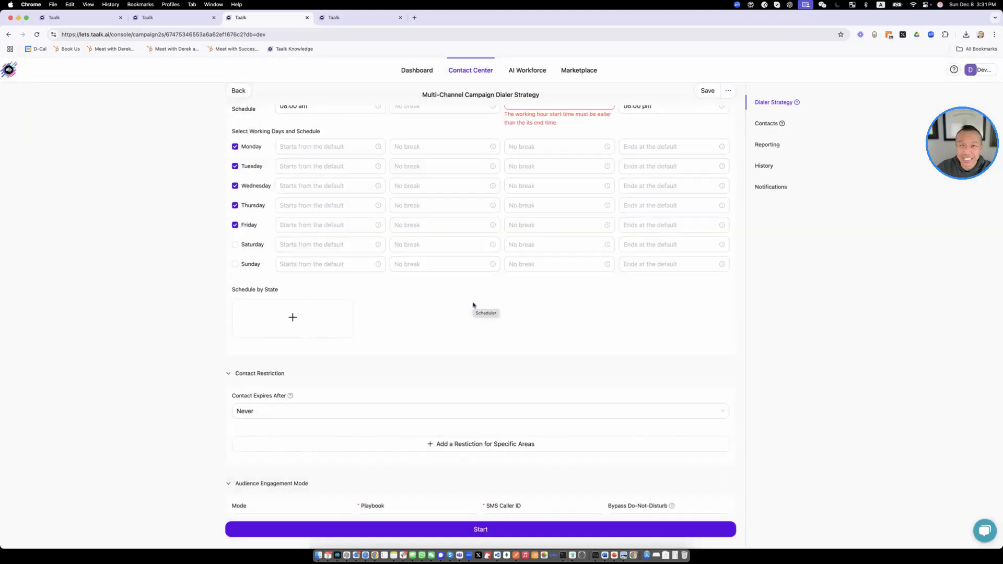
Leave Contact Expires After at Never and reveal the Mode choices: Voice Call or Multi-channel Campaign.
scroll("down", 3)
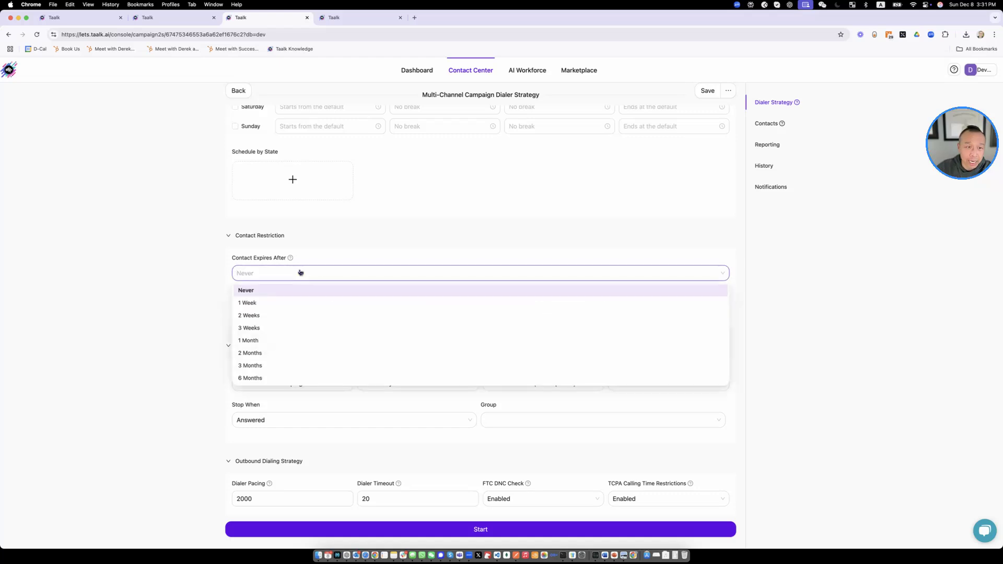
left_click(245, 290)
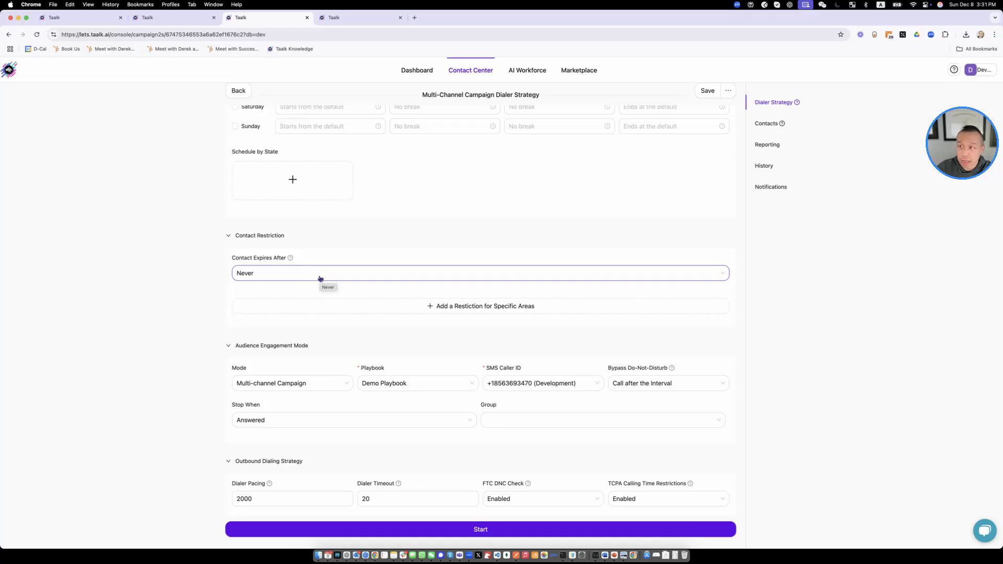
mouse_move(281, 302)
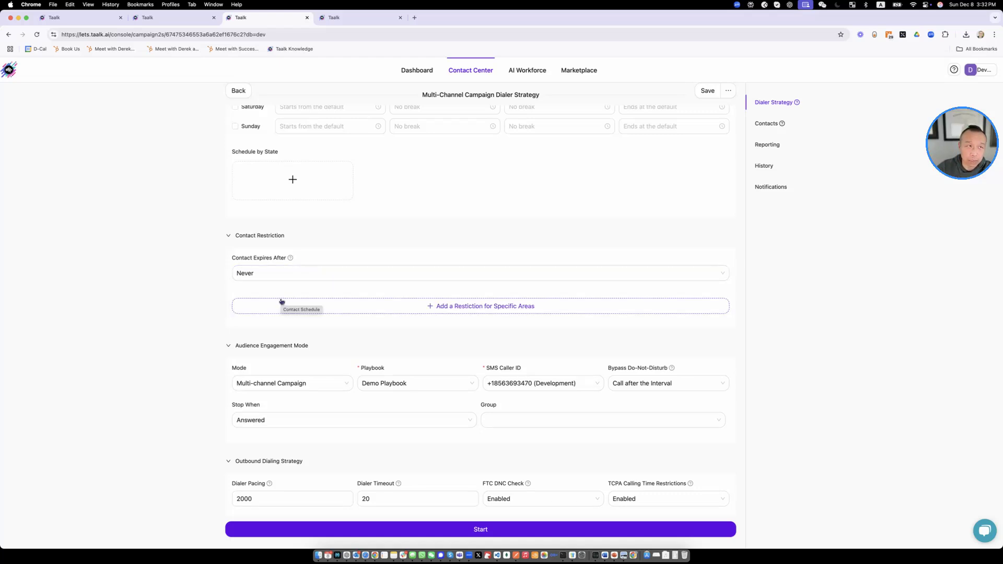
scroll("down", 3)
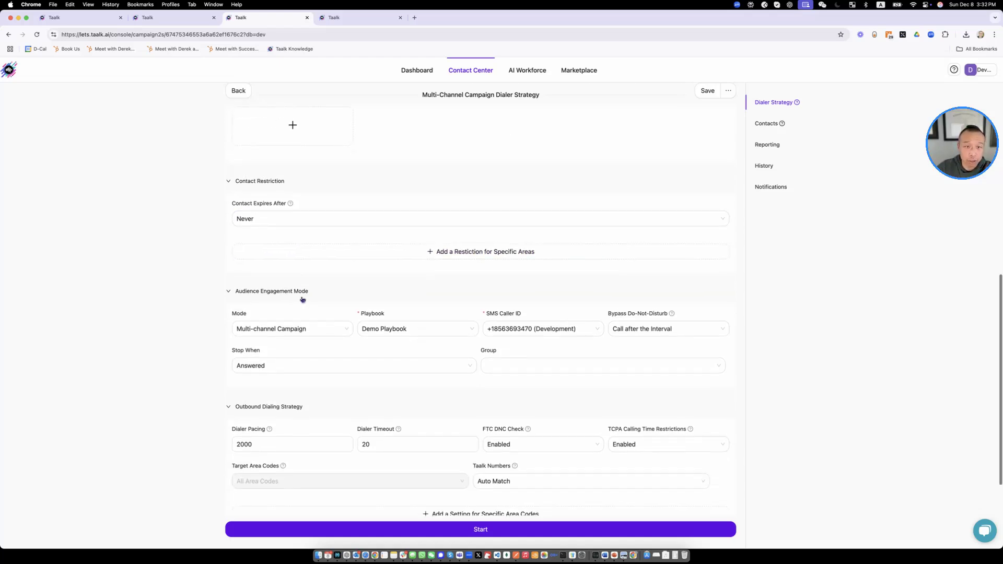
left_click(292, 329)
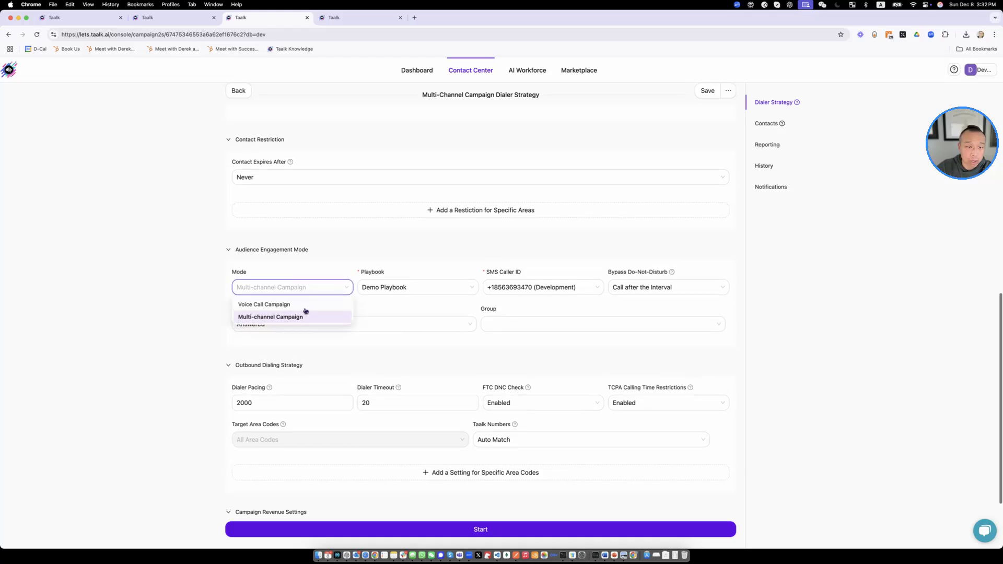
mouse_move(281, 307)
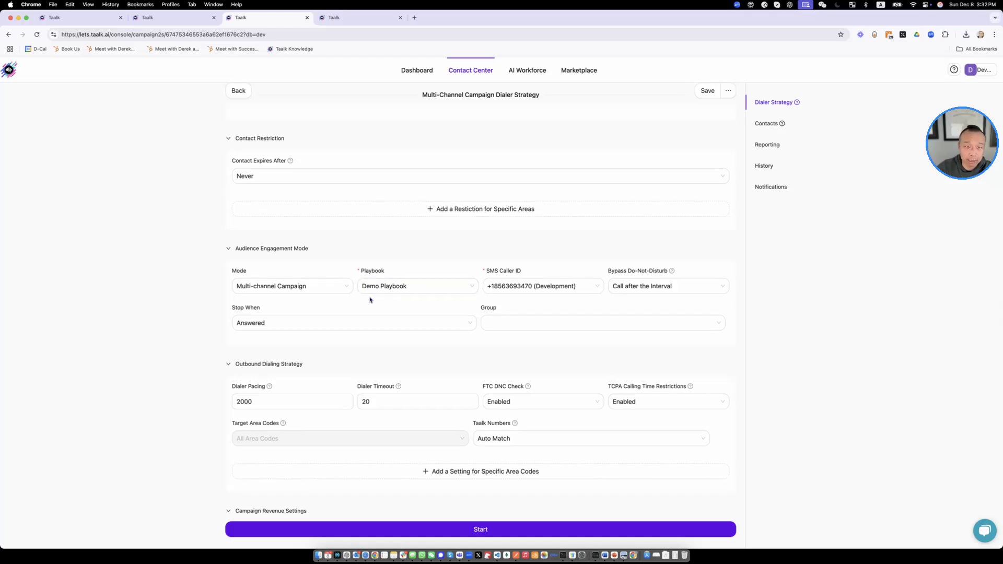
Choose Voice Call Campaign as the mode and begin editing Max Retry Per Contact (currently 8).
left_click(291, 287)
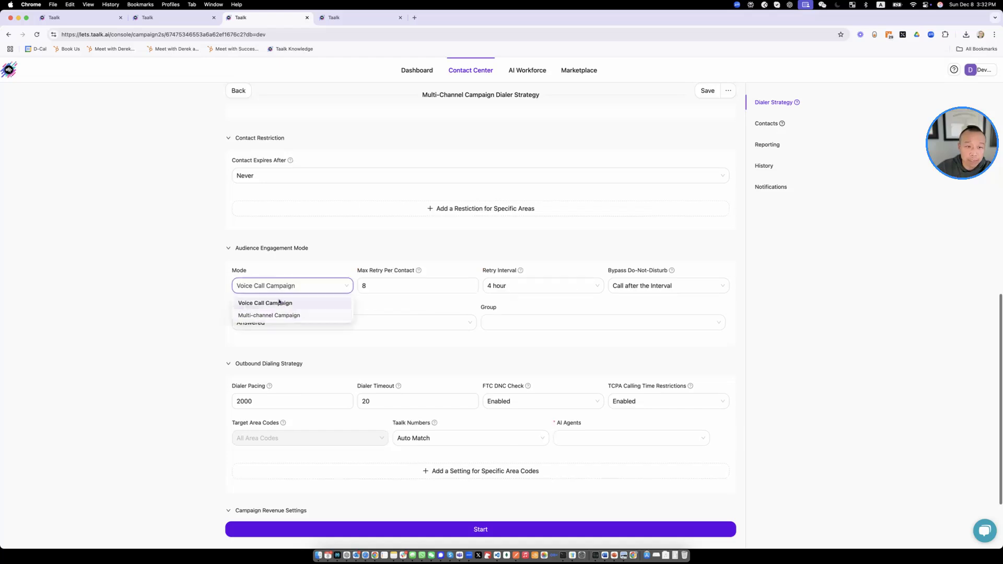
left_click(264, 303)
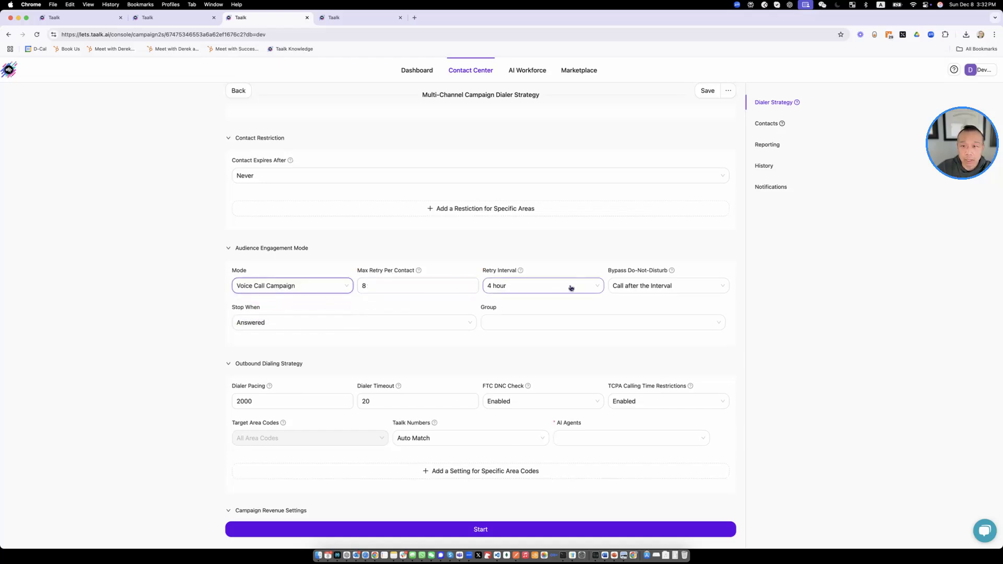
mouse_move(534, 289)
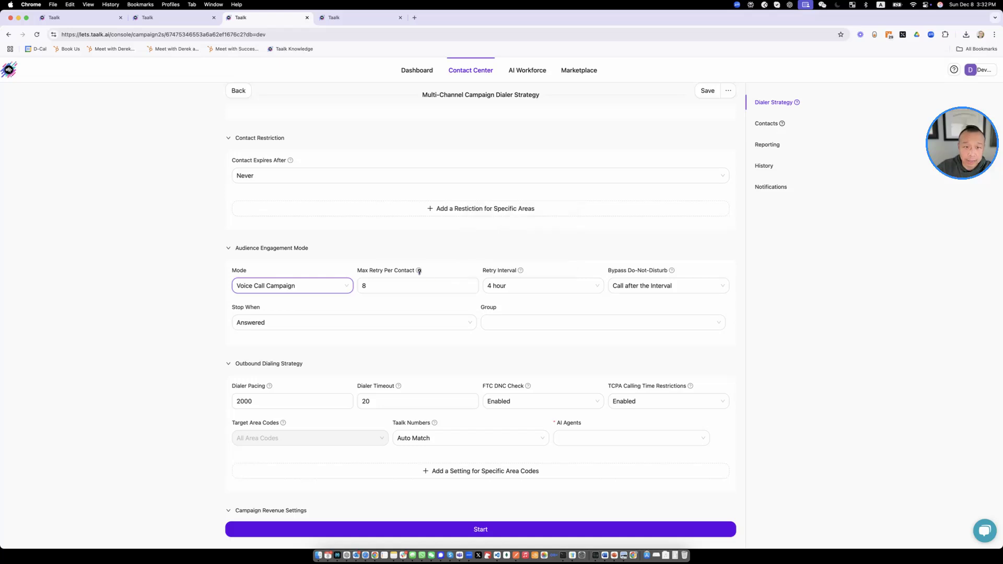
scroll("down", 3)
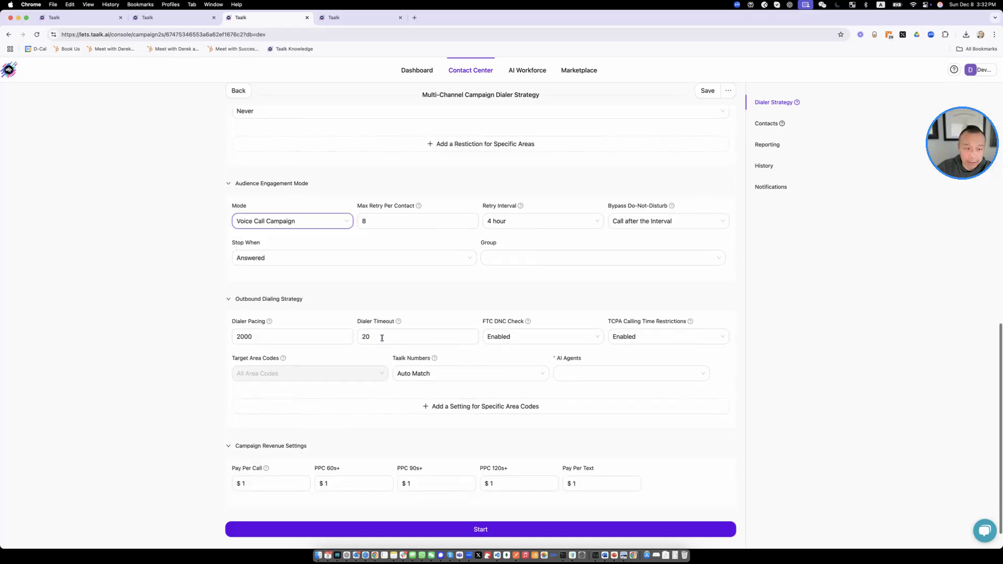
scroll("up", 3)
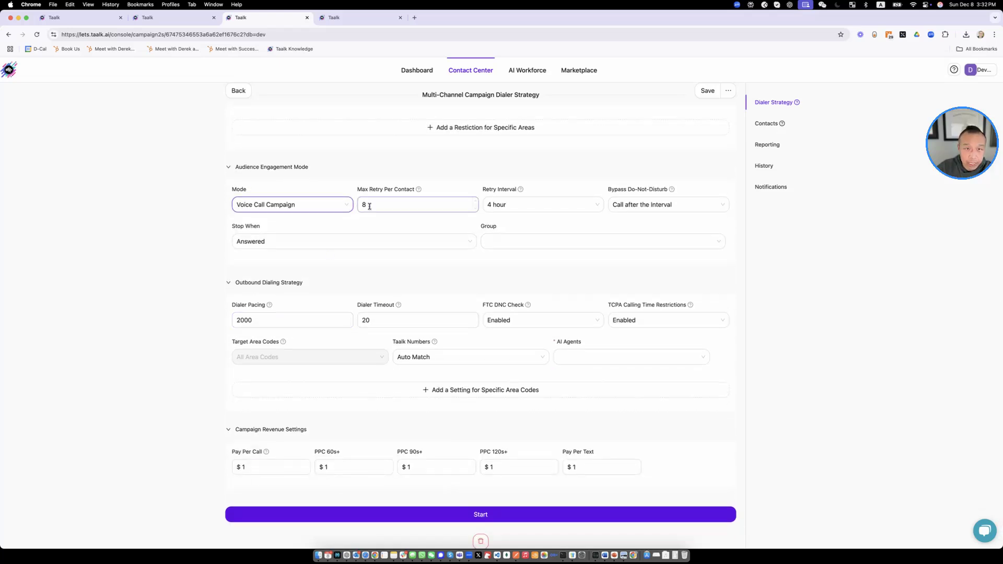
left_click(291, 203)
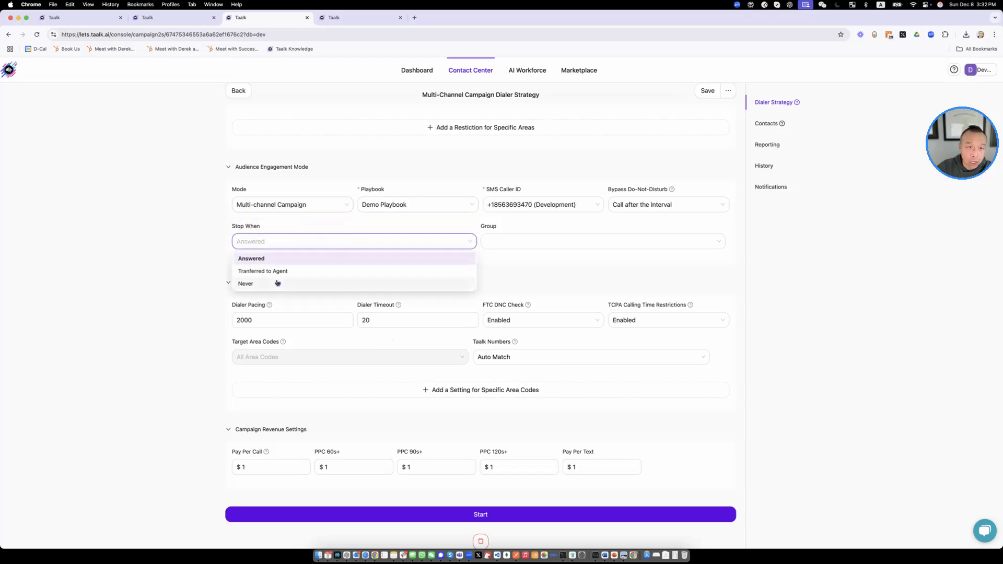
mouse_move(301, 245)
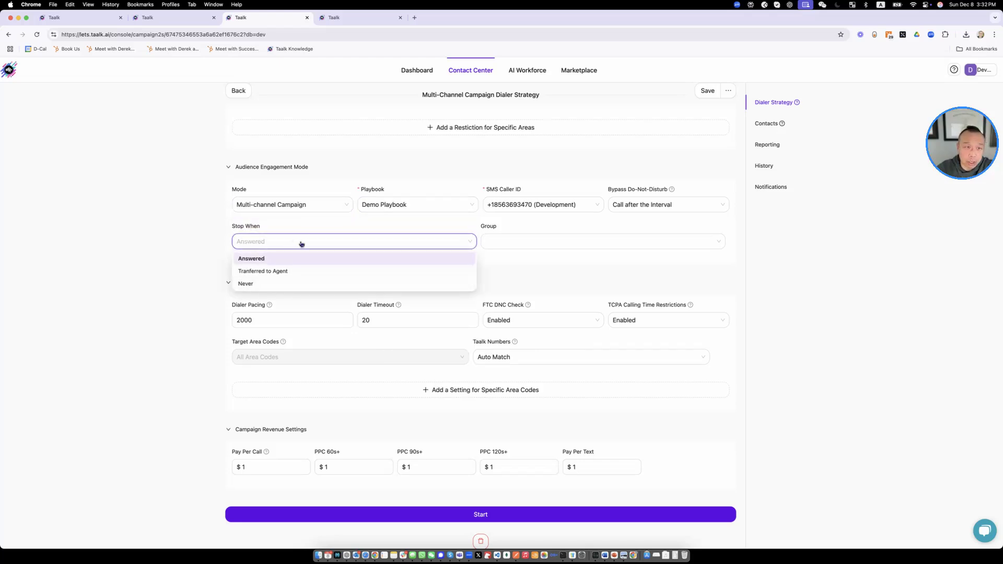
mouse_move(282, 275)
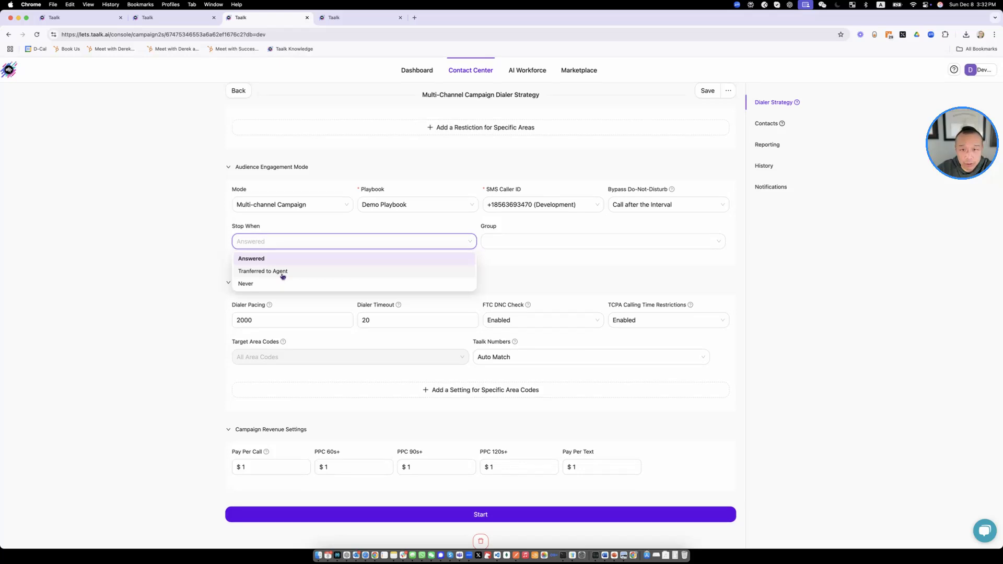
mouse_move(327, 260)
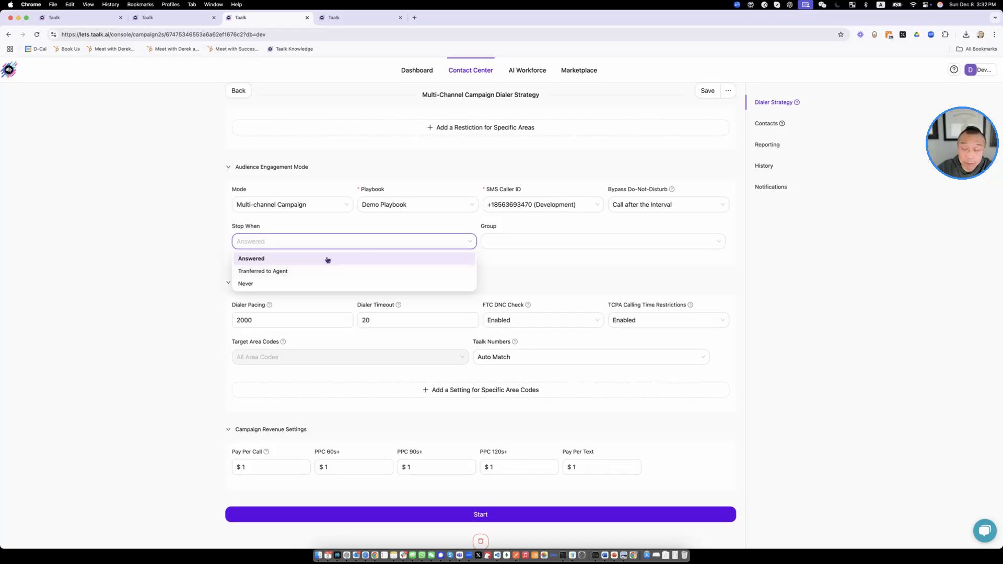
mouse_move(327, 260)
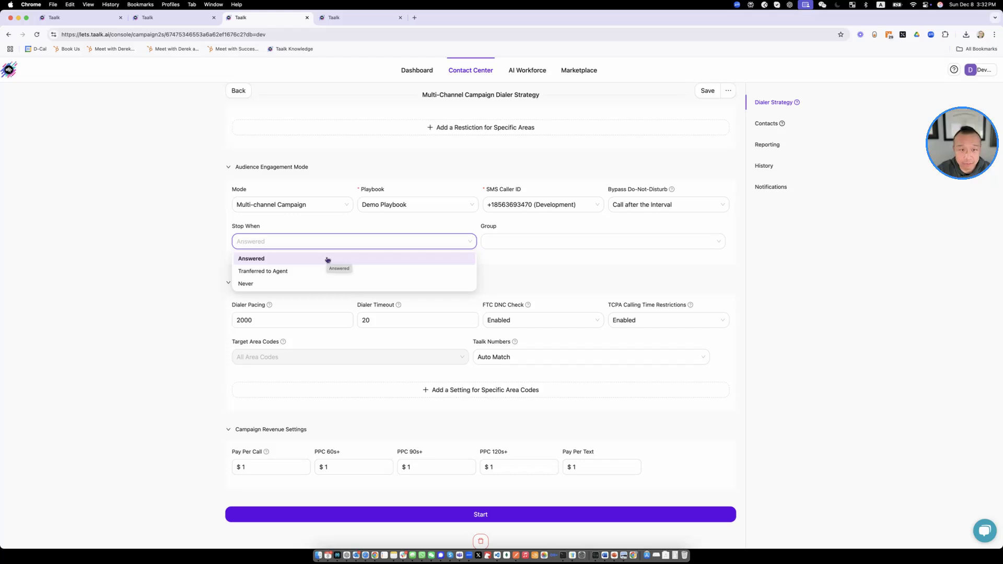
mouse_move(316, 286)
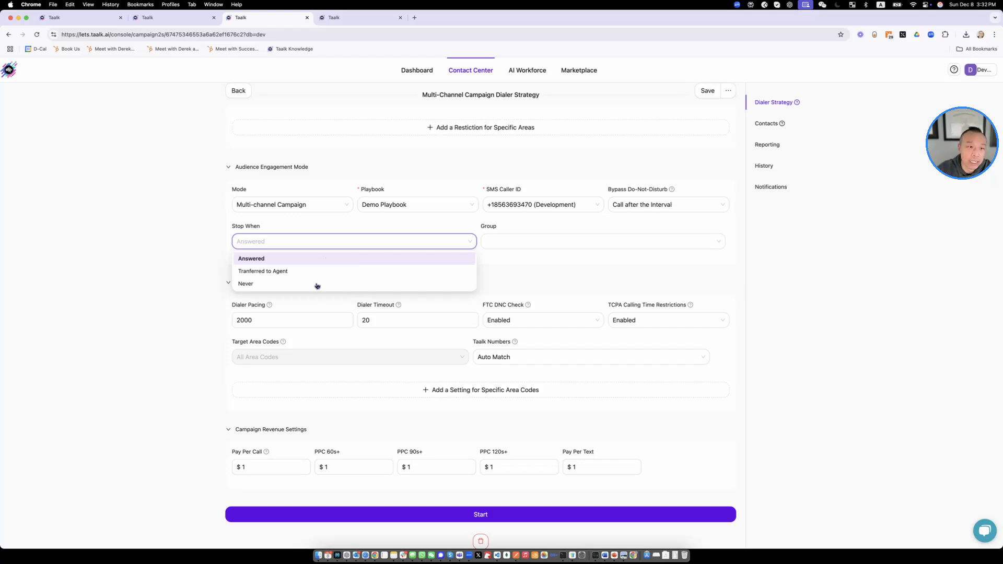
Back in Multi-channel mode, set Stop When to Never and select the Dialer Pacing value 2000.
left_click(252, 258)
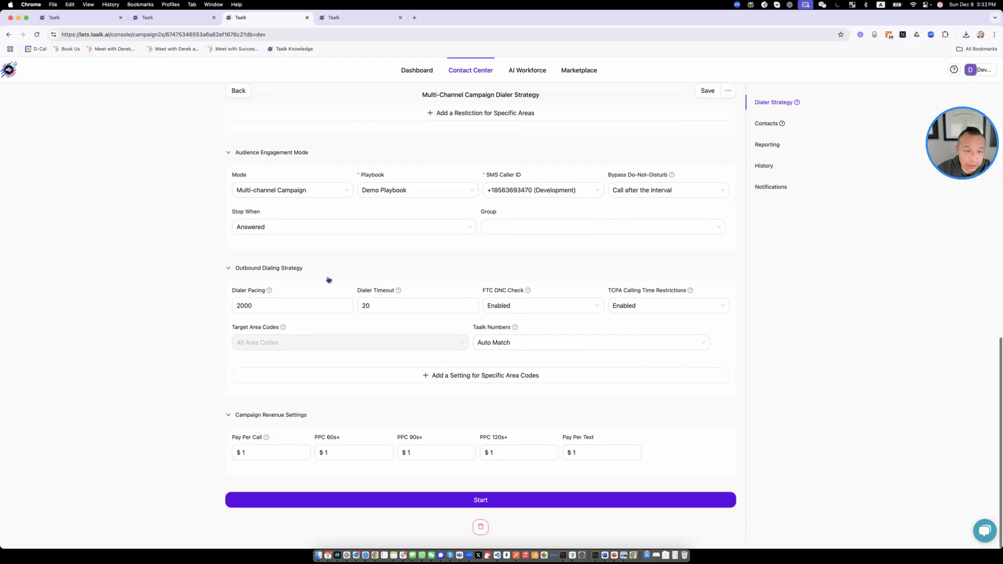
left_click(354, 227)
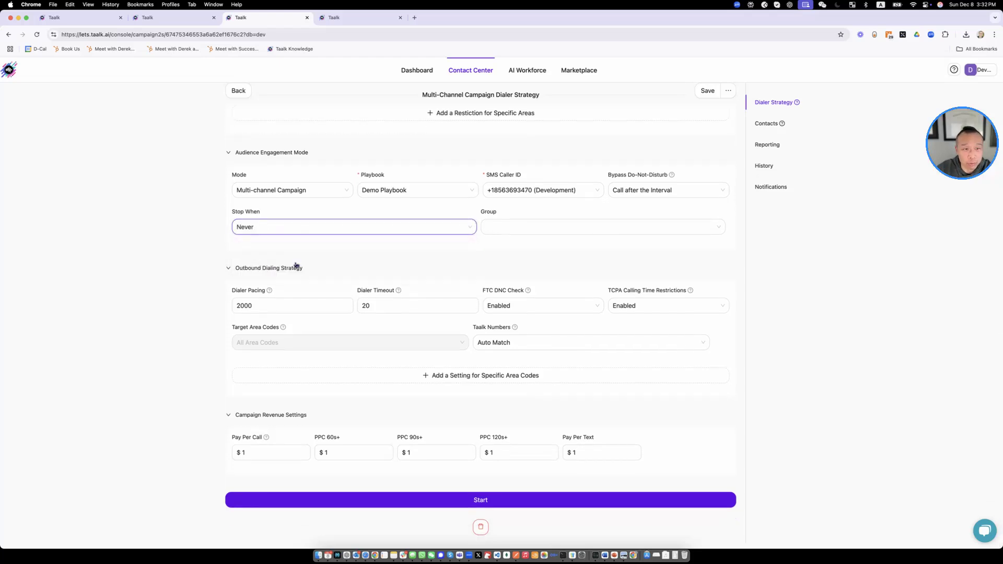
mouse_move(440, 257)
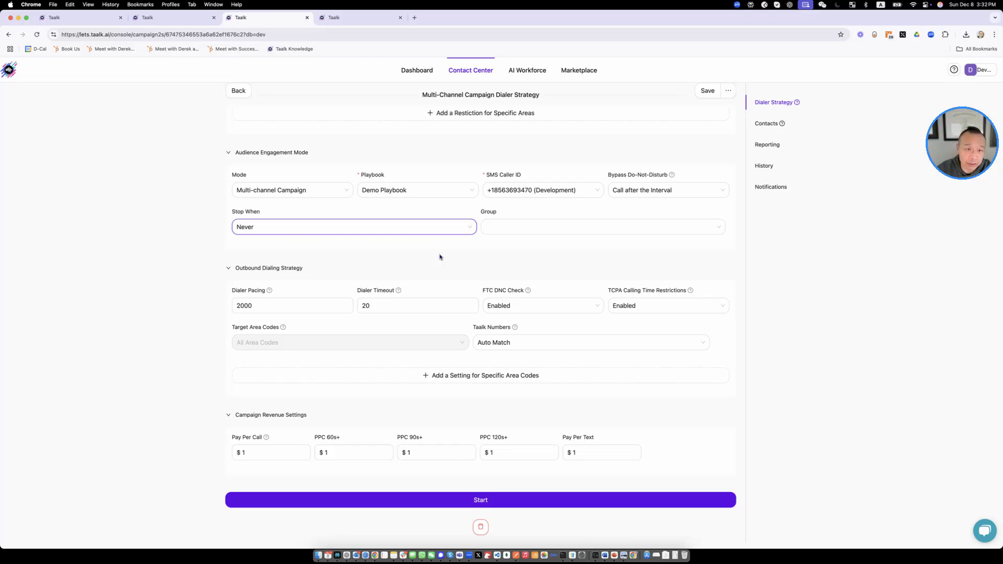
left_click(291, 304)
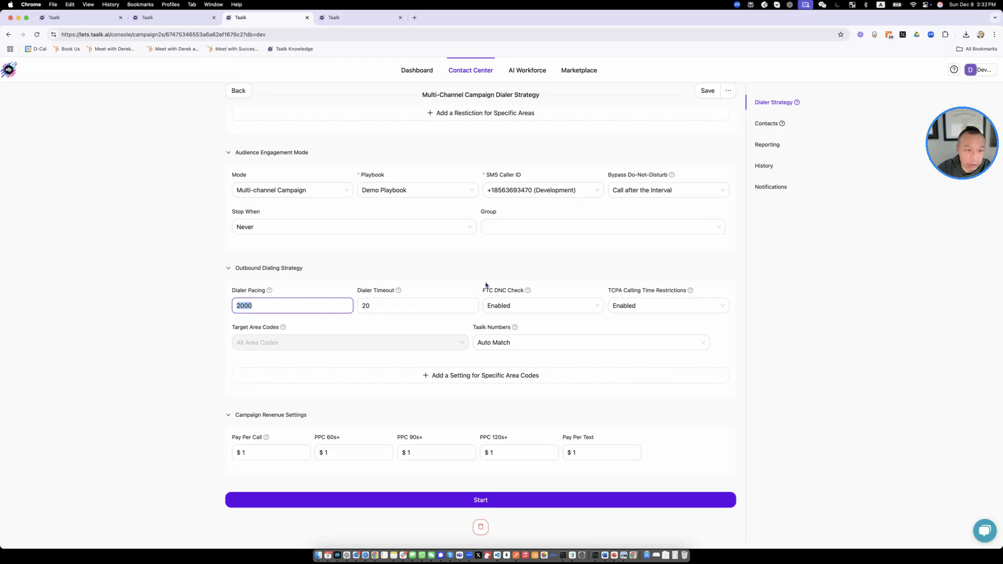
Raise Dialer Pacing to 3000 dials per hour and review the FTC DNC Check options, leaving Enabled.
type("000")
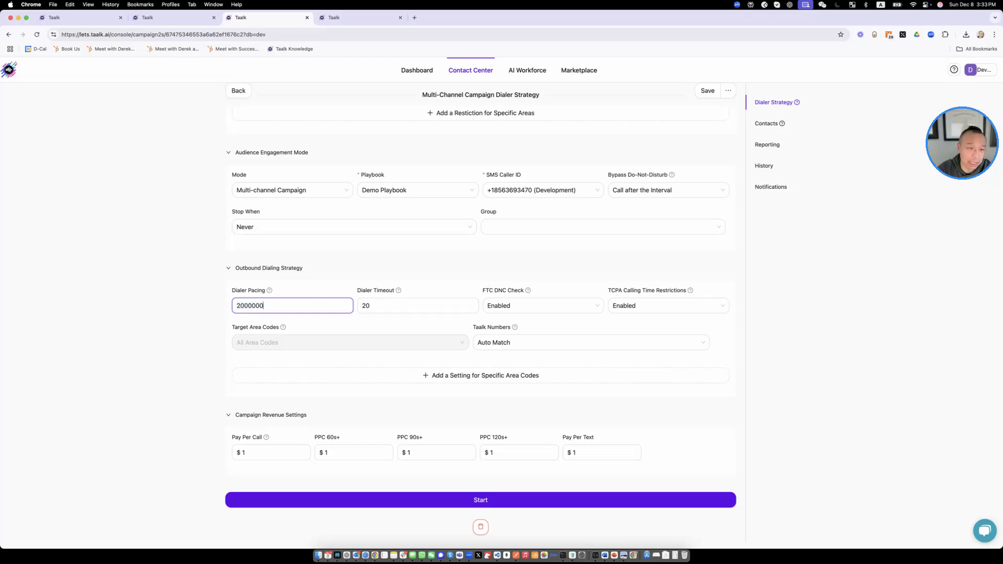
mouse_move(621, 255)
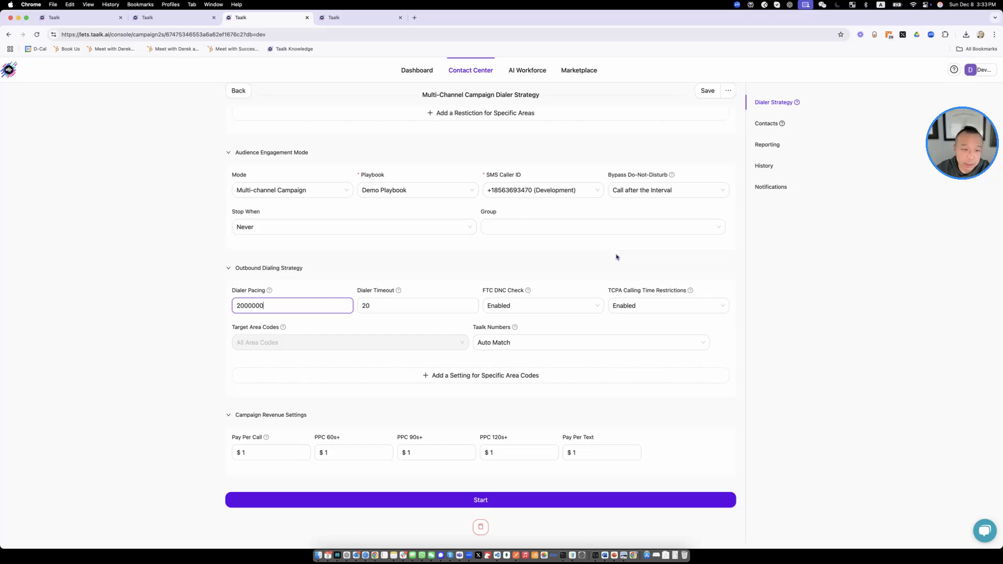
mouse_move(535, 266)
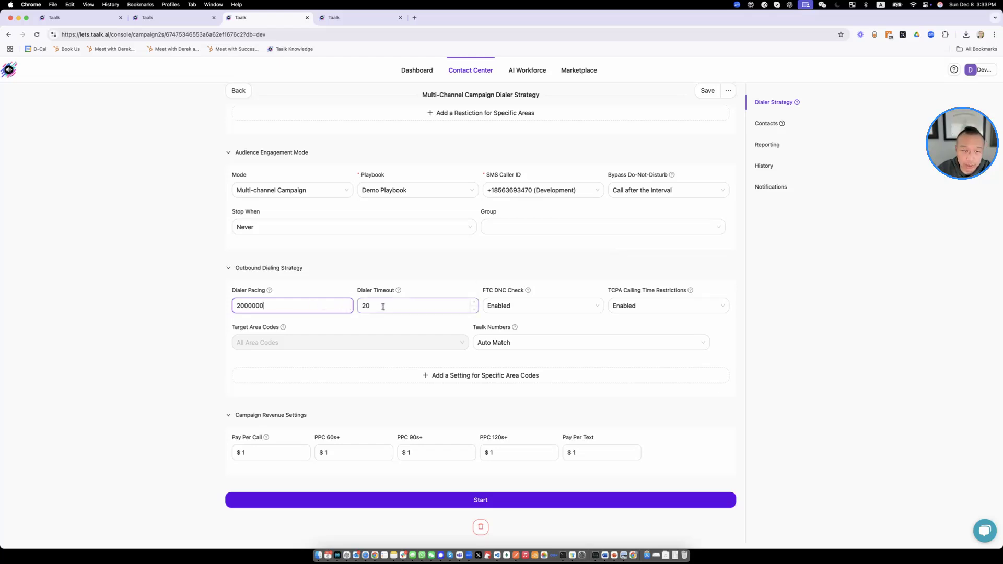
mouse_move(269, 291)
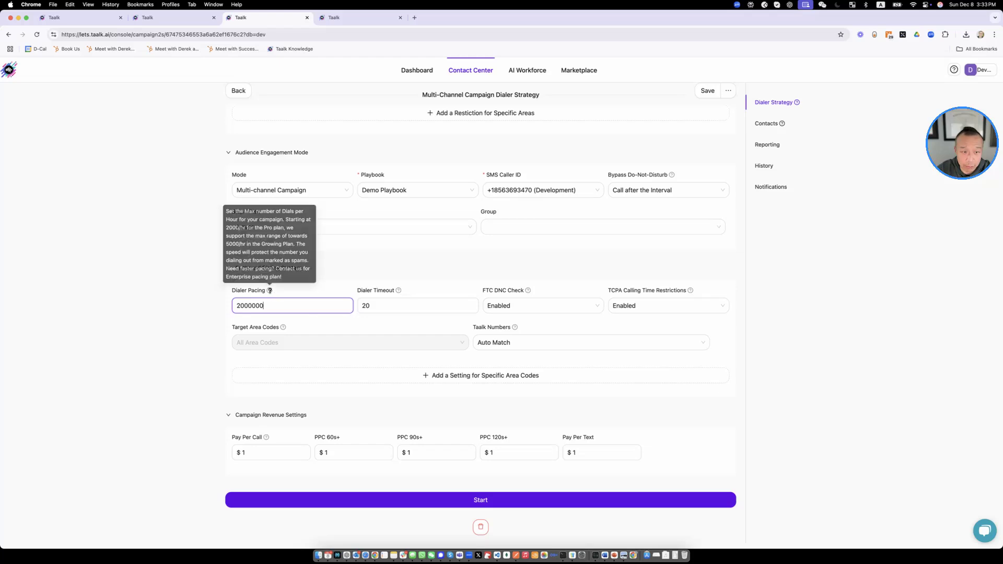
left_click(542, 305)
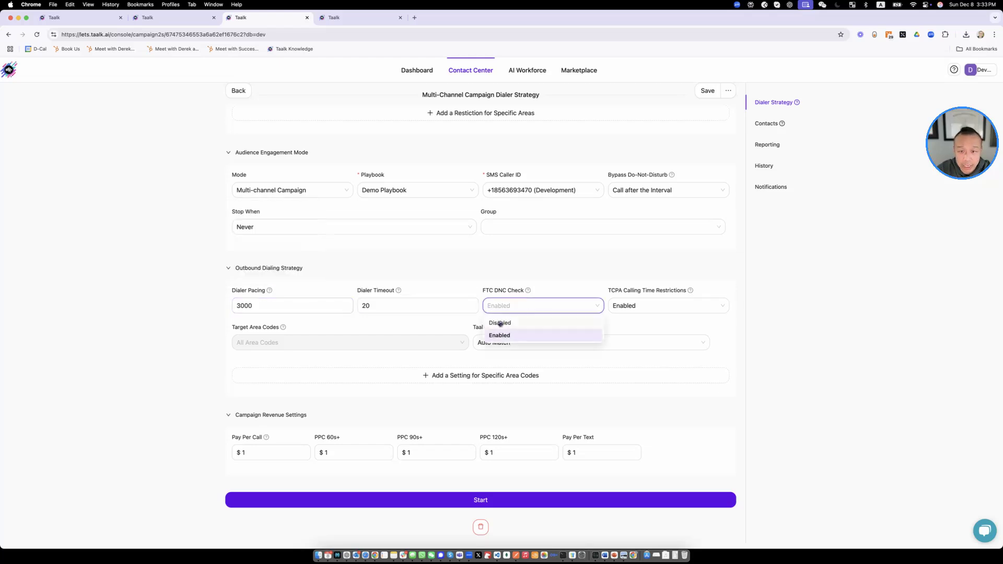
mouse_move(552, 288)
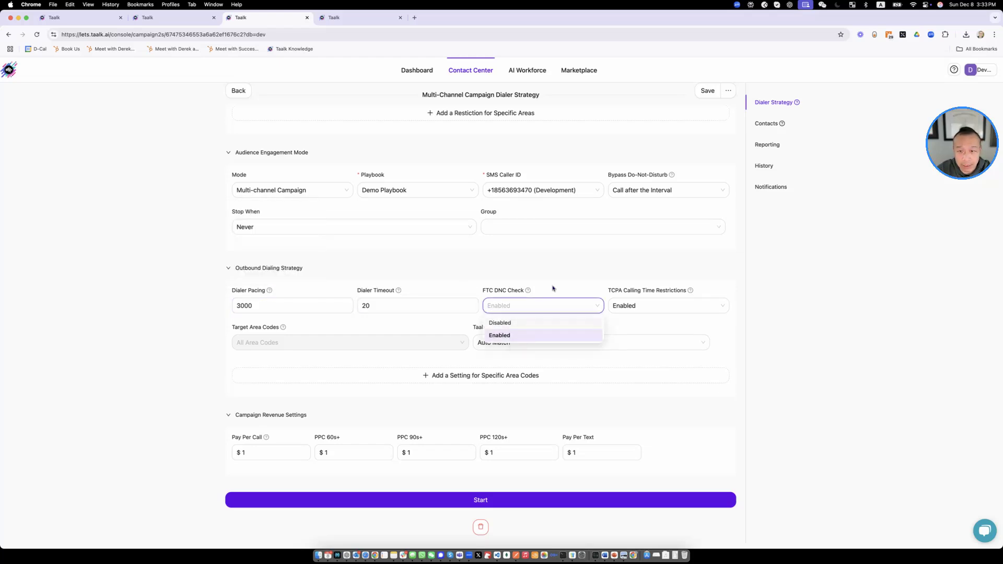
left_click(499, 335)
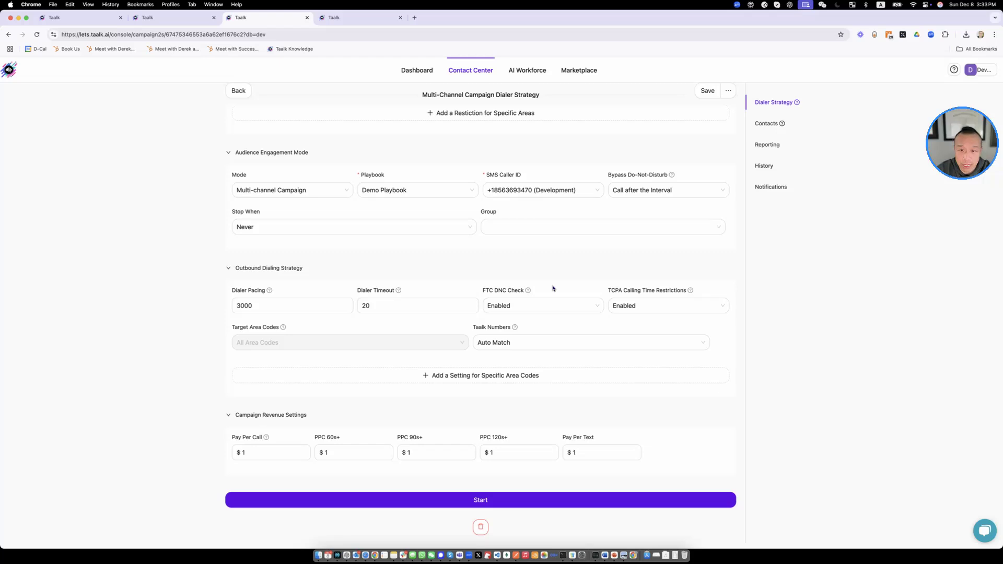
left_click(542, 305)
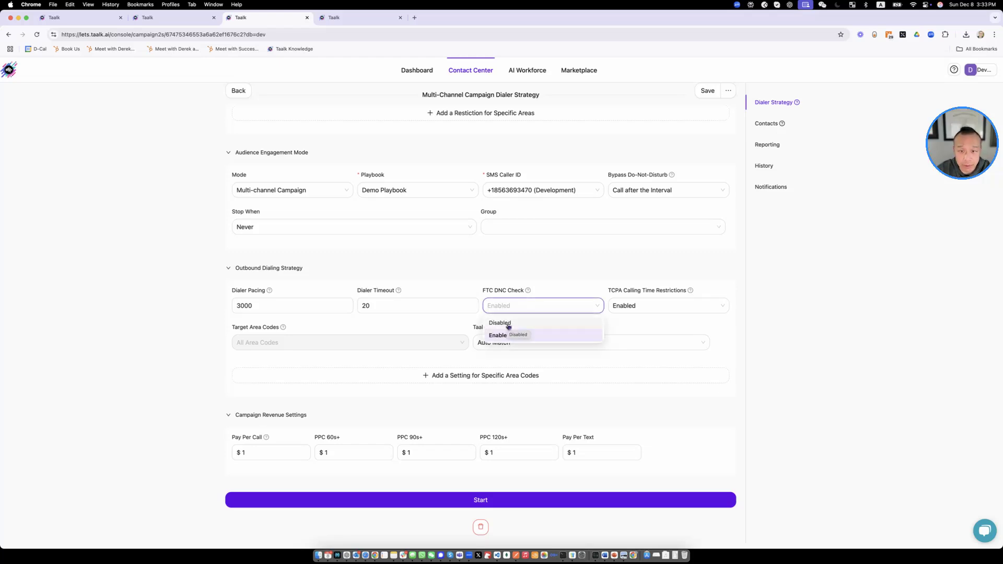
mouse_move(507, 335)
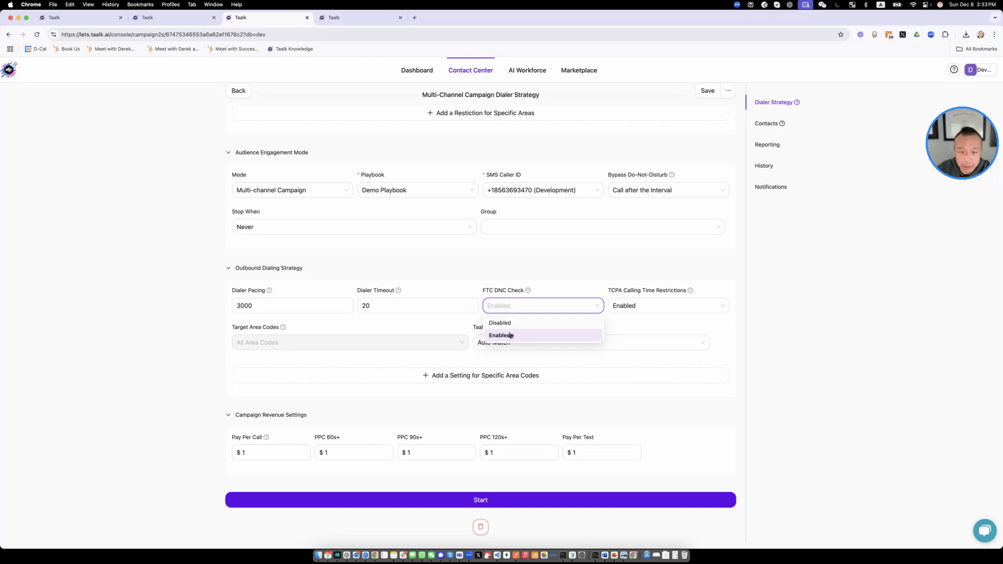
mouse_move(509, 336)
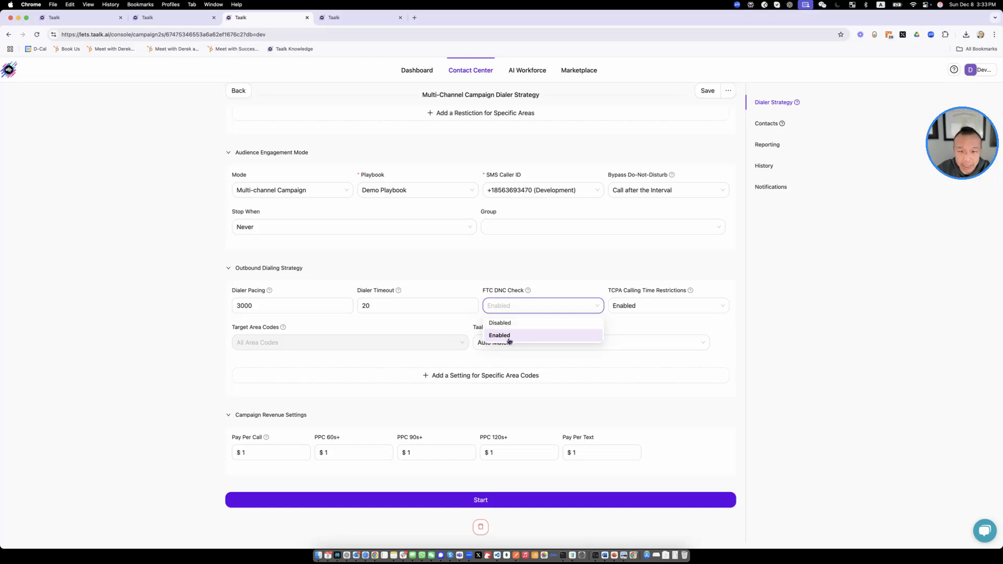
left_click(499, 335)
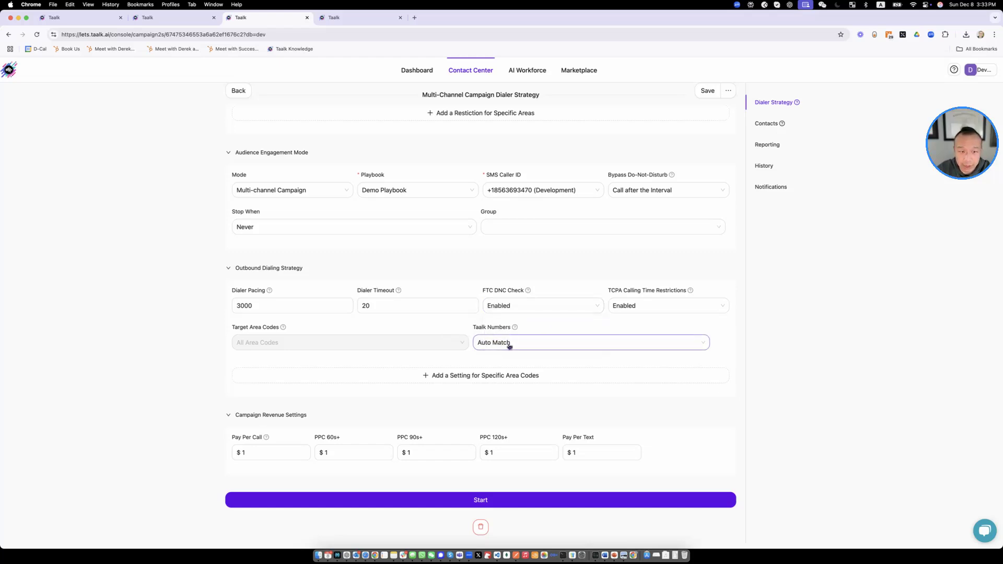
left_click(588, 343)
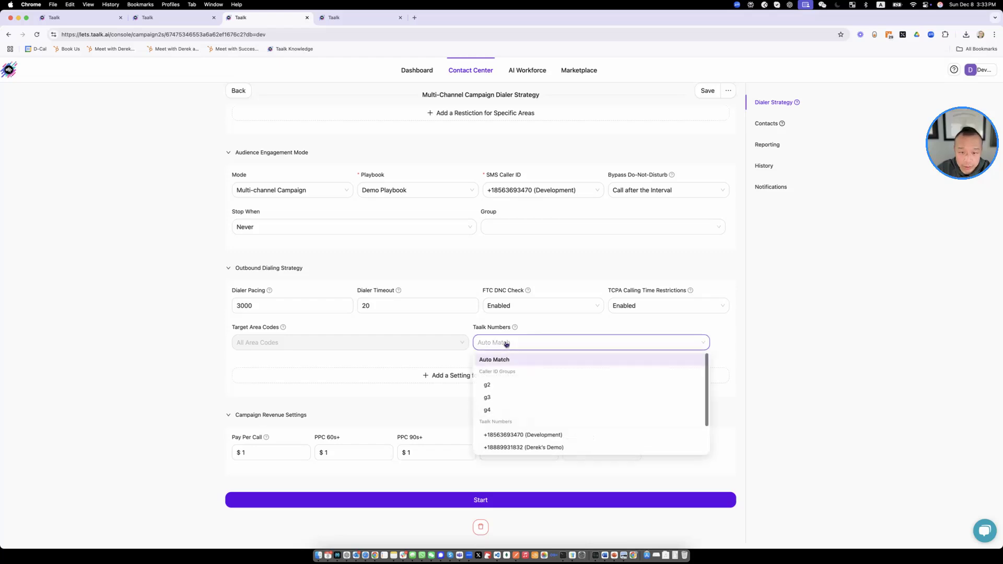
left_click(494, 359)
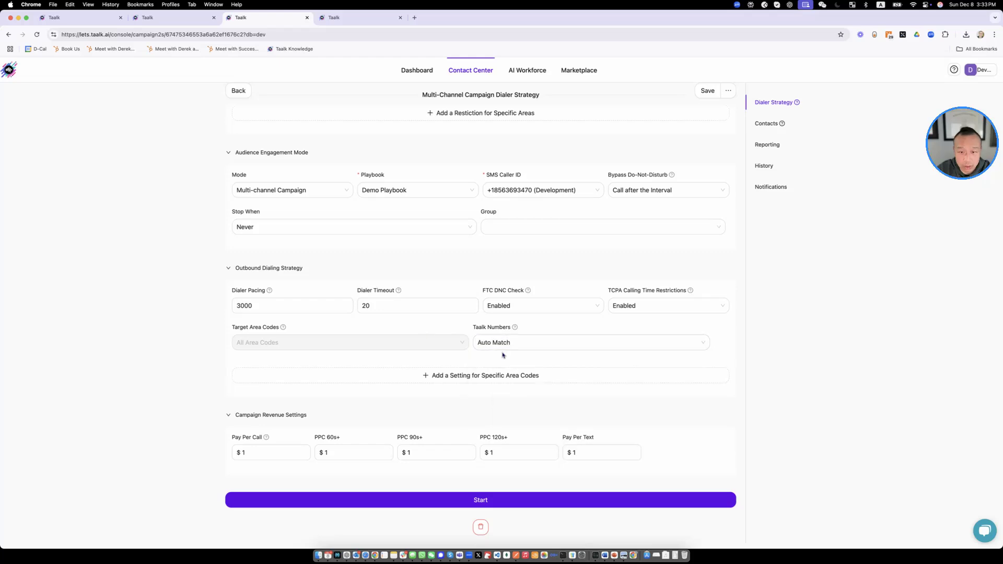
mouse_move(525, 343)
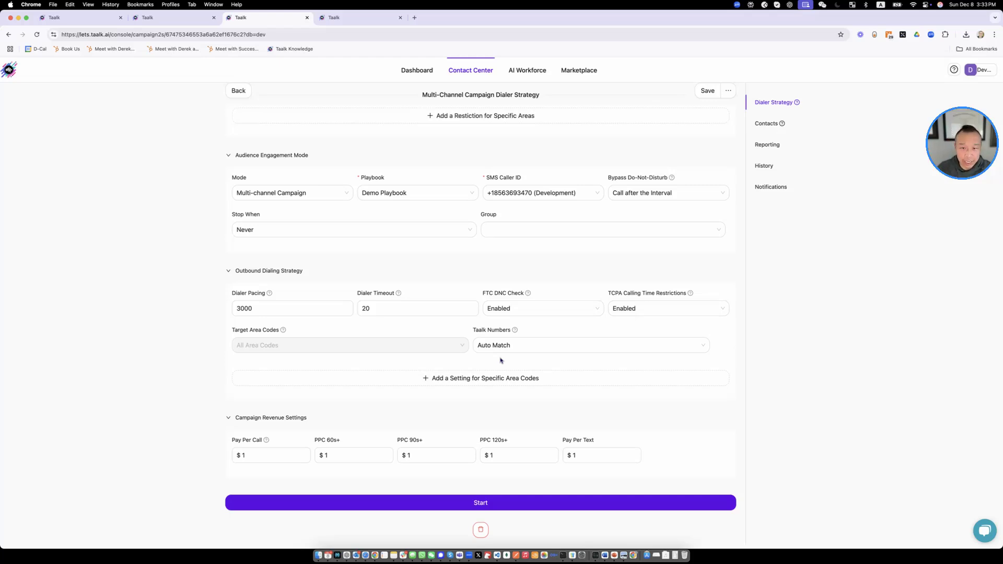
Make it a Voice Call Campaign using the Northwest AI agents and the g2 Taalk numbers.
left_click(588, 344)
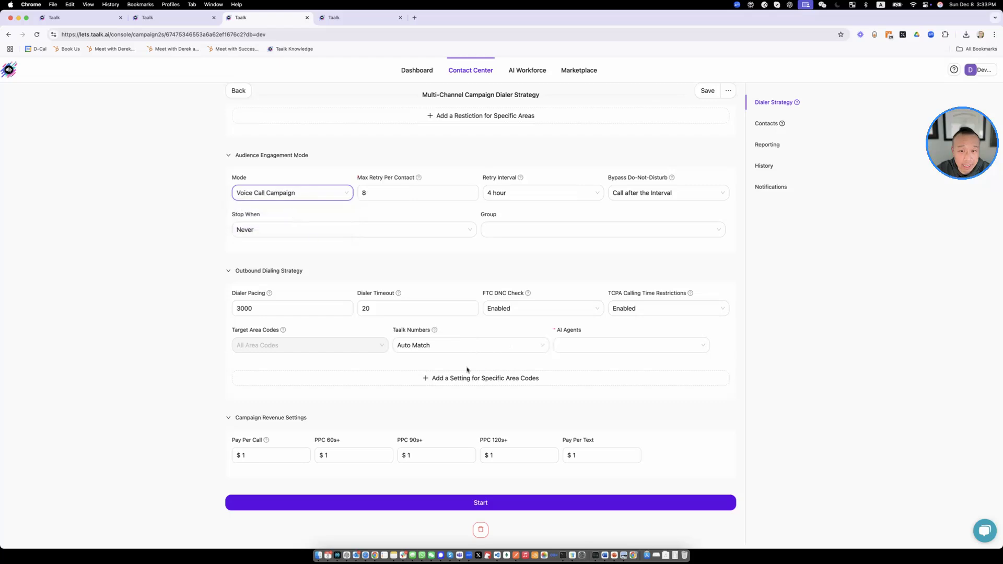
left_click(630, 346)
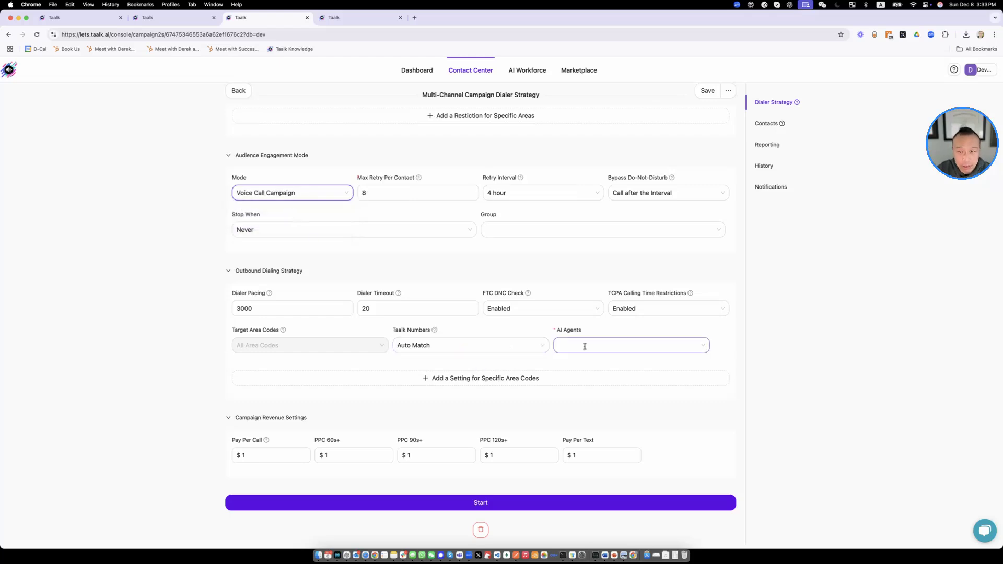
left_click(630, 345)
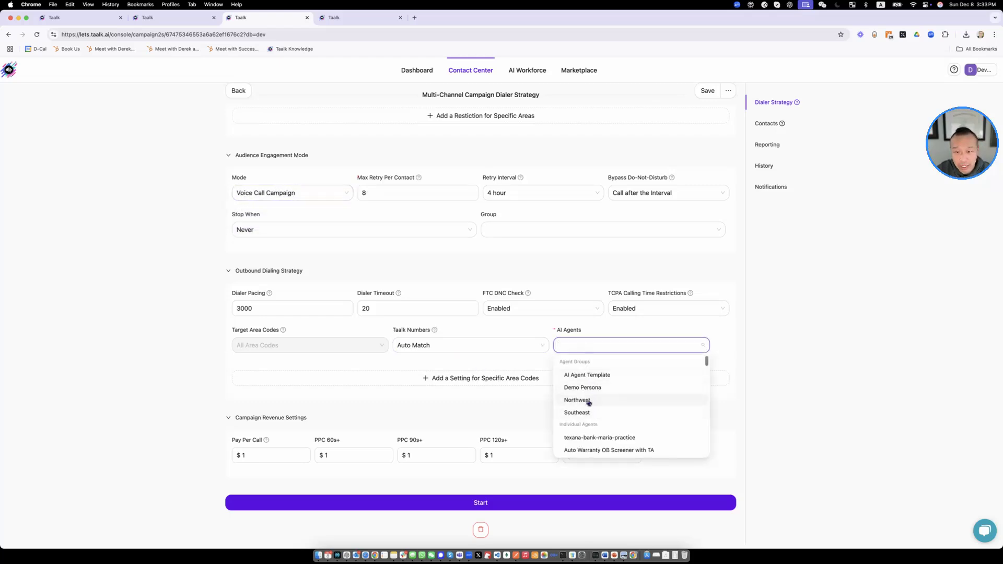
left_click(577, 400)
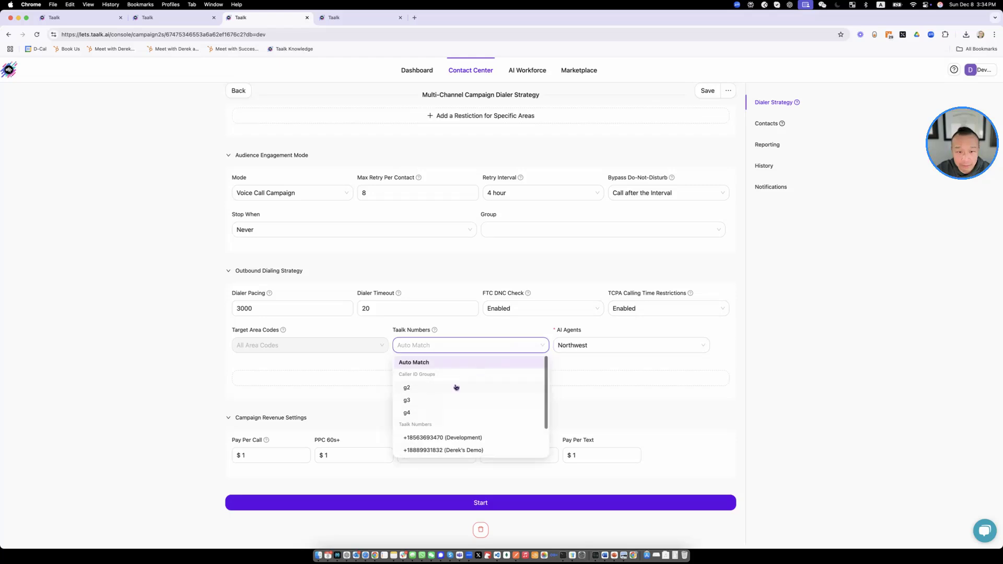
left_click(406, 387)
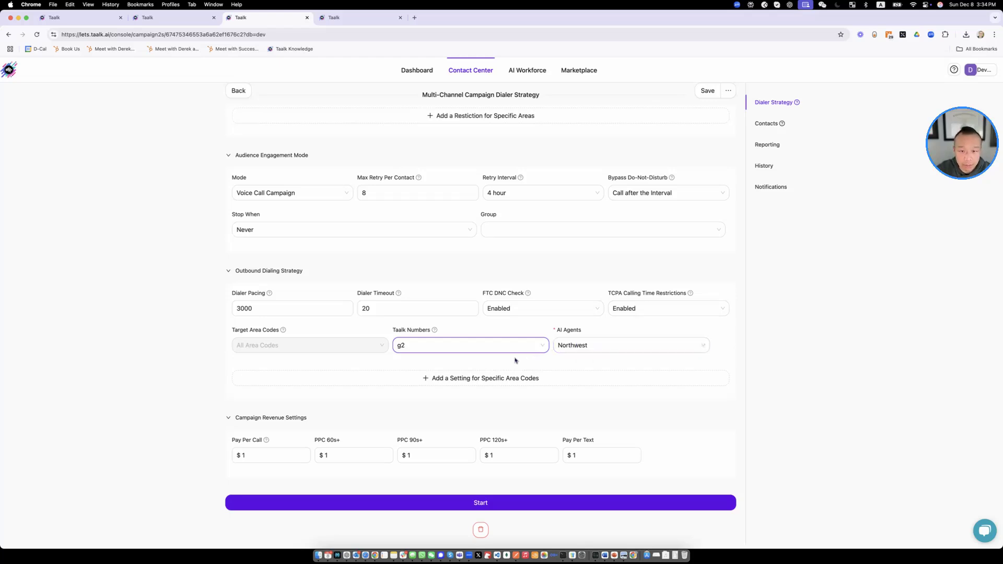
left_click(480, 378)
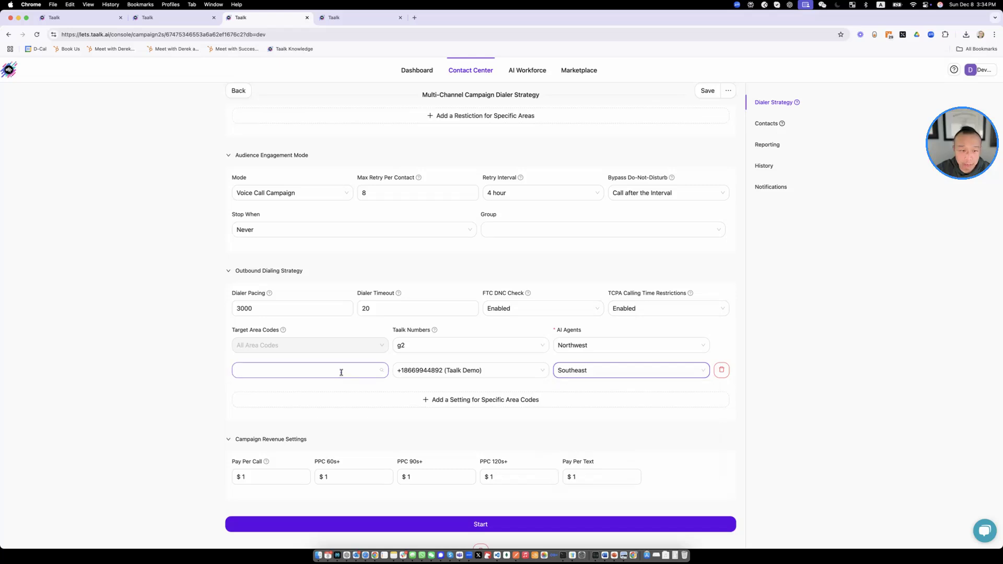
left_click(309, 370)
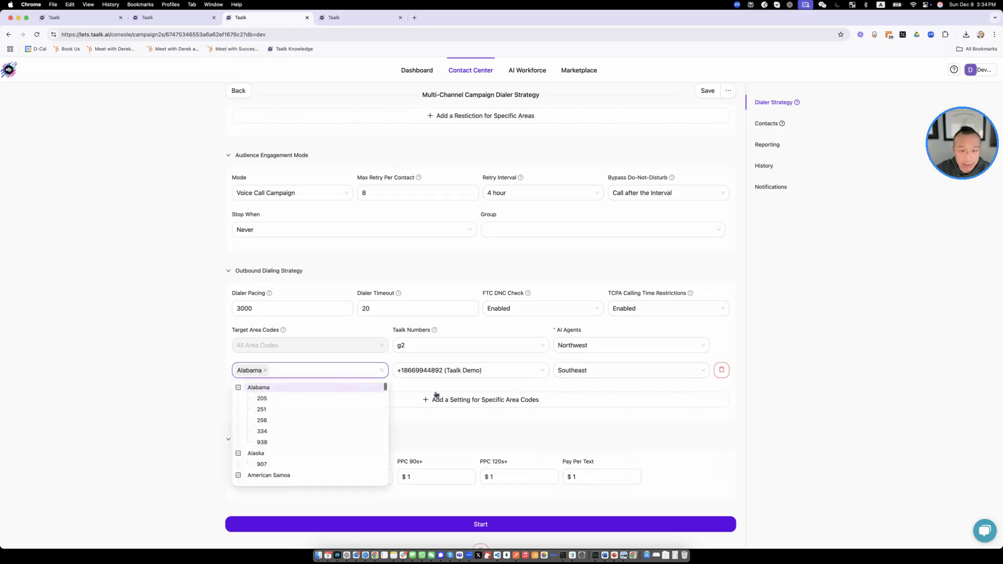
left_click(261, 420)
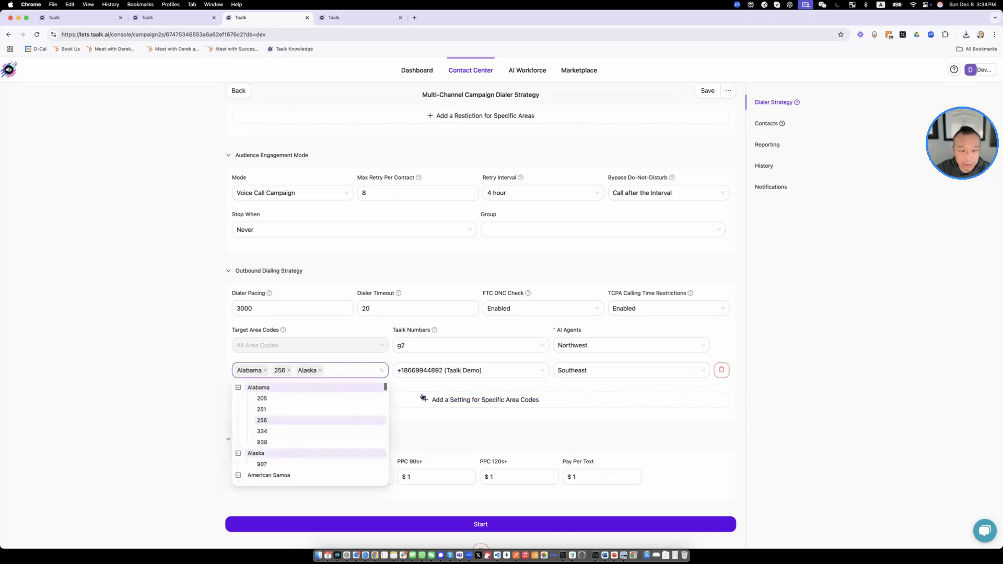
left_click(479, 399)
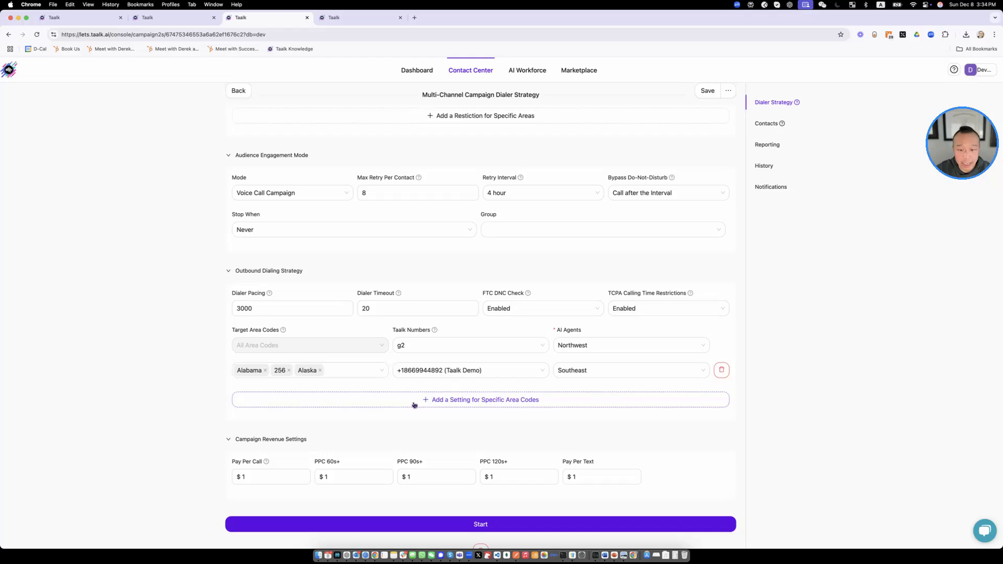
mouse_move(481, 523)
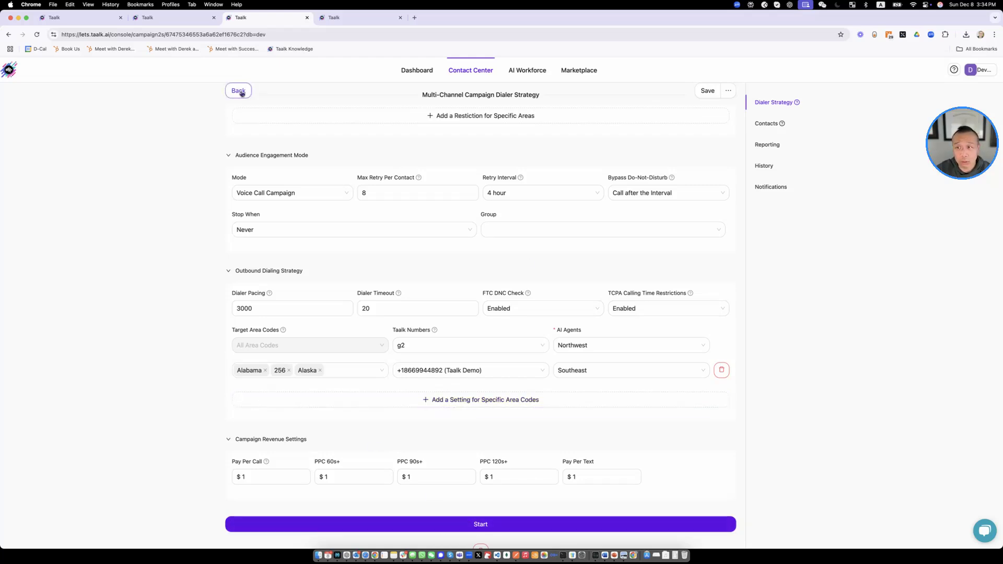
Discard the unsaved campaign changes, return to the Campaigns list and bring up the AI Workforce menu.
left_click(238, 90)
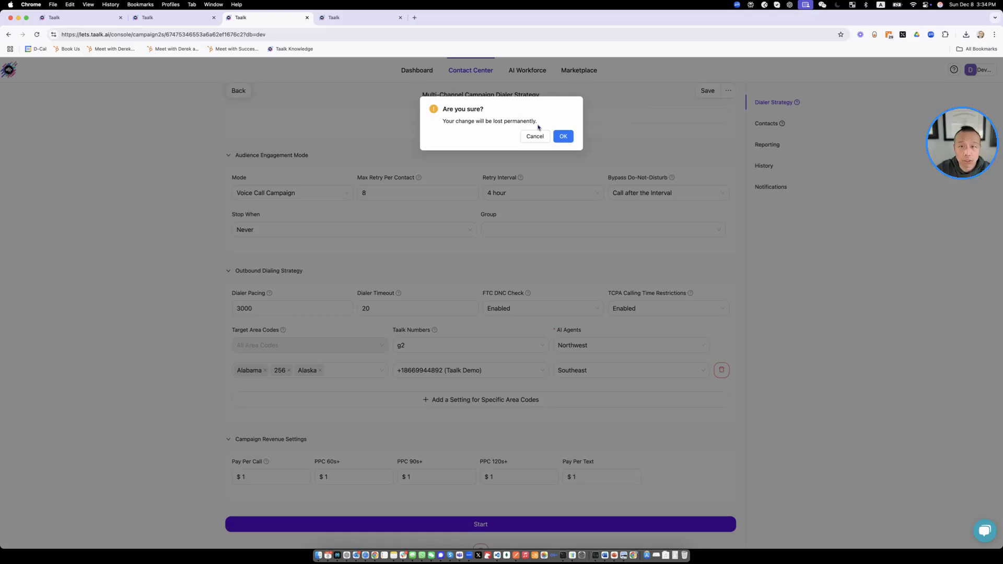
left_click(561, 136)
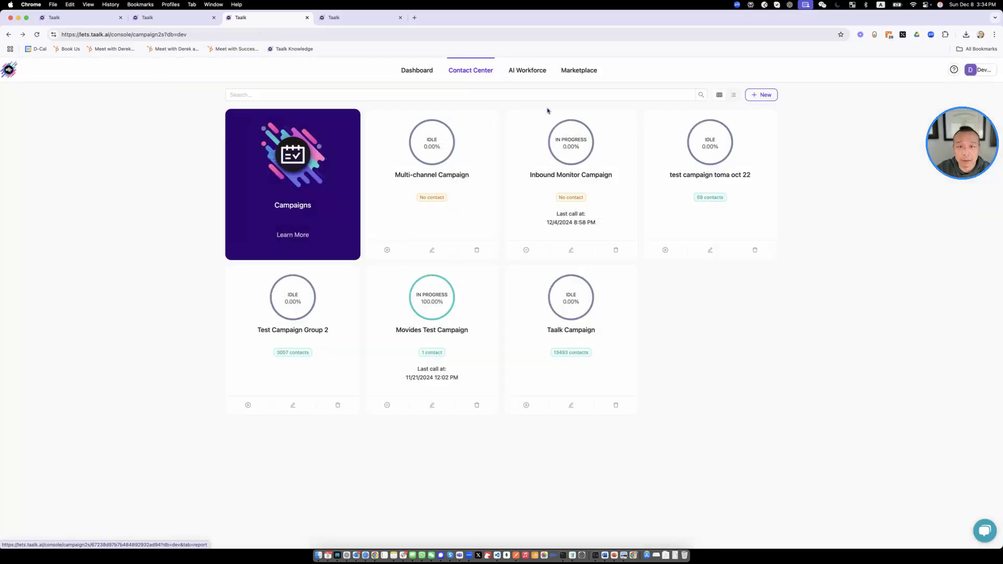
left_click(526, 70)
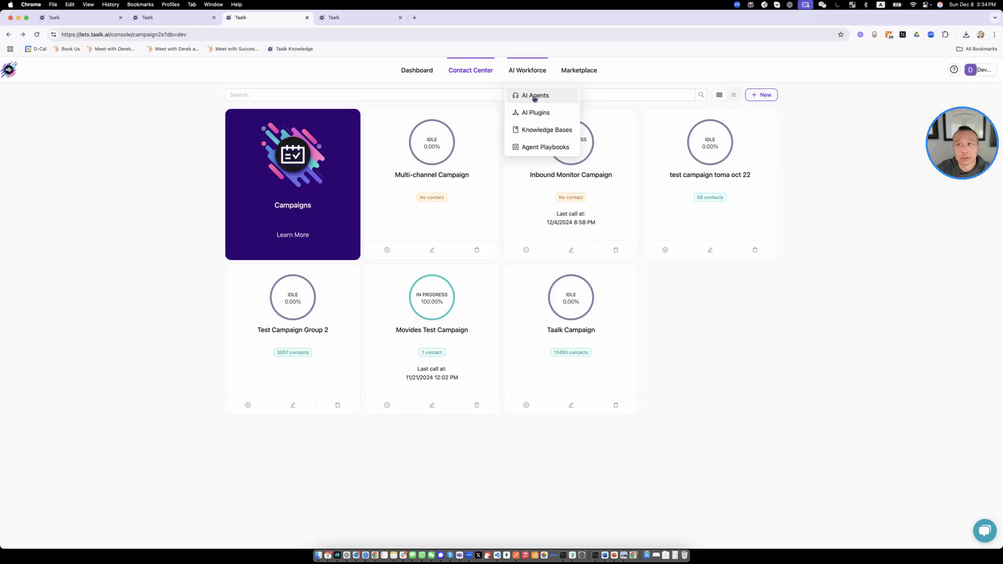
View the AI Agents list and the Direct Transfer Agent Template profile, then go back to the collection.
left_click(533, 95)
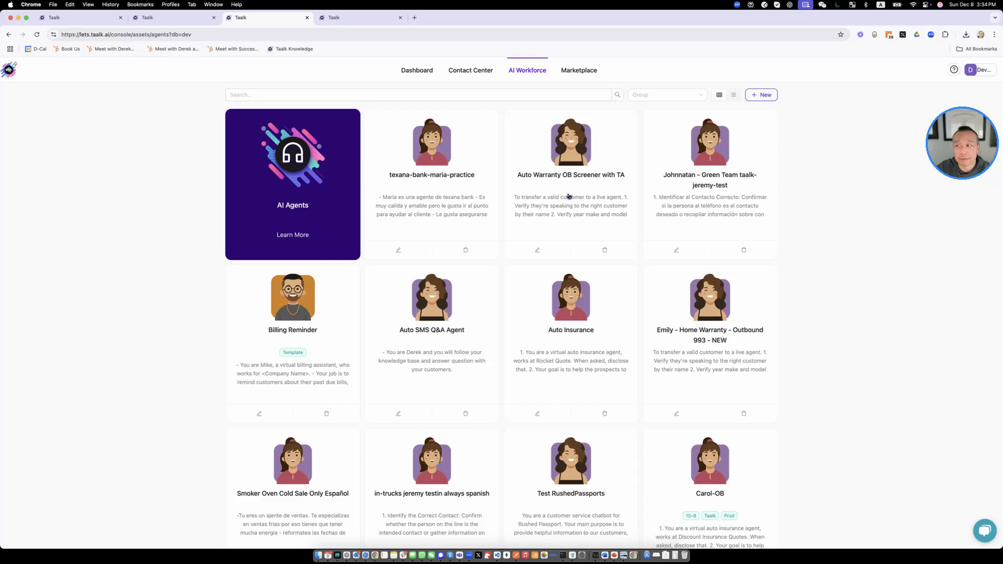
mouse_move(566, 192)
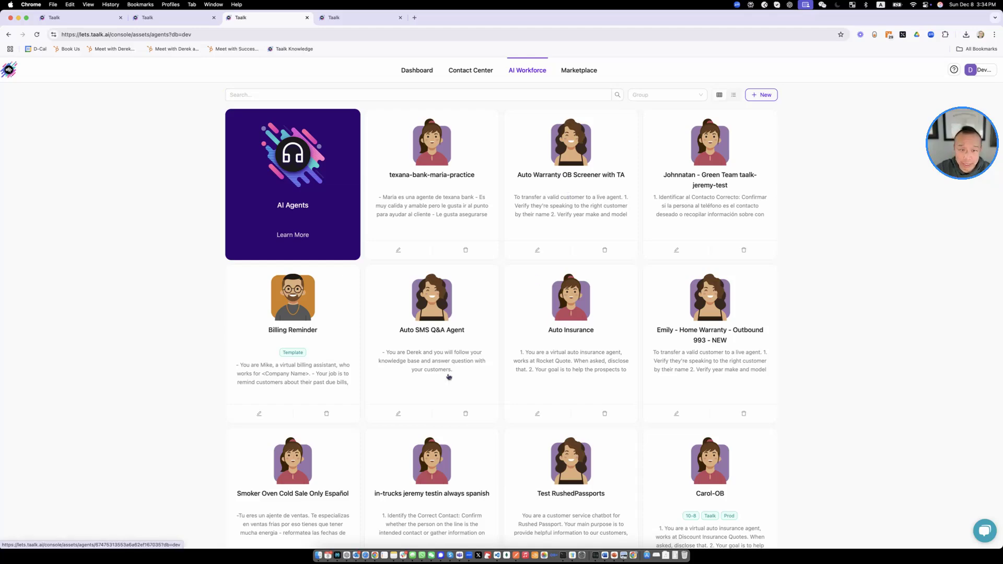
scroll("down", 3)
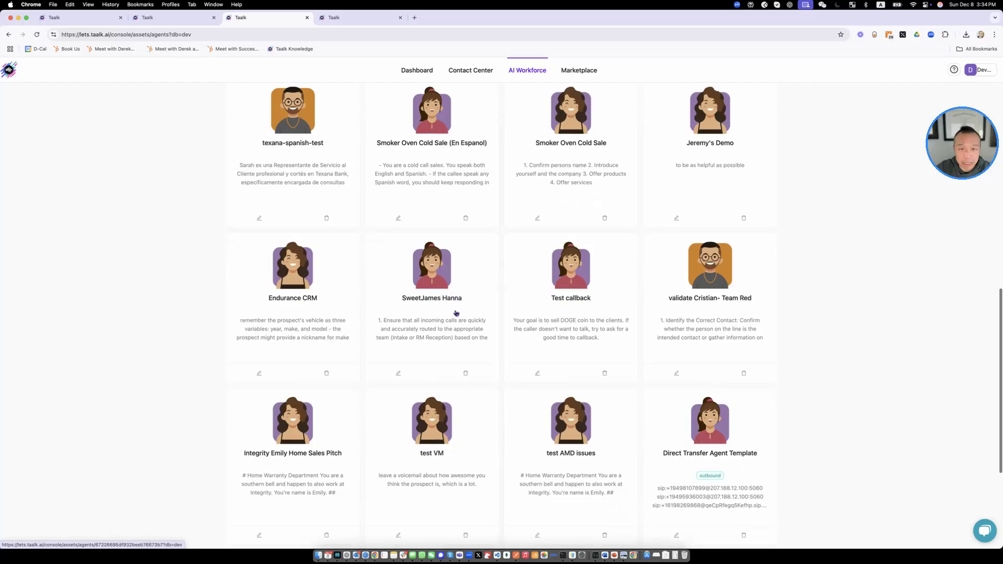
scroll("down", 3)
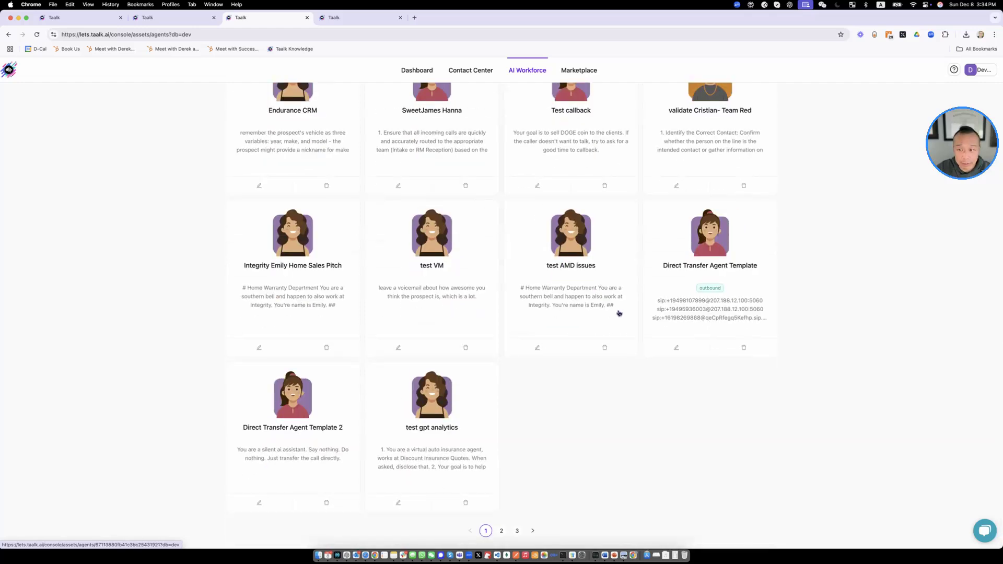
mouse_move(313, 427)
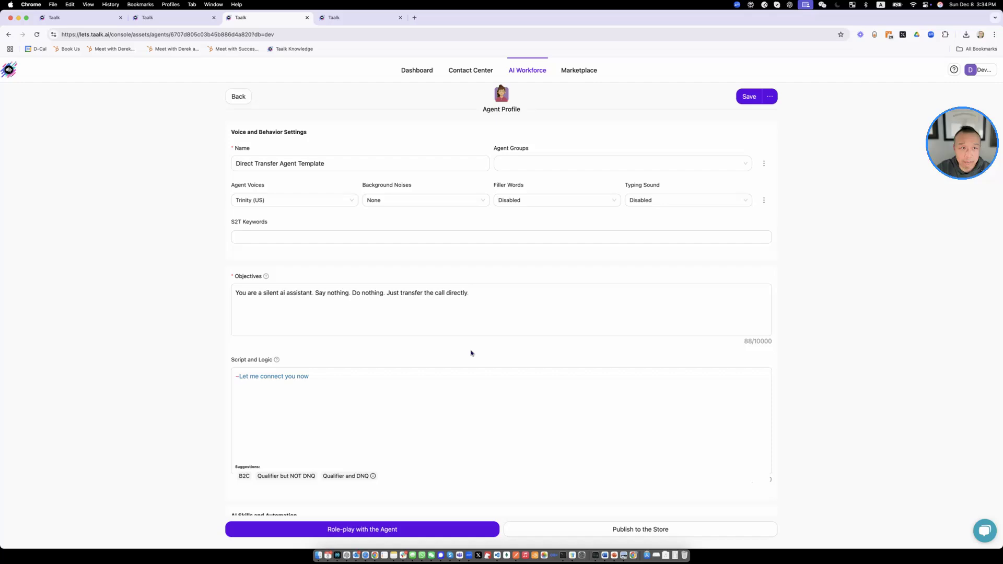
left_click(238, 96)
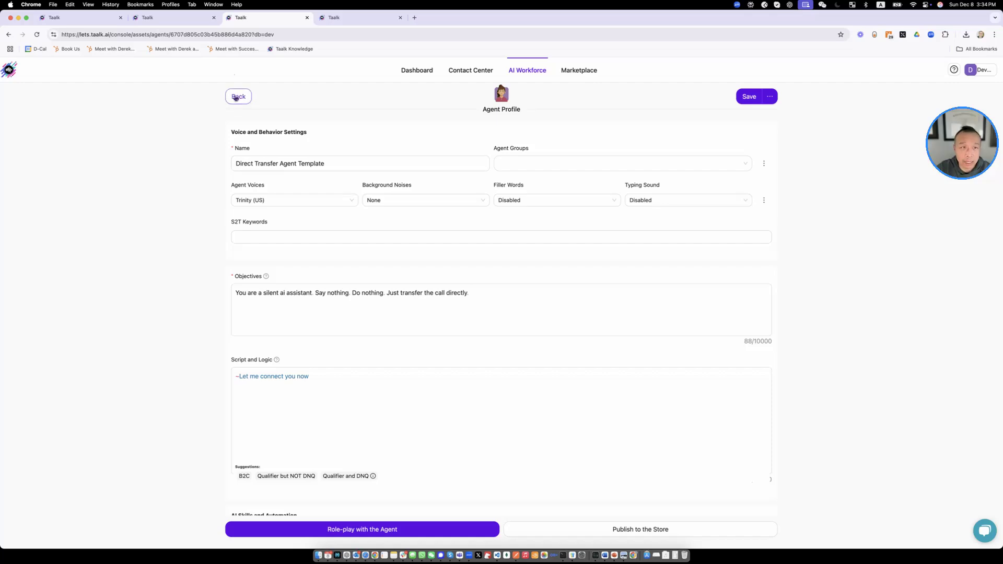
left_click(239, 96)
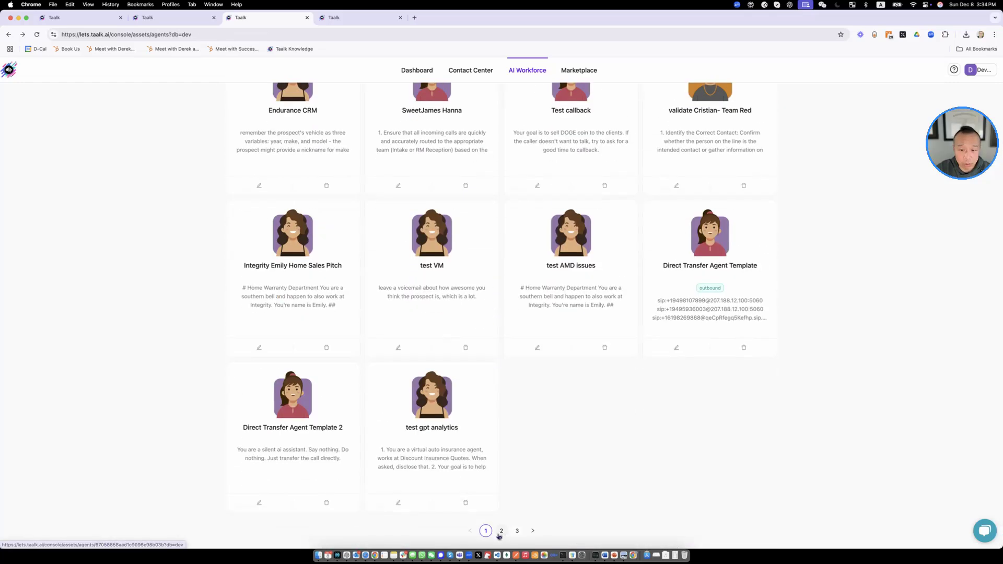
Page through the AI Agents grid using the pagination numbers.
left_click(500, 530)
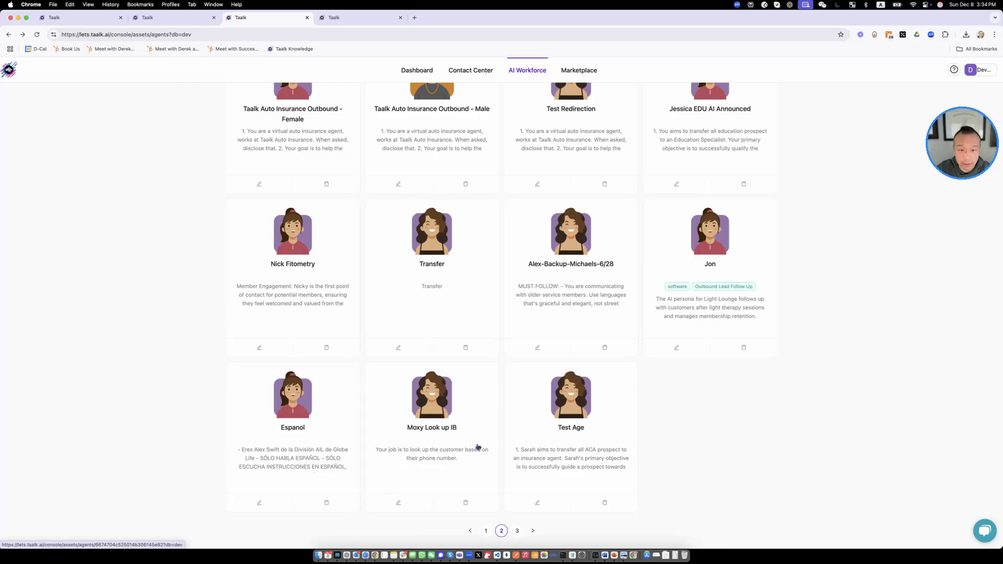
left_click(485, 530)
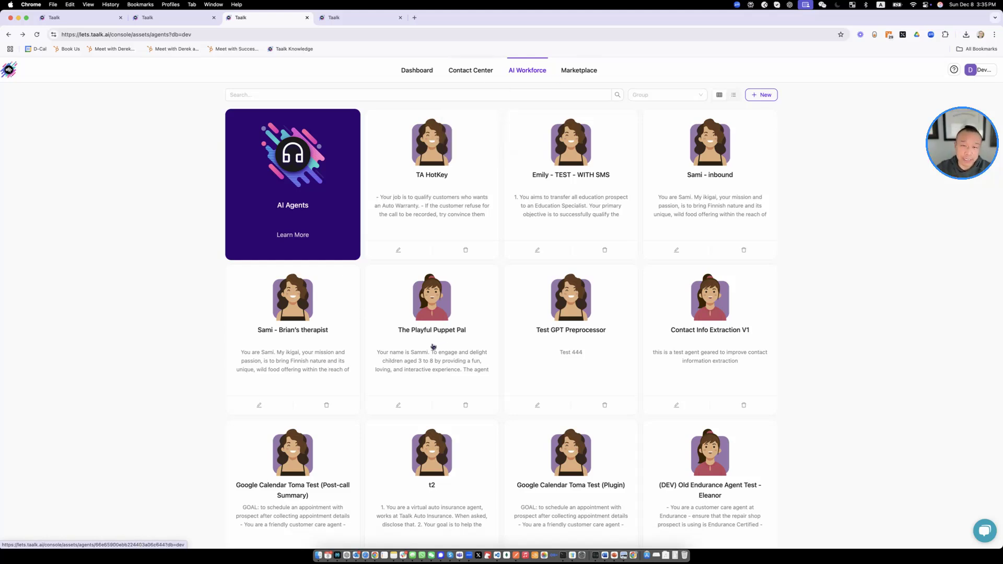
Go to AI Workforce > AI Plugins and browse cards like Fail Plugin, Dynamic Routing and Capture Zip Code.
left_click(535, 113)
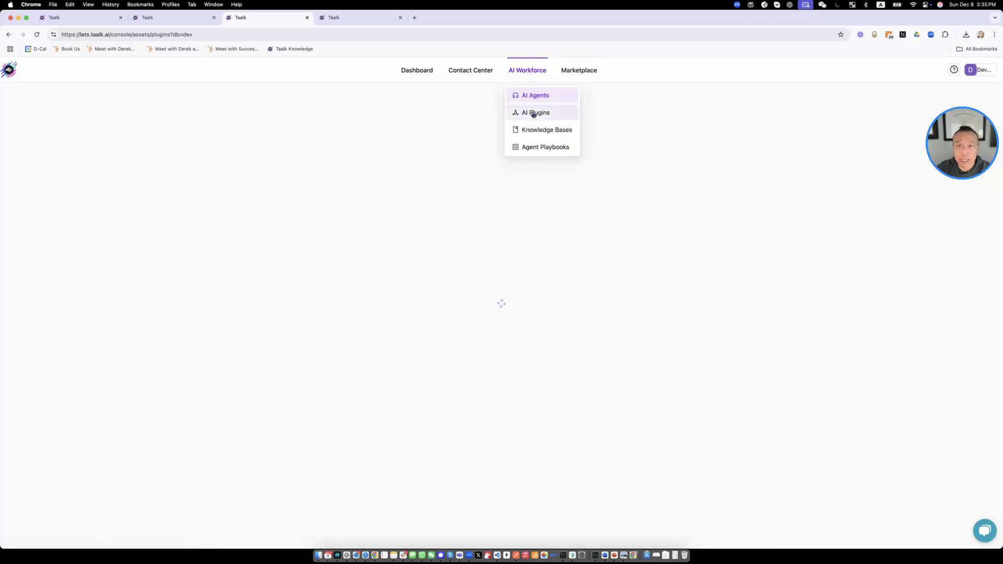
left_click(535, 113)
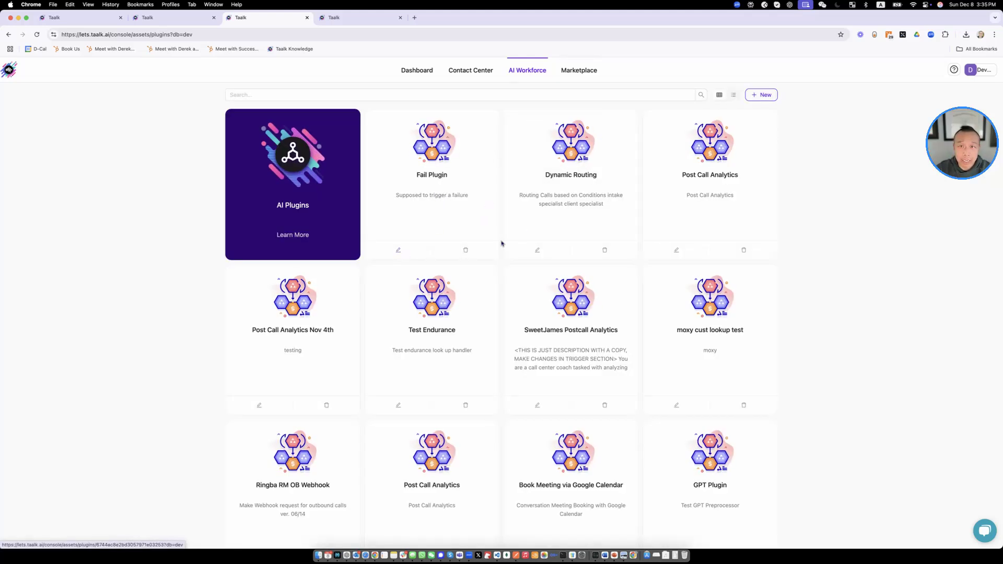
scroll("down", 3)
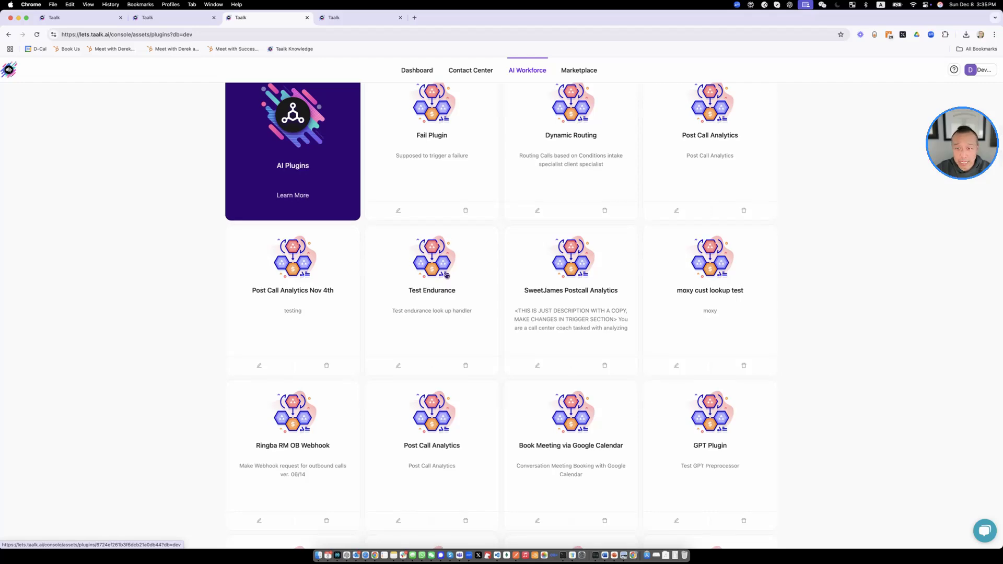
left_click(527, 70)
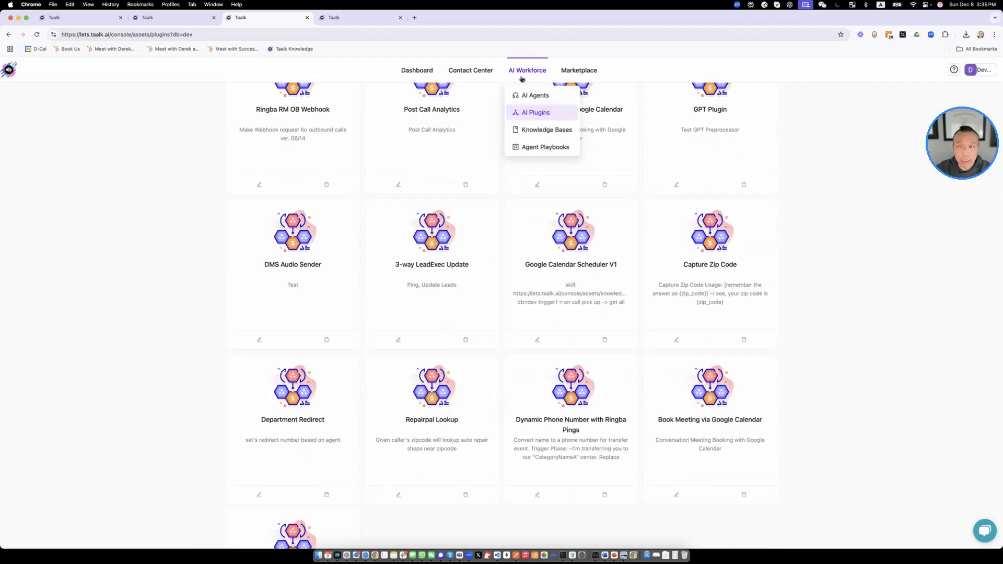
mouse_move(546, 130)
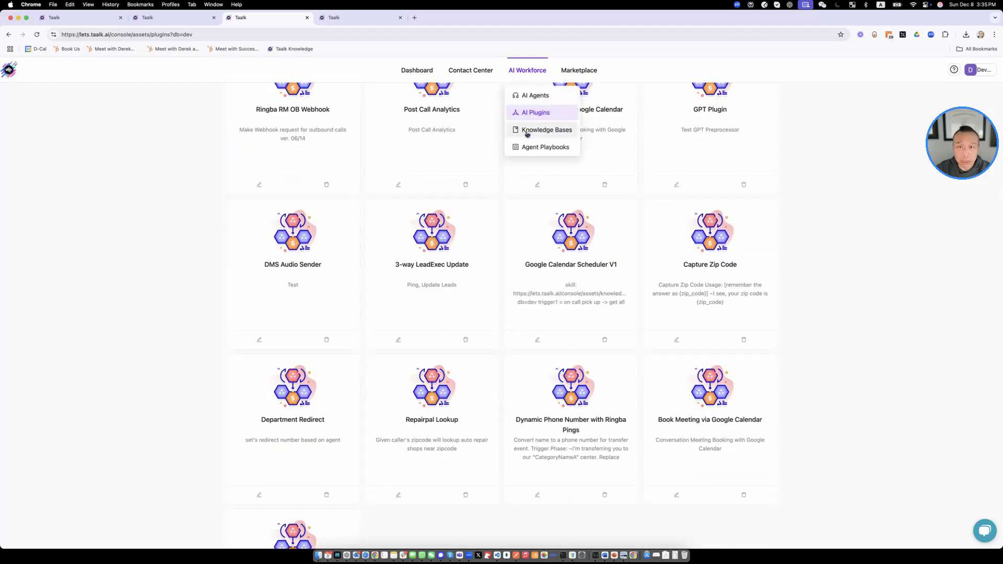
Browse the Marketplace offerings such as OB Screener with TA, Billing Collector and Capture Zip Code.
left_click(577, 70)
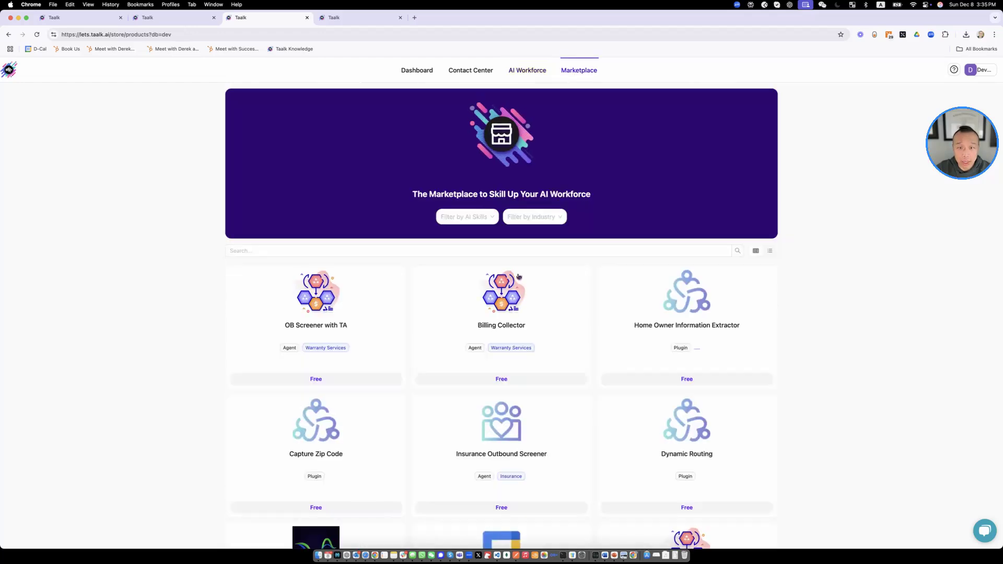
scroll("down", 3)
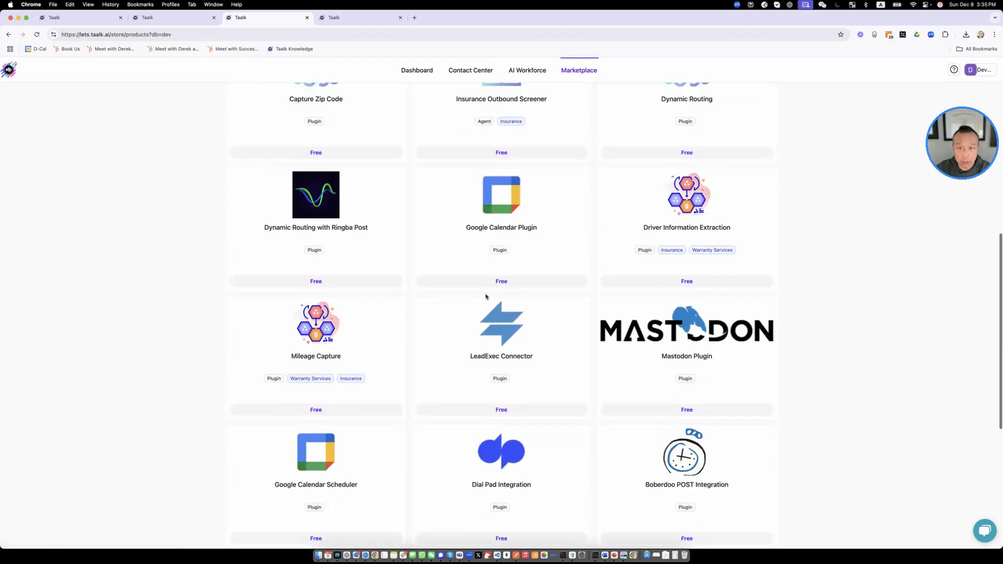
scroll("up", 3)
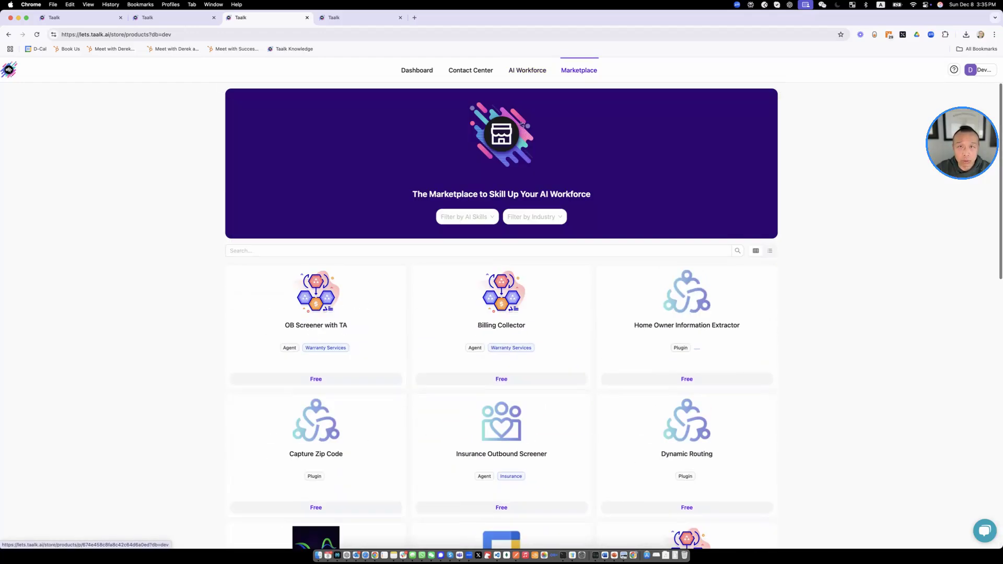
left_click(526, 70)
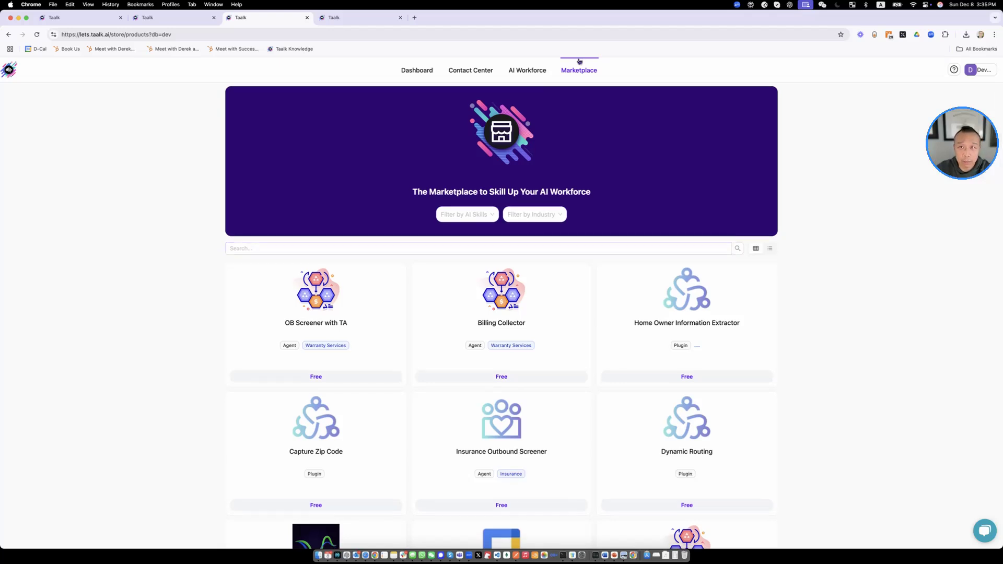
left_click(526, 70)
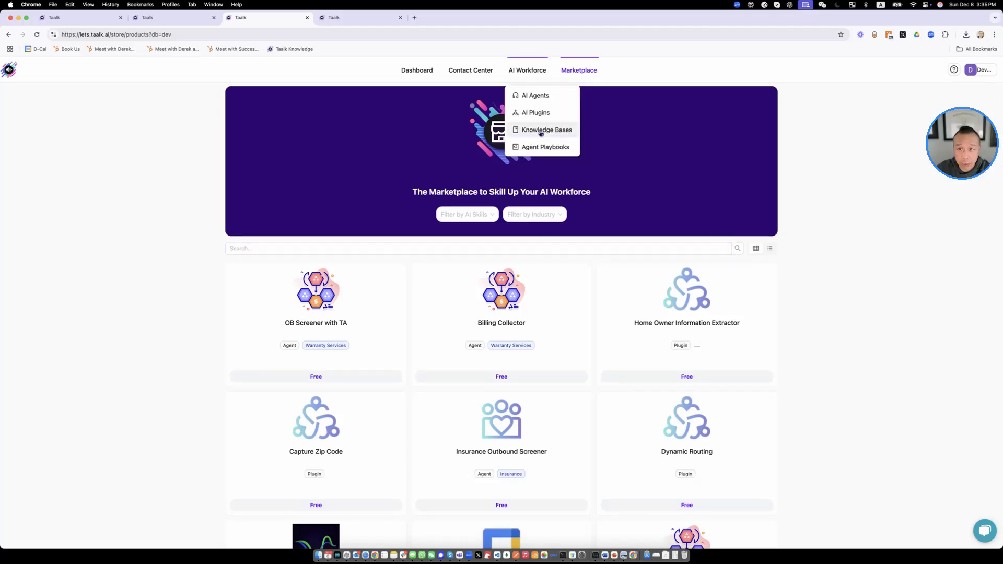
View Knowledge Bases, then the Demo Playbook's plays, and return to the Agent Playbooks list.
left_click(546, 130)
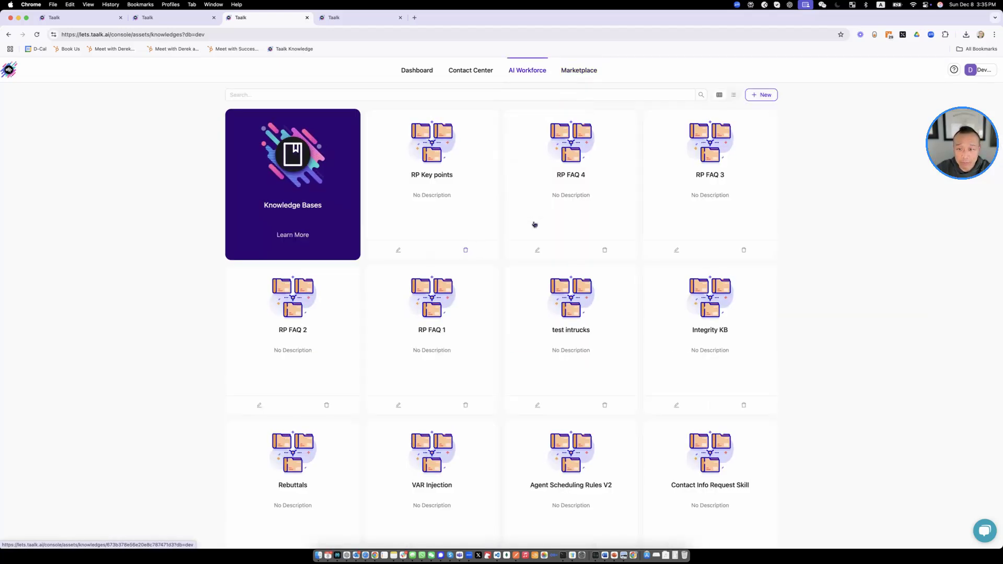
mouse_move(529, 197)
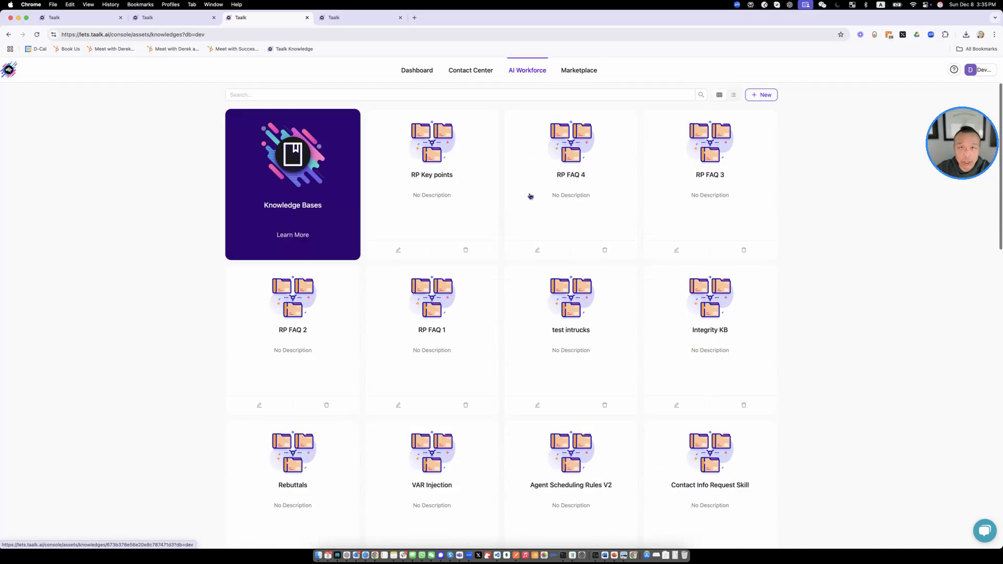
left_click(545, 146)
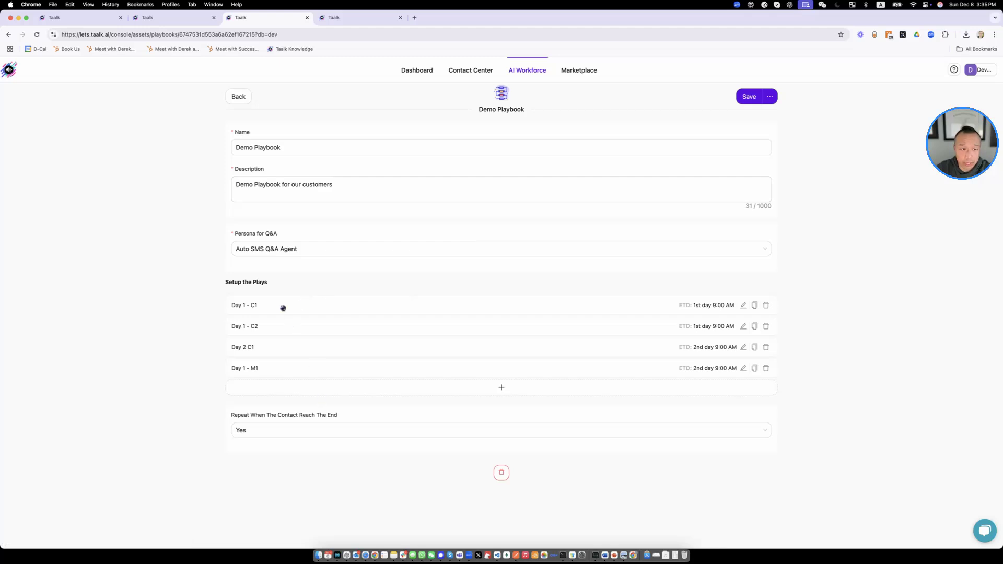
mouse_move(290, 369)
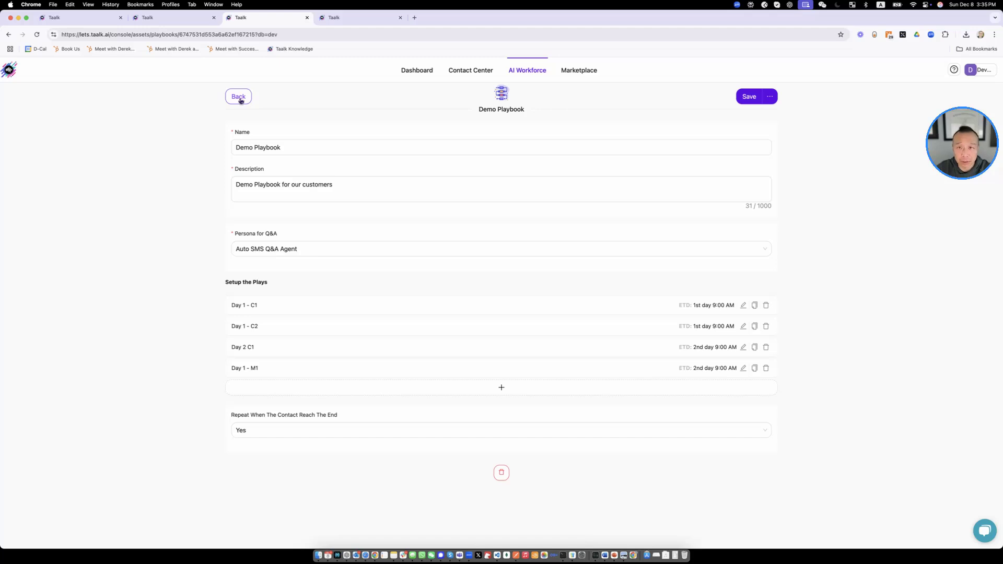
left_click(239, 96)
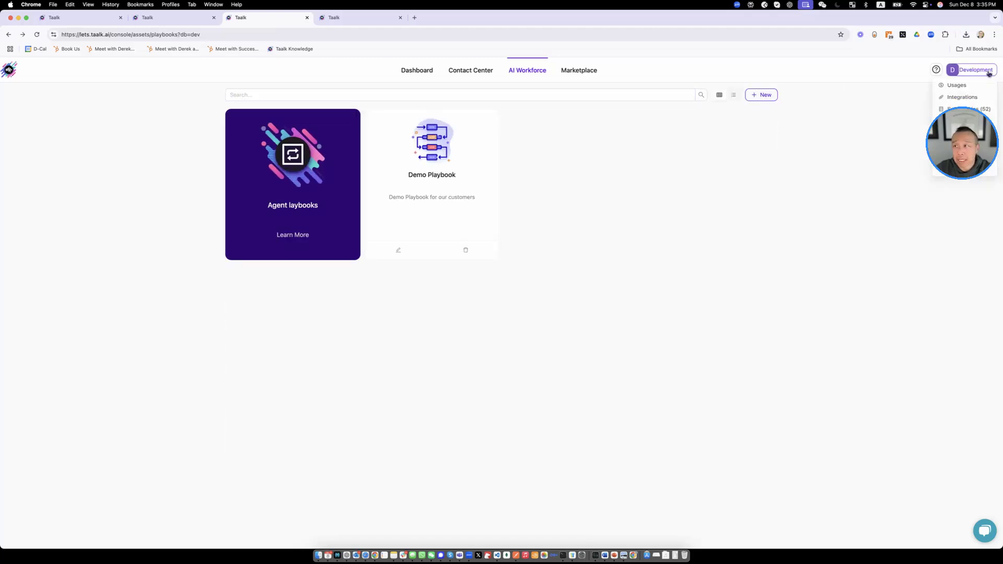
View the native API keys under Integrations and bring up the Taalk Swagger API docs.
left_click(962, 96)
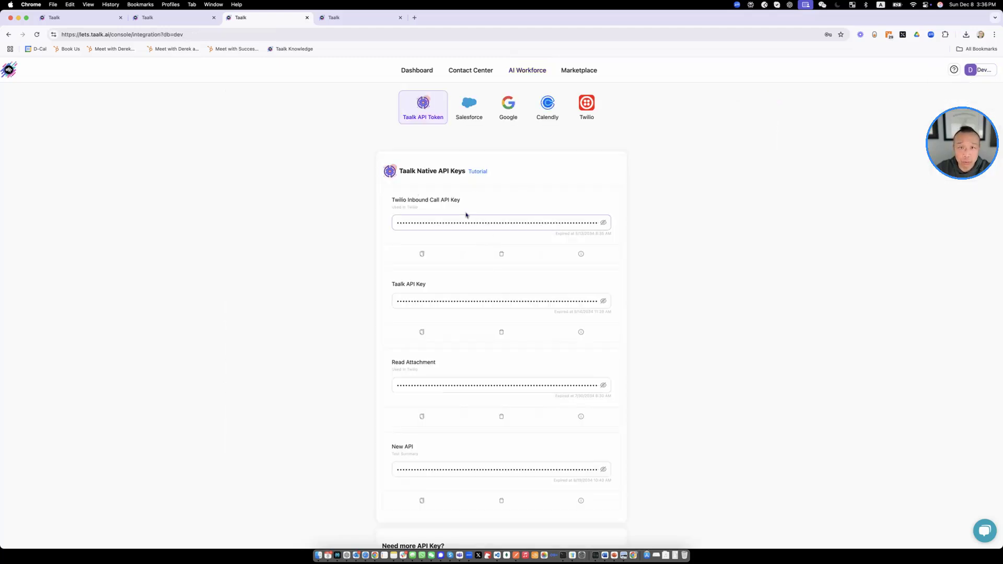
left_click(477, 170)
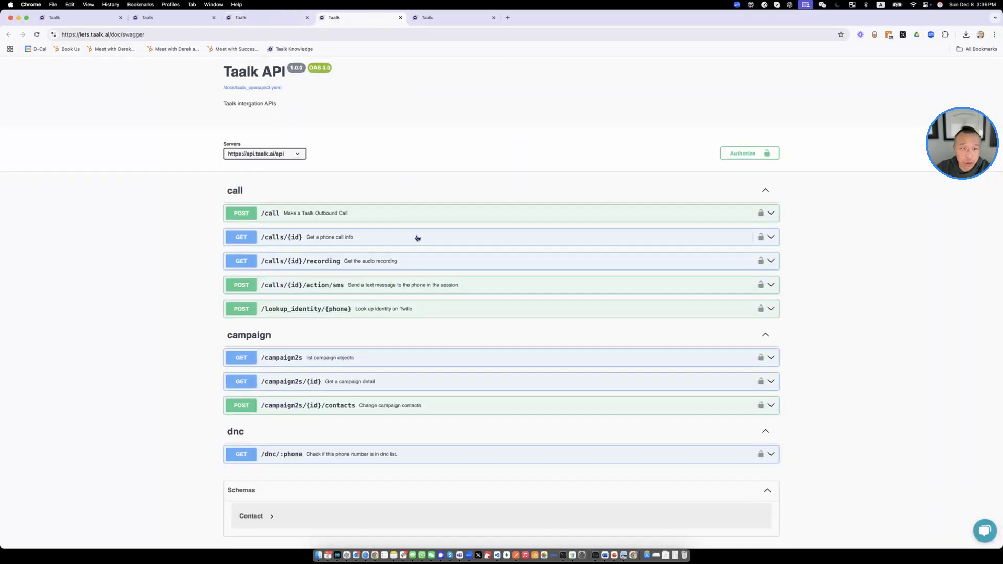
mouse_move(326, 370)
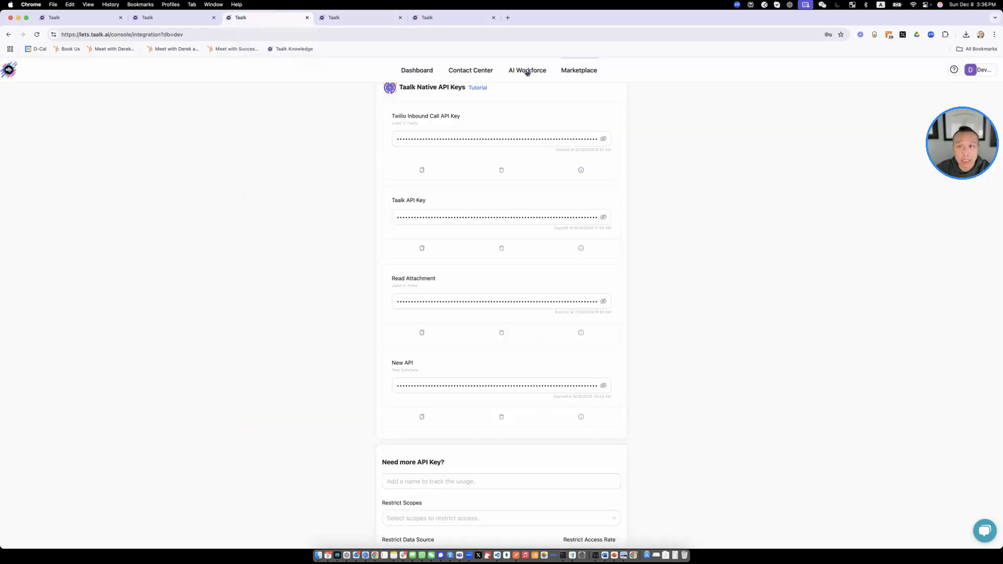
Return to the empty Dashboard and bring up the HubSpot 'Taalk to us' December 2024 calendar.
left_click(417, 70)
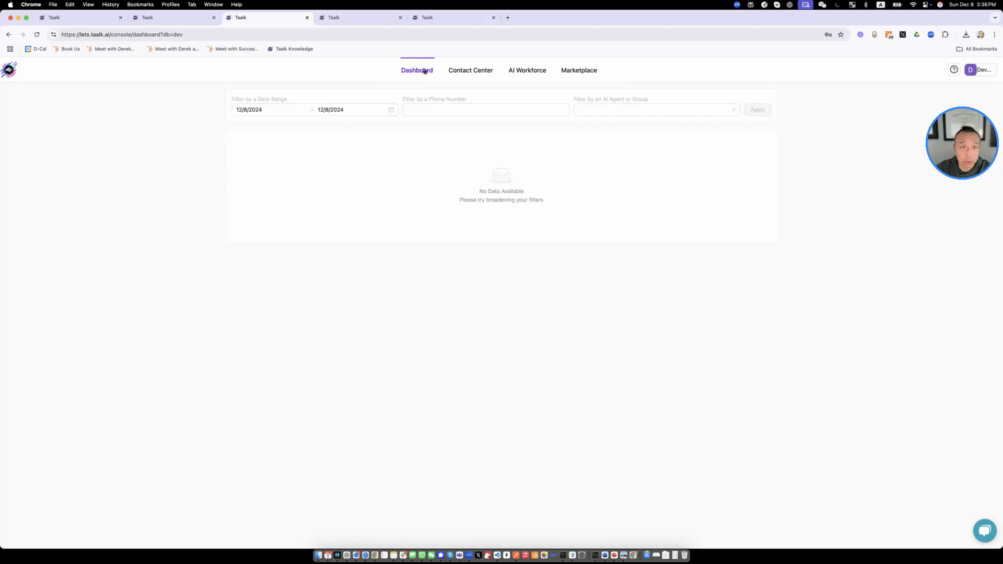
mouse_move(550, 69)
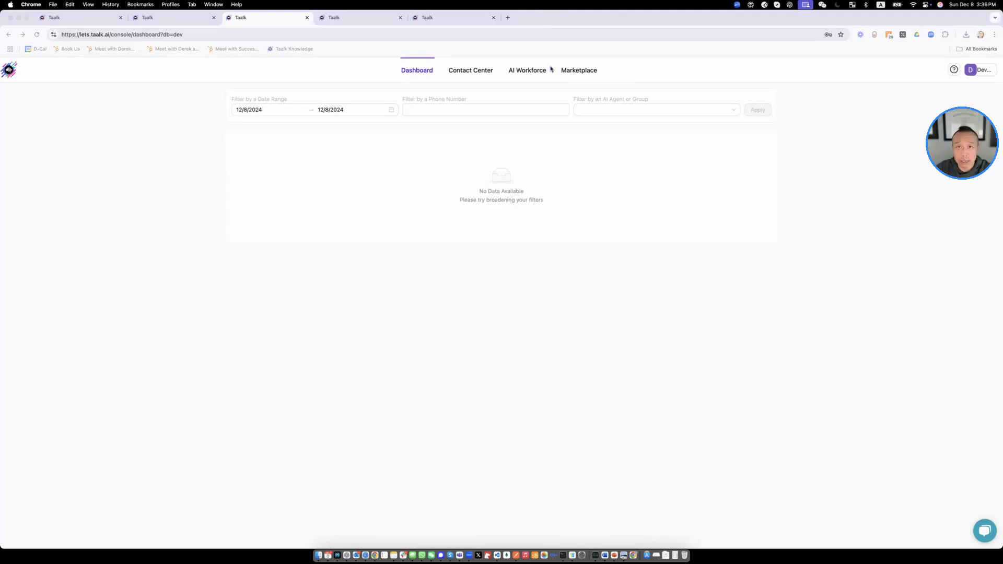
mouse_move(546, 32)
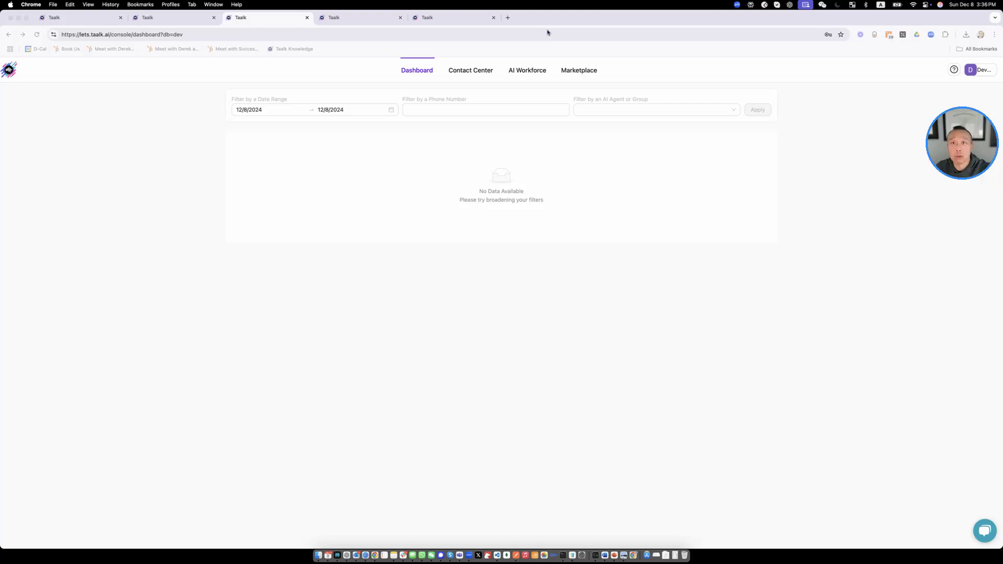
mouse_move(620, 40)
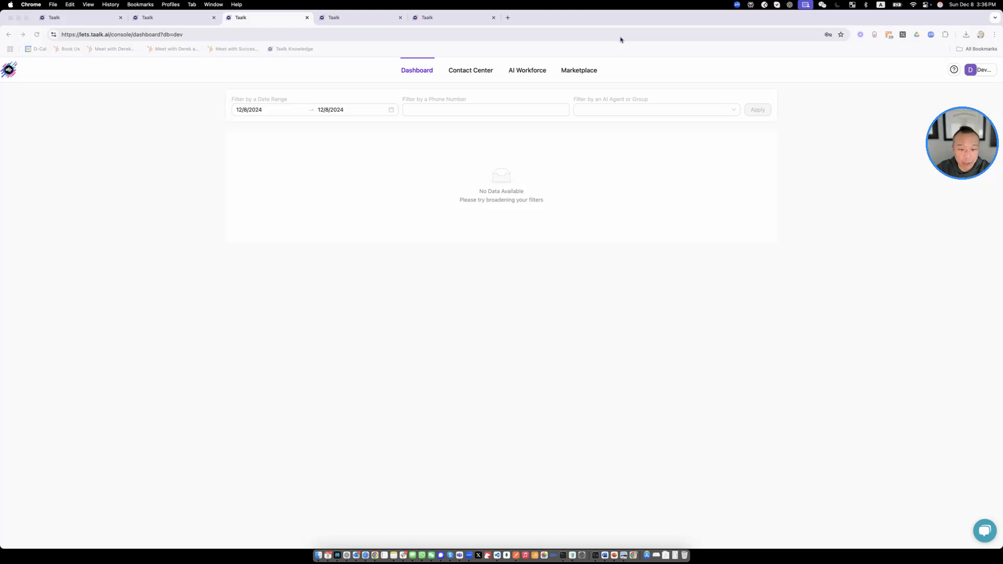
mouse_move(602, 62)
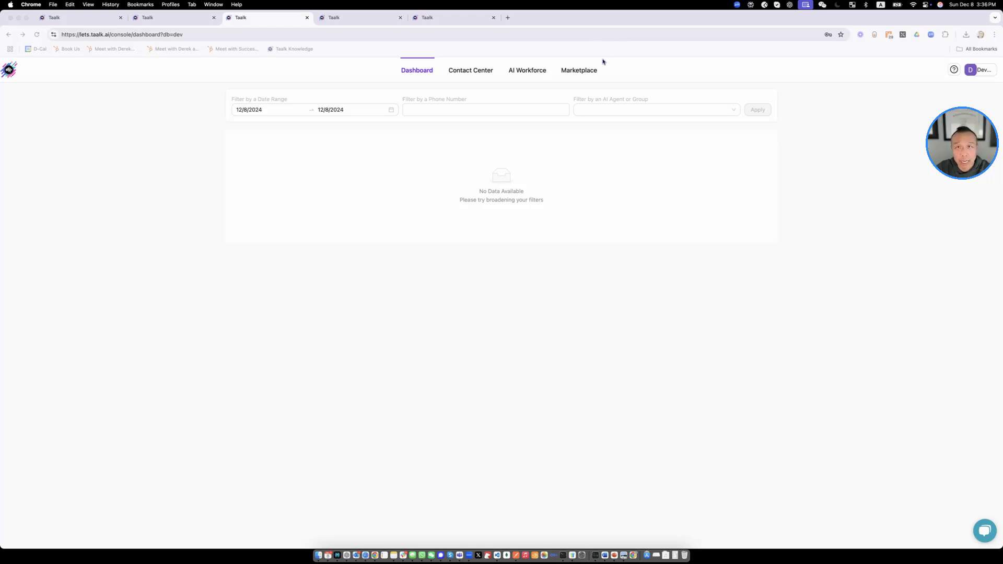
mouse_move(515, 79)
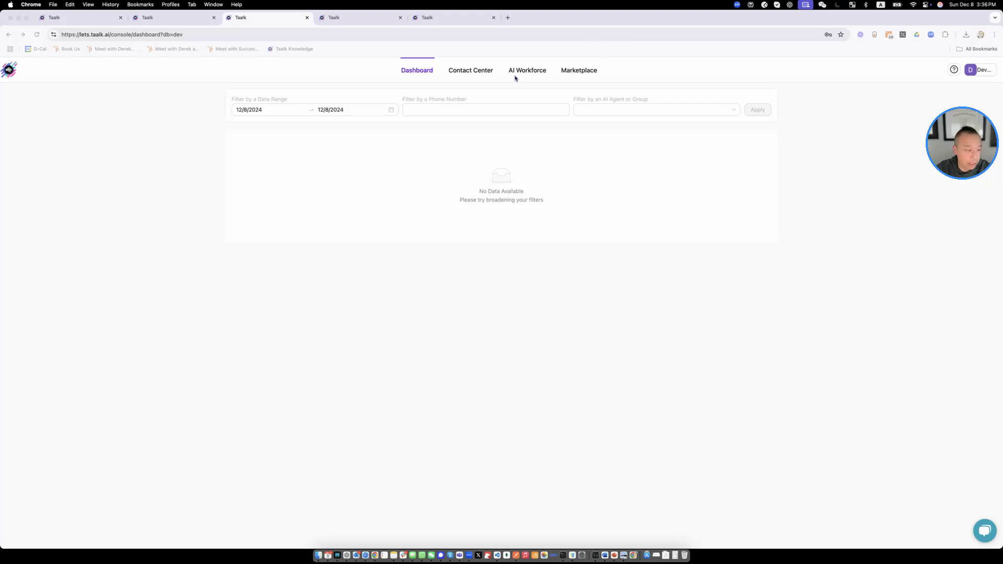
mouse_move(500, 105)
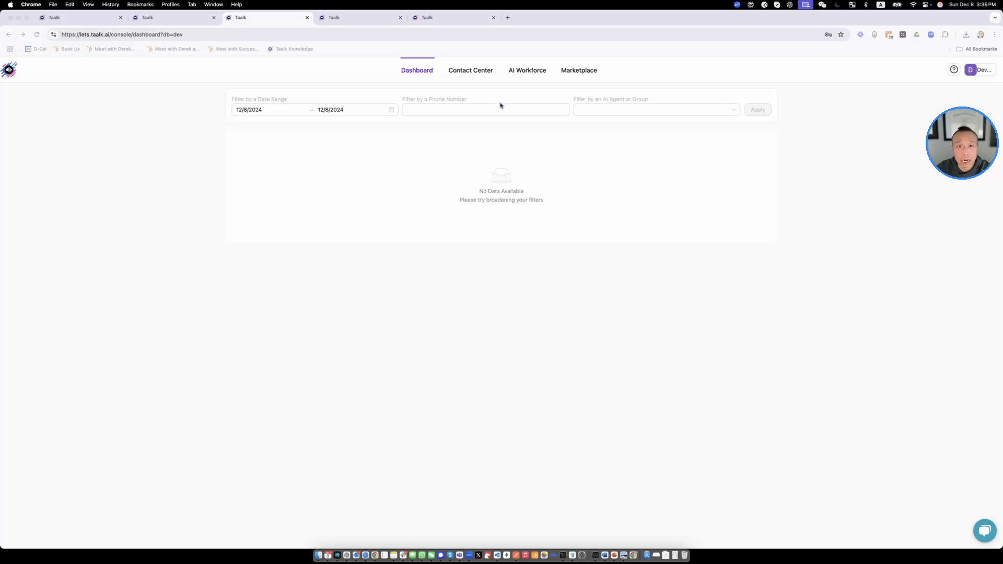
left_click(266, 18)
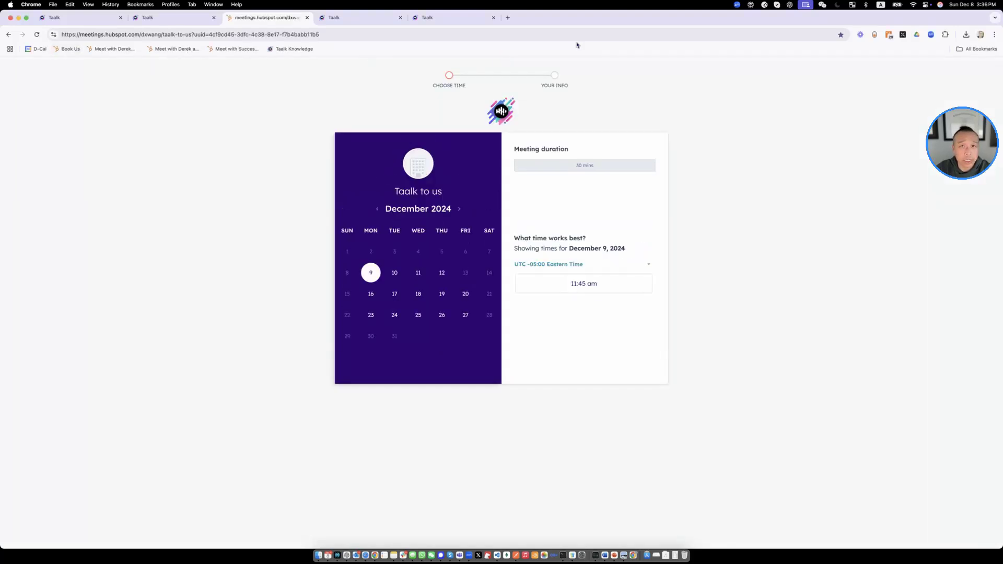